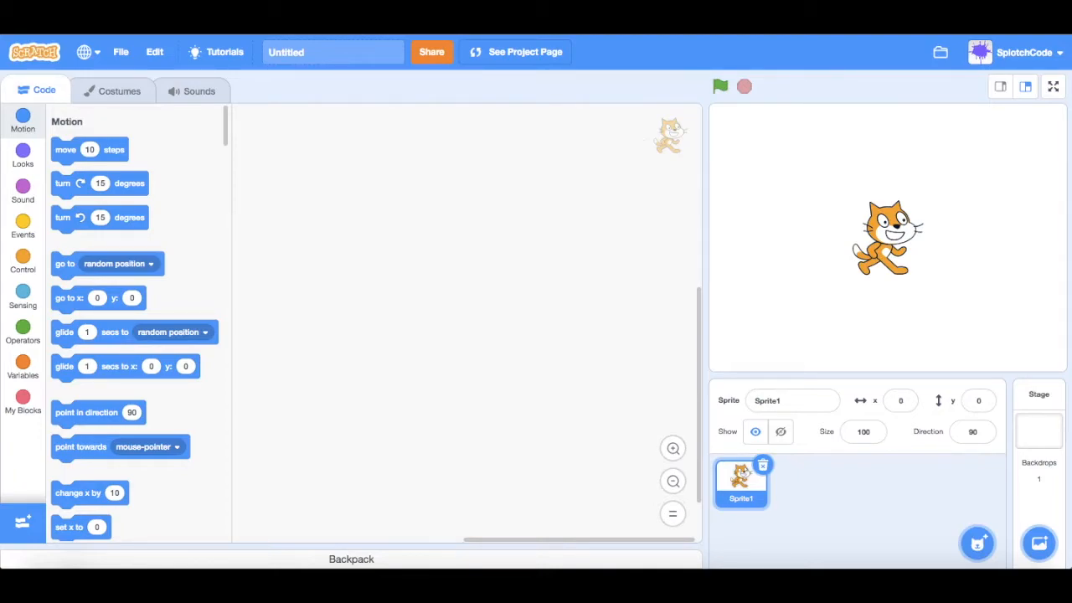
{"action": "mouse_move", "coordinate": [760, 250]}
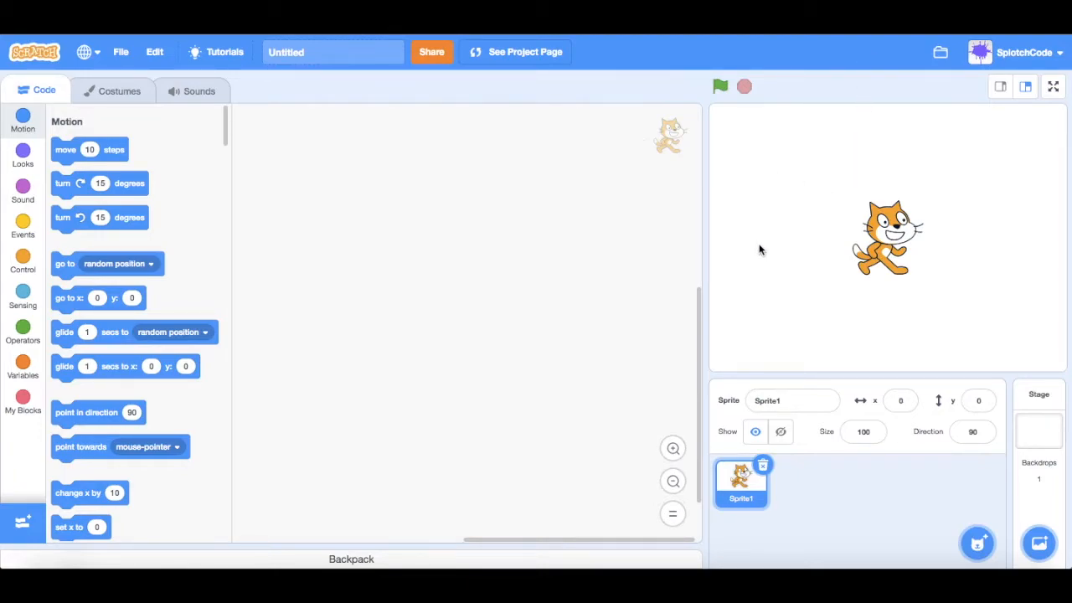
{"action": "mouse_move", "coordinate": [763, 465]}
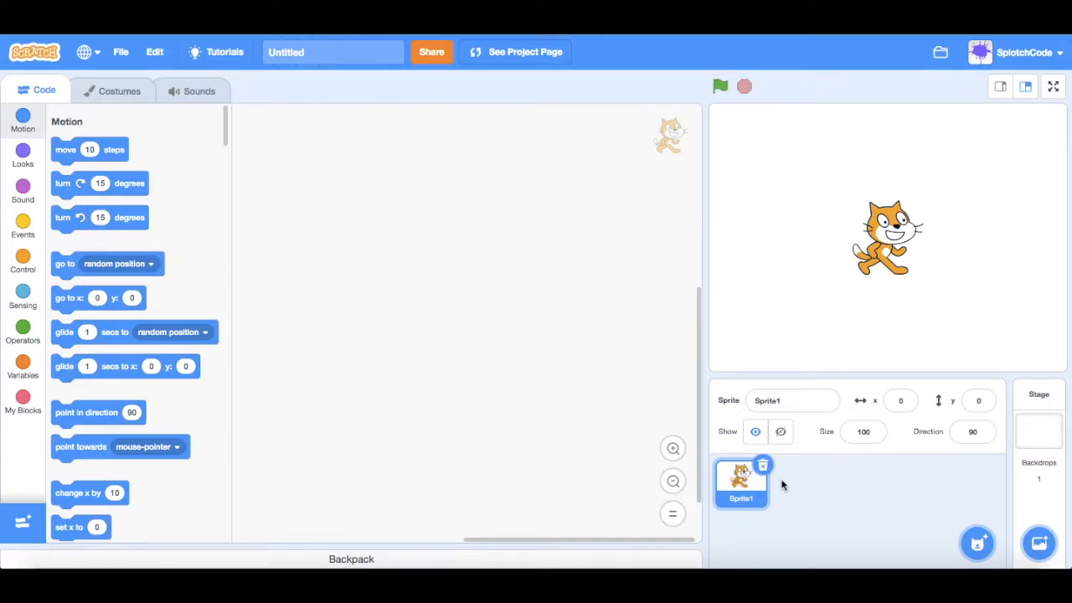
{"action": "mouse_move", "coordinate": [781, 475]}
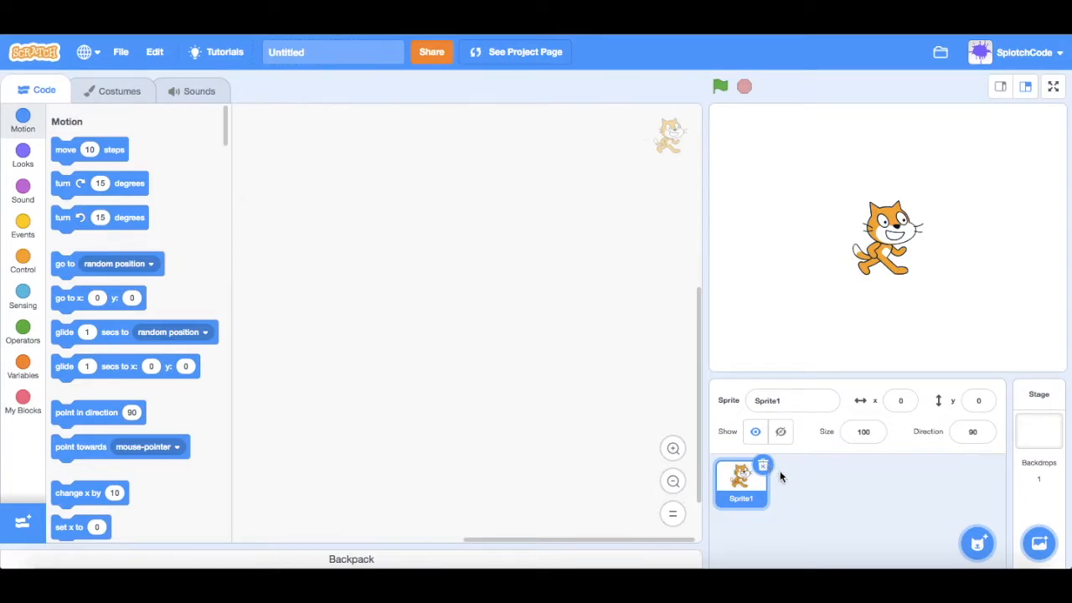
Step: Delete the default cat Sprite1 so only the stage remains
{"action": "left_click", "coordinate": [762, 465]}
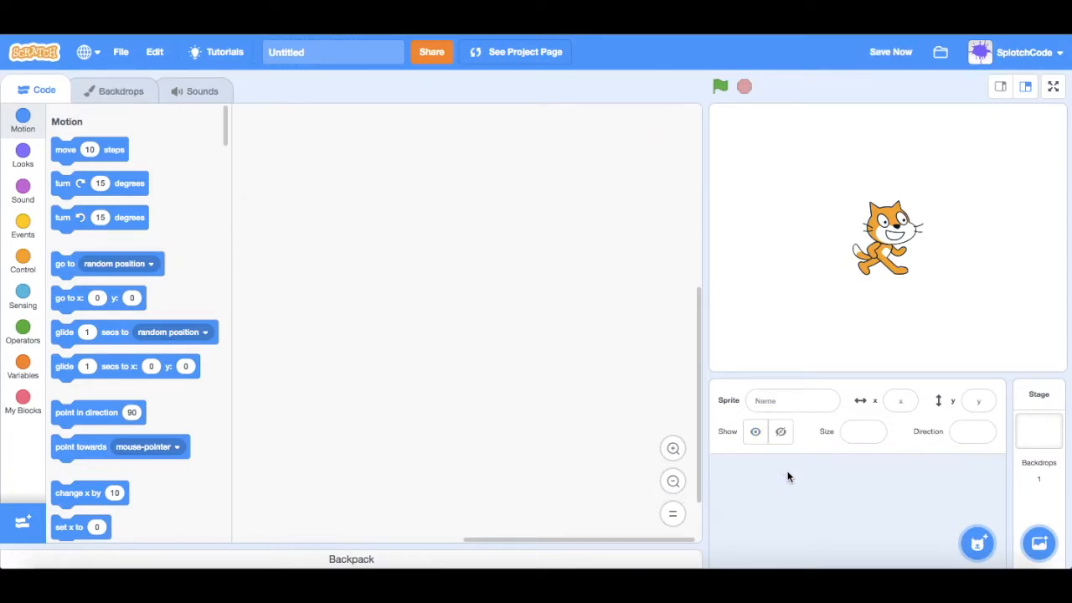
Step: Add the Concert backdrop from the library (searching 'concert') and return to the code area
{"action": "left_click", "coordinate": [1038, 432]}
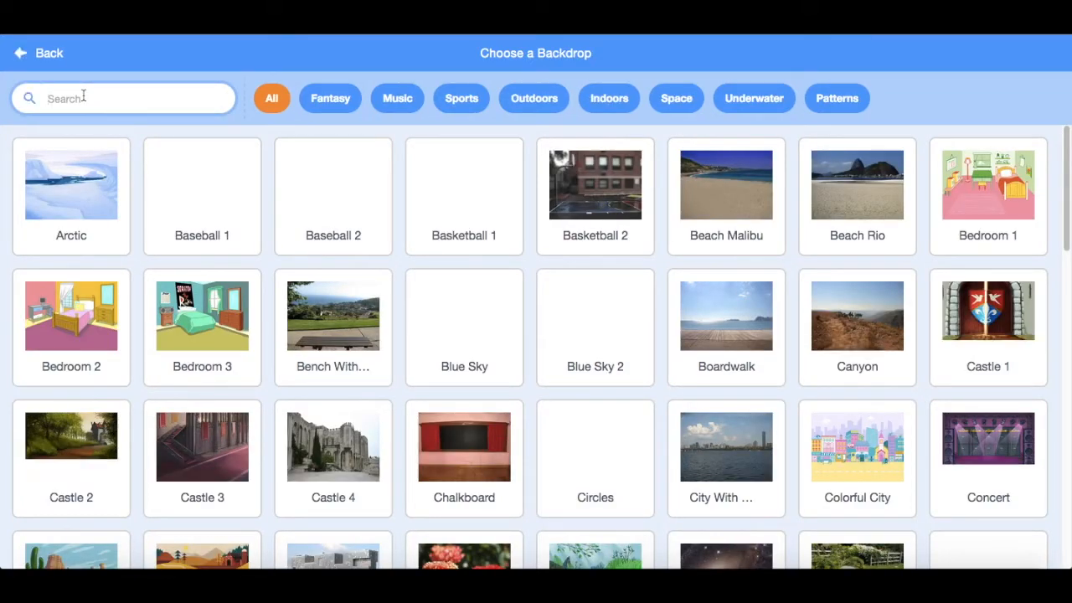
{"action": "type", "text": "concert"}
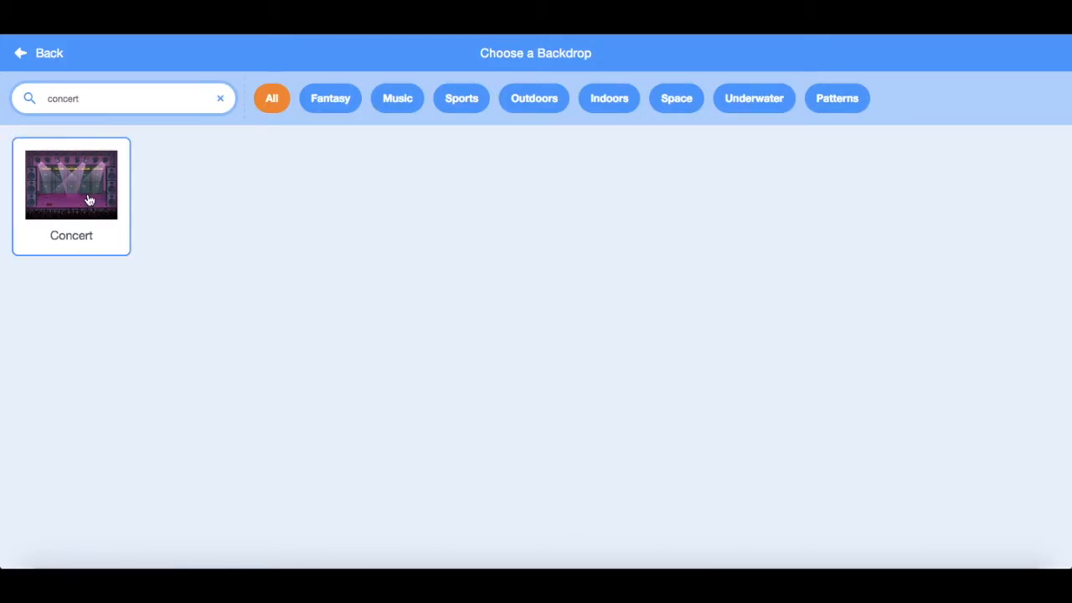
{"action": "left_click", "coordinate": [70, 184]}
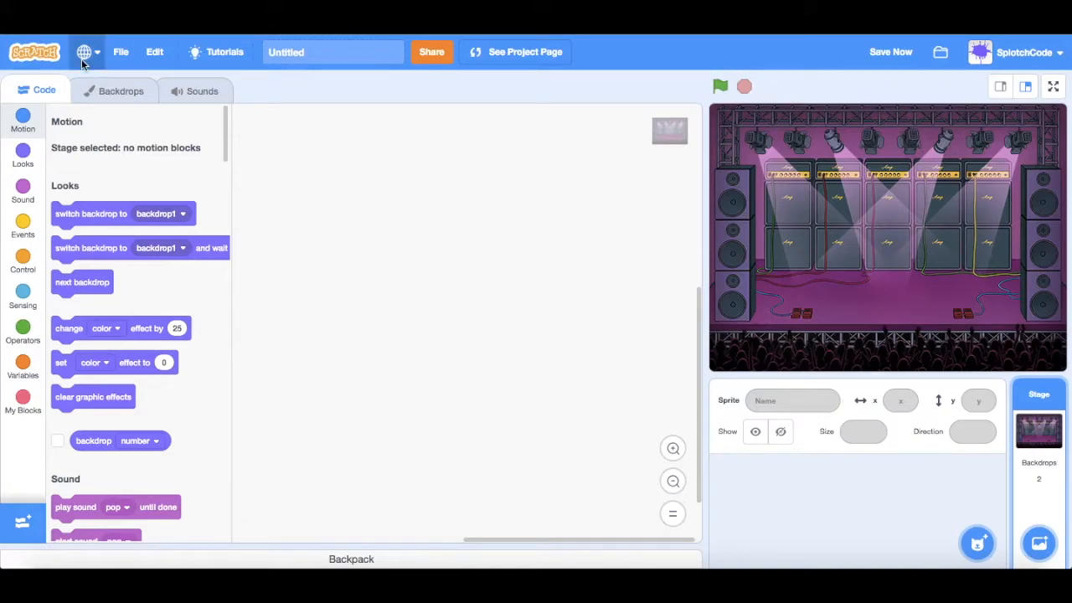
{"action": "left_click", "coordinate": [120, 90]}
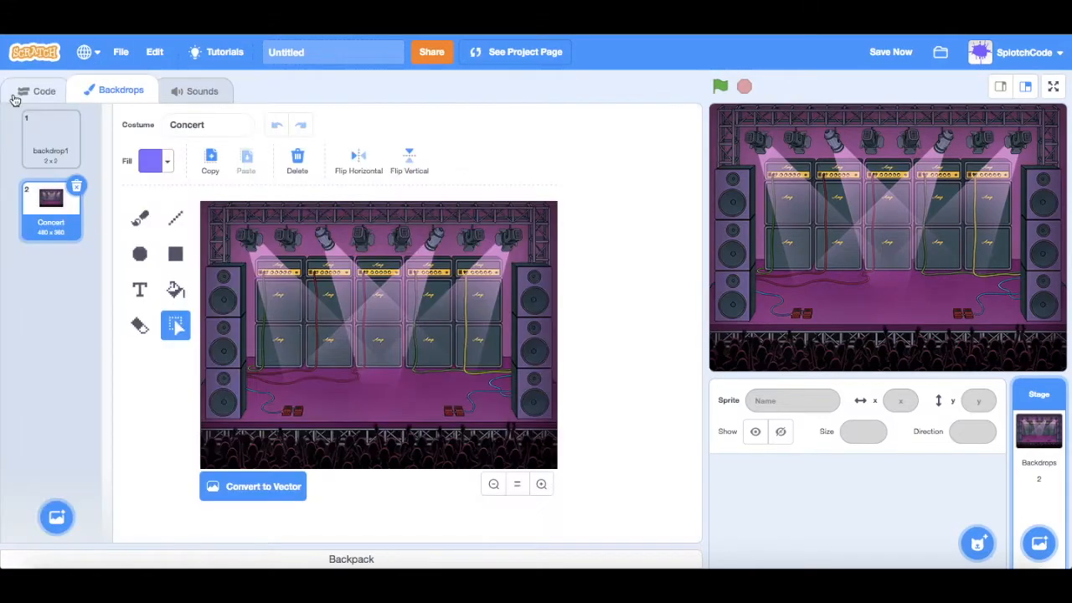
{"action": "left_click", "coordinate": [36, 91]}
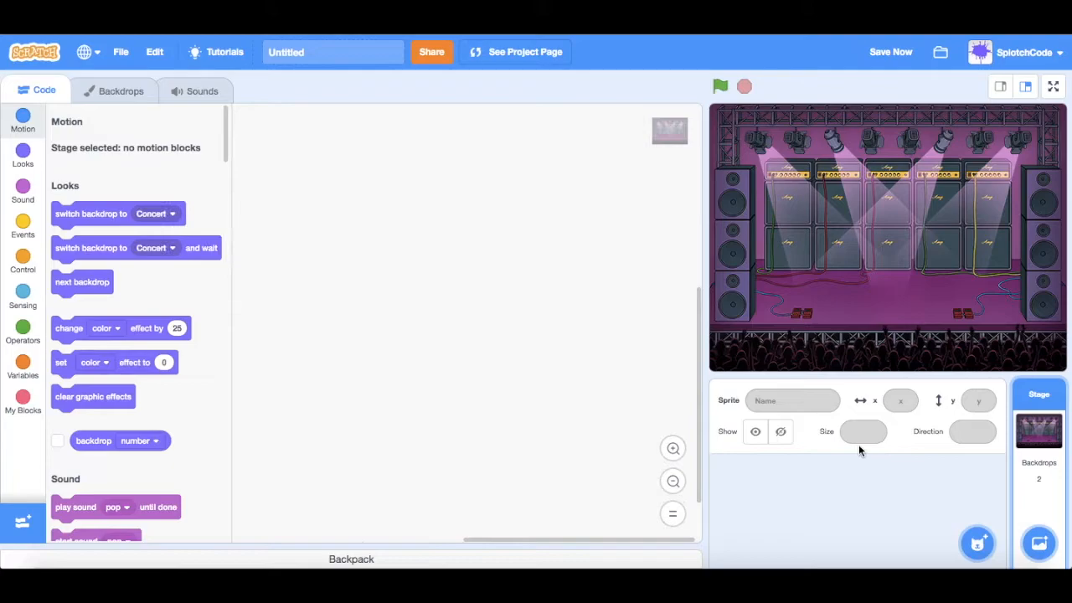
{"action": "mouse_move", "coordinate": [646, 399]}
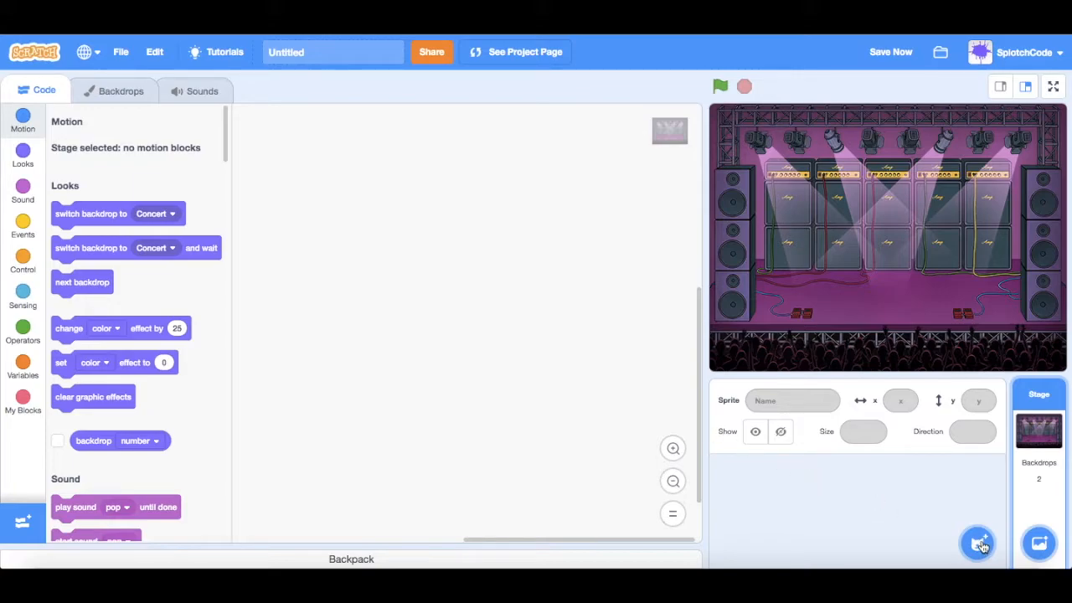
Step: Add the Drum-cymbal and Drum Kit sprites from the library, searching 'drum'
{"action": "left_click", "coordinate": [977, 546]}
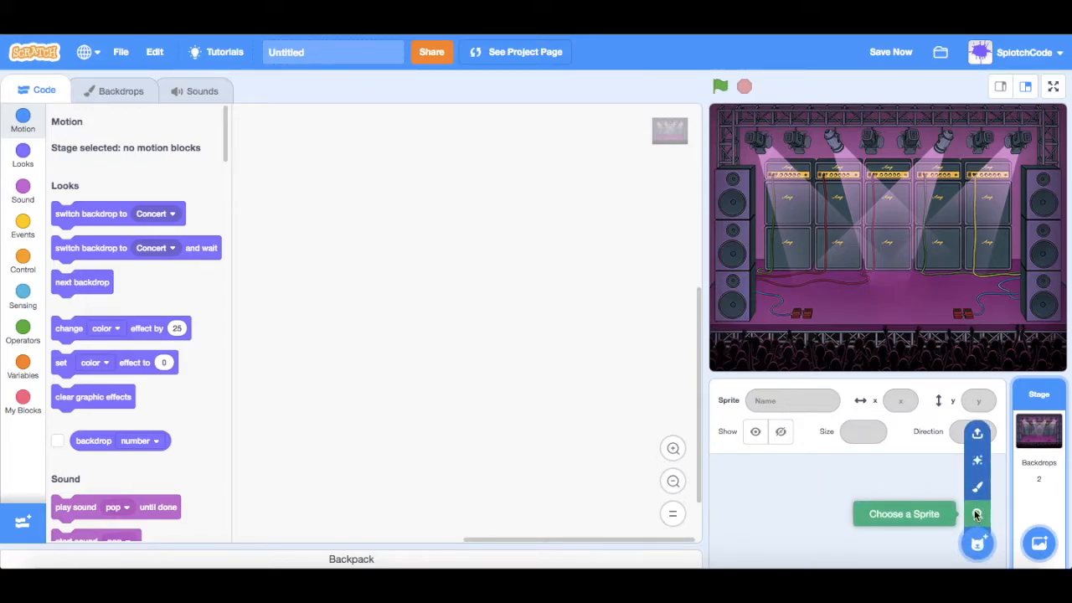
{"action": "left_click", "coordinate": [904, 512]}
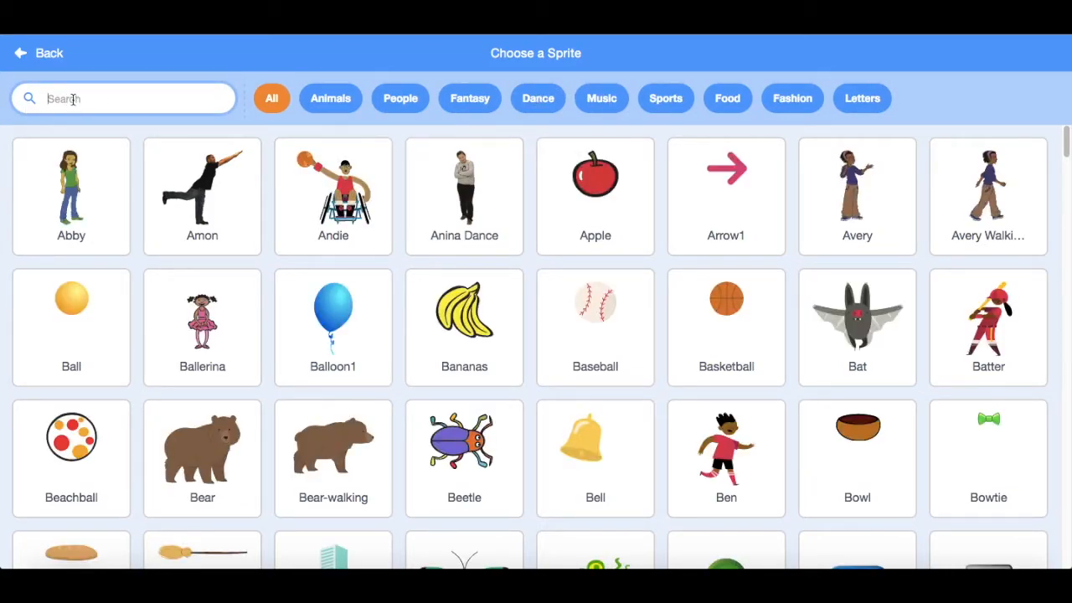
{"action": "type", "text": "drum"}
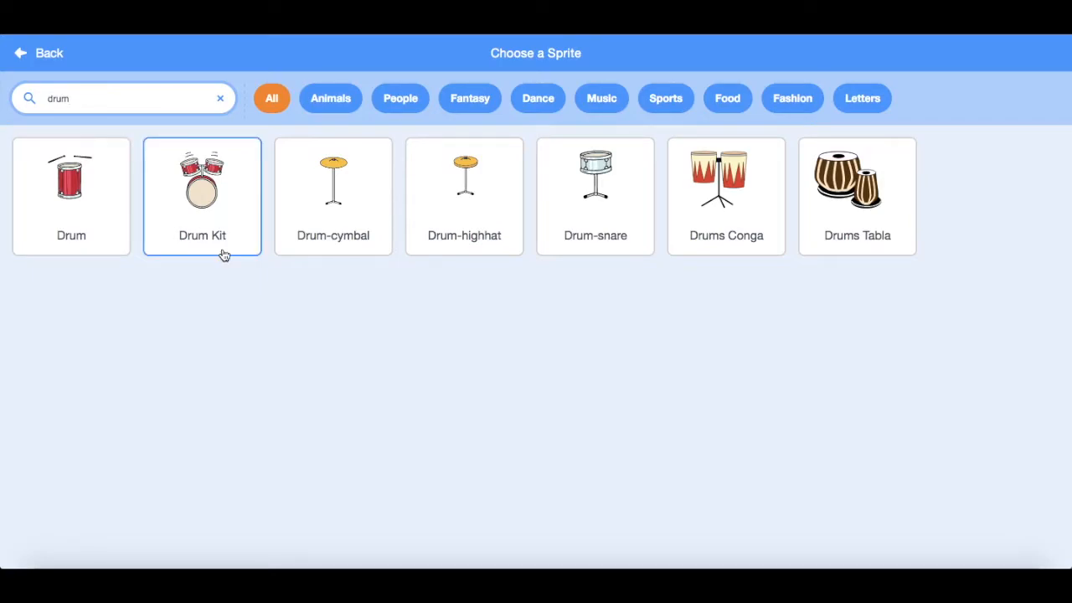
{"action": "mouse_move", "coordinate": [338, 307]}
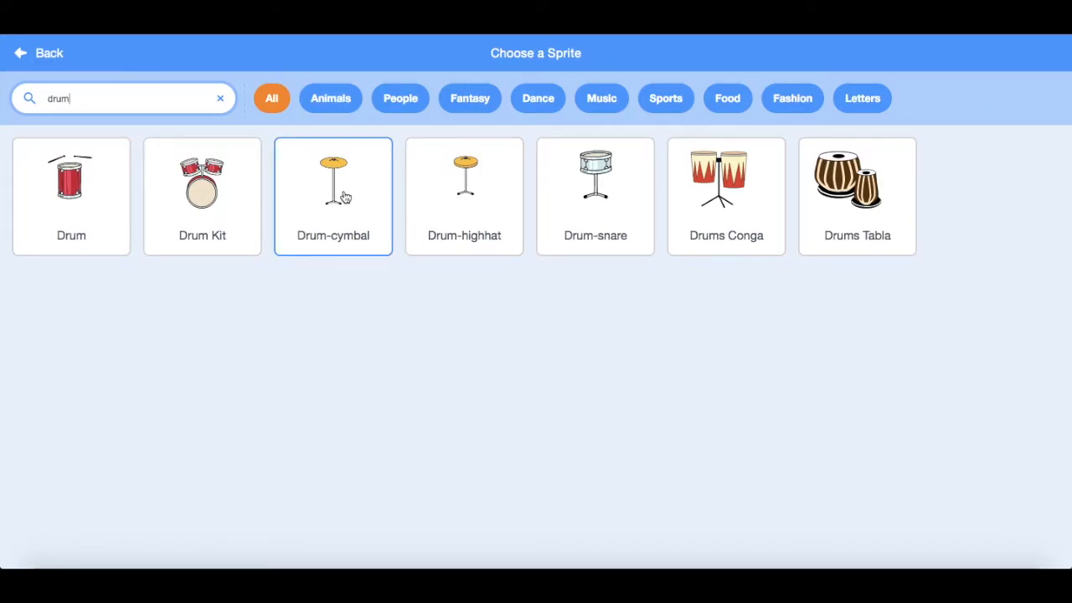
{"action": "left_click", "coordinate": [333, 184]}
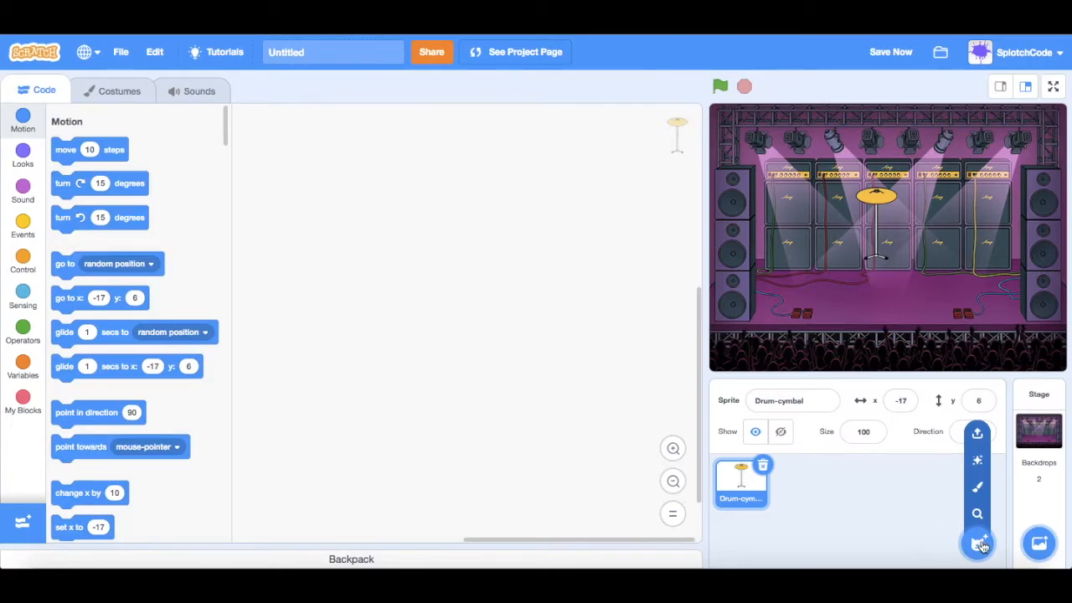
{"action": "left_click", "coordinate": [977, 546]}
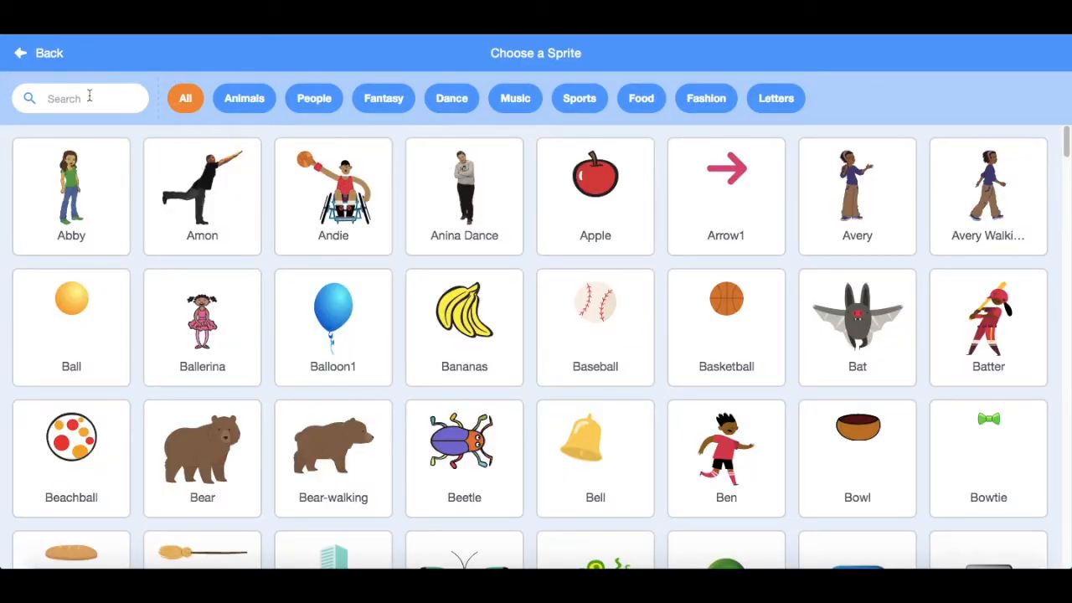
{"action": "type", "text": "drum"}
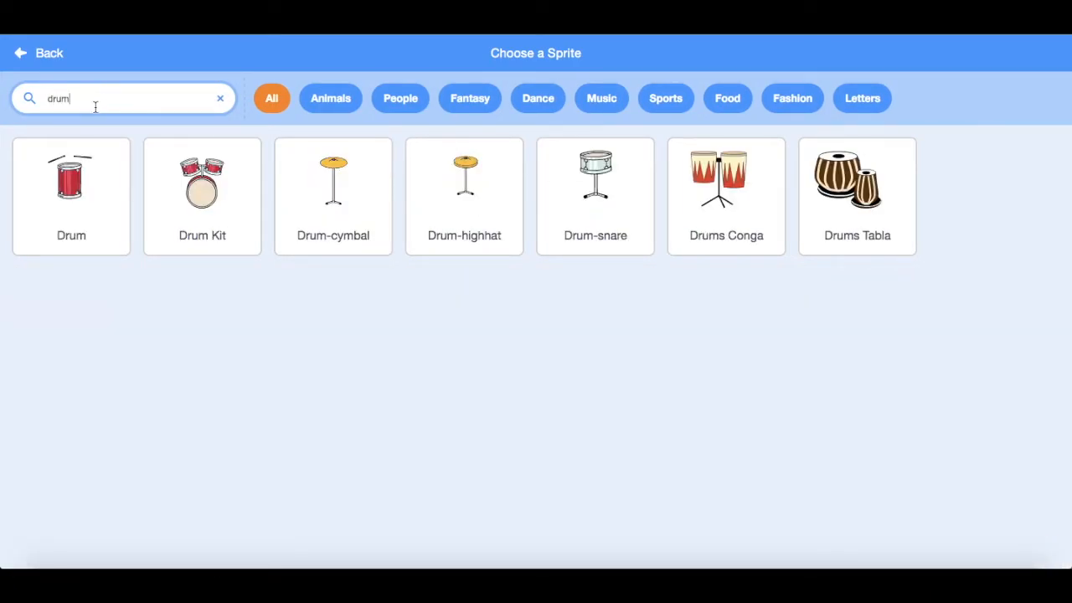
{"action": "left_click", "coordinate": [332, 196]}
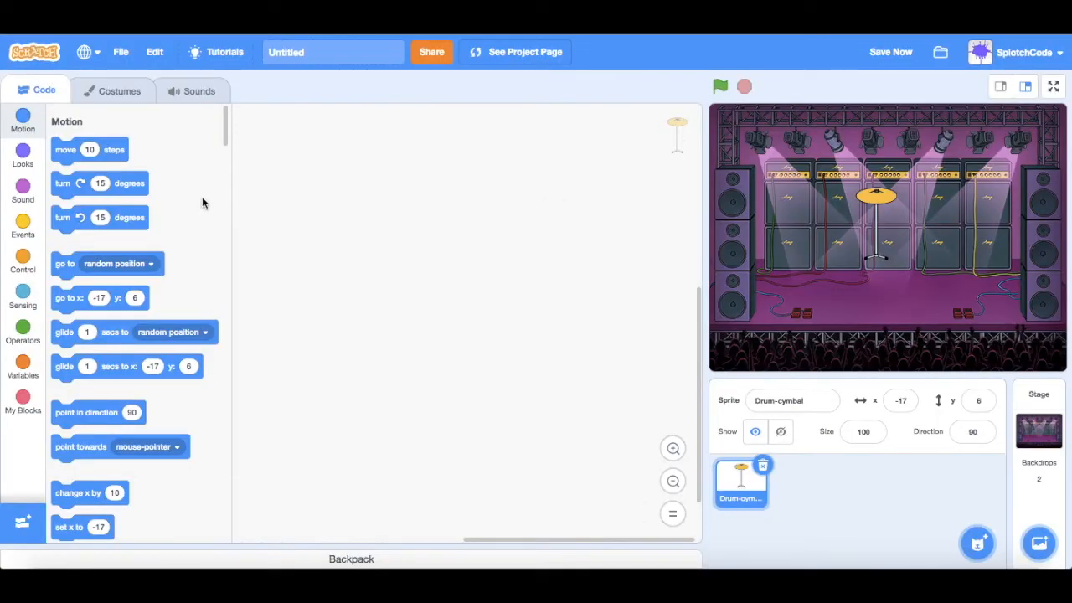
{"action": "left_click", "coordinate": [799, 482]}
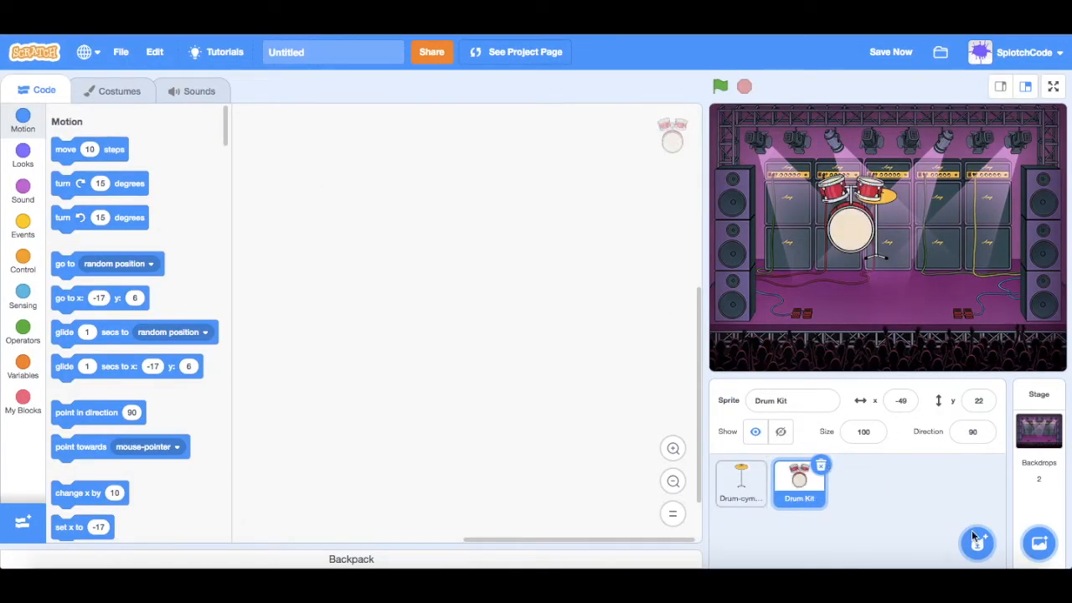
Step: Add the Drum-snare and Drum-highhat sprites from the library the same way
{"action": "left_click", "coordinate": [975, 543]}
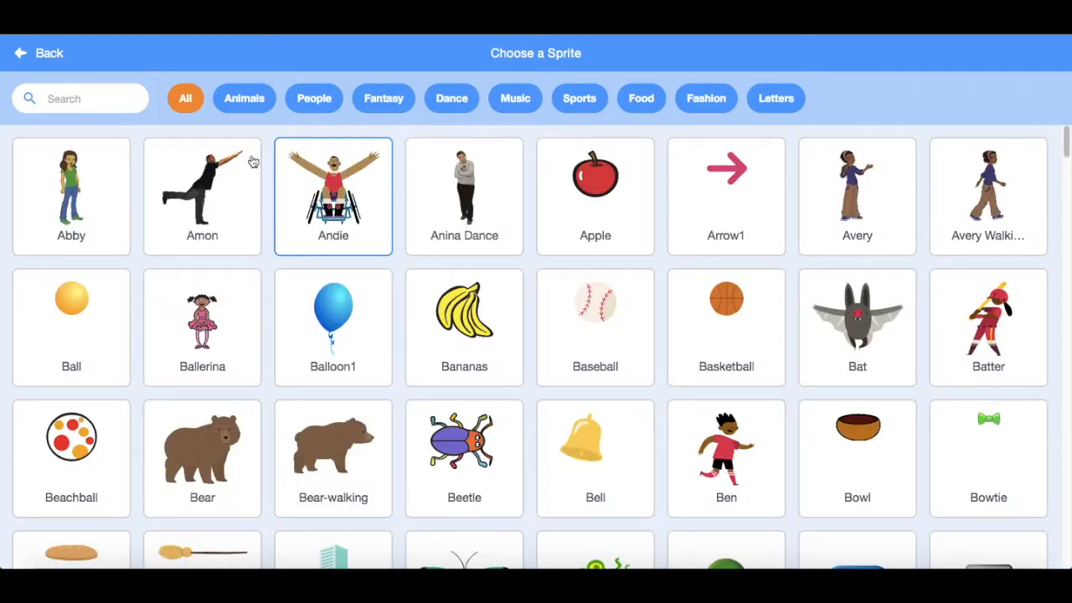
{"action": "type", "text": "d"}
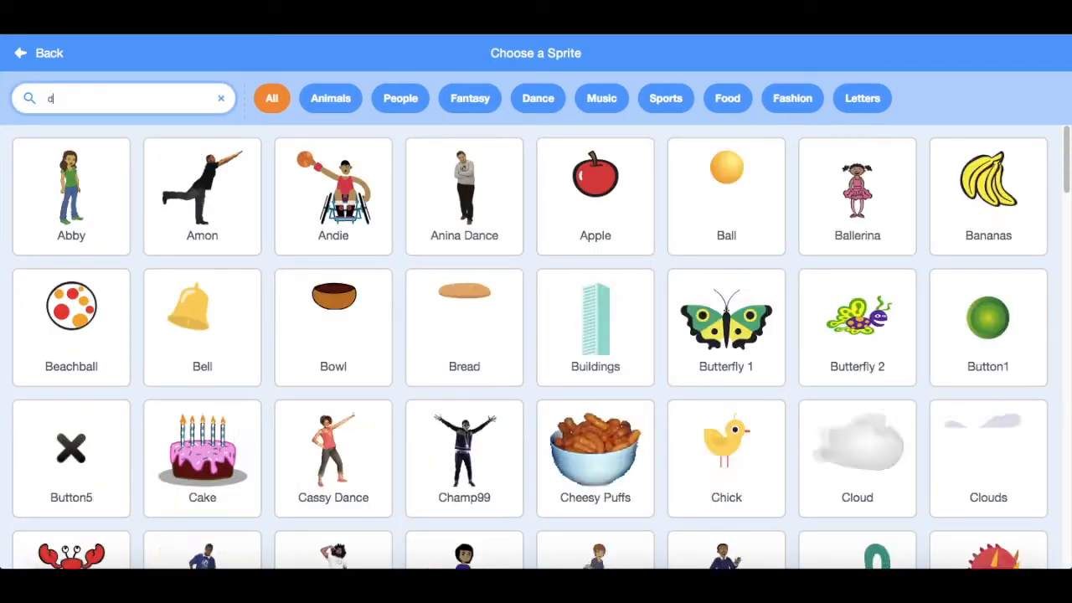
{"action": "type", "text": "rum"}
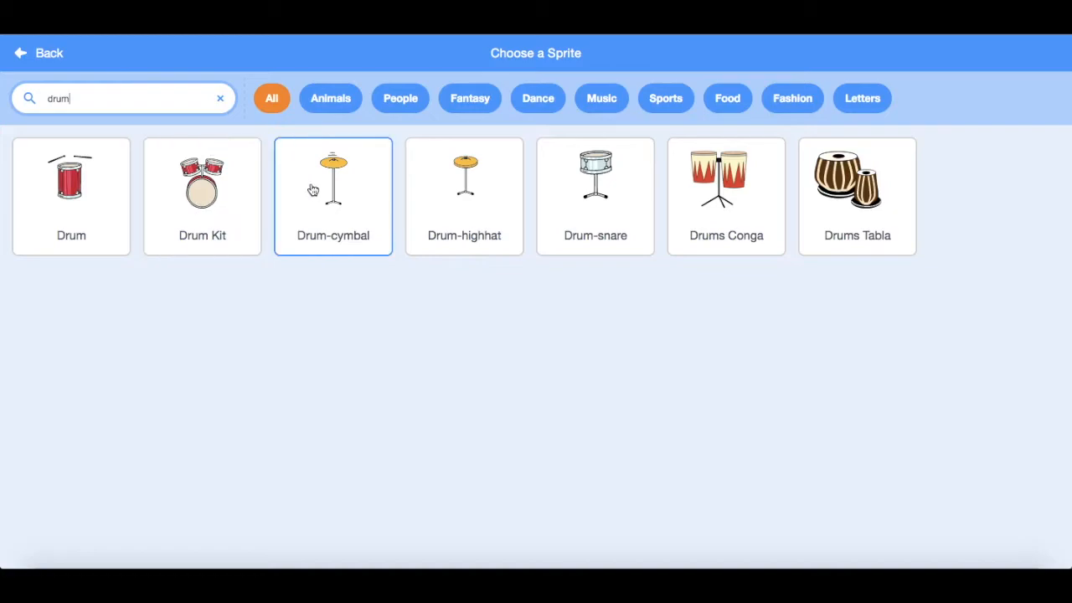
{"action": "mouse_move", "coordinate": [317, 194]}
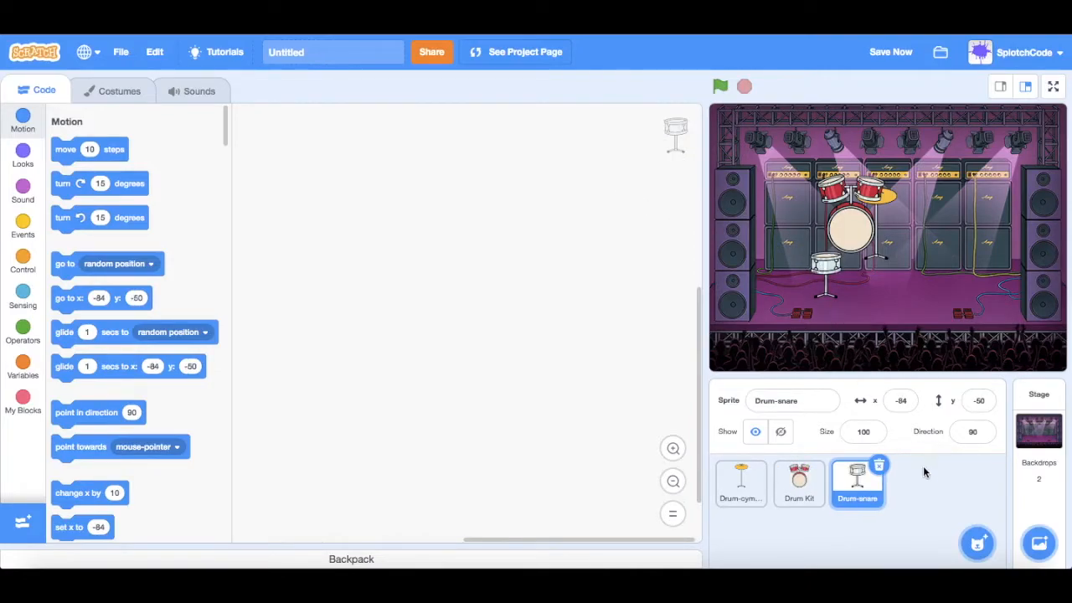
{"action": "left_click", "coordinate": [978, 542]}
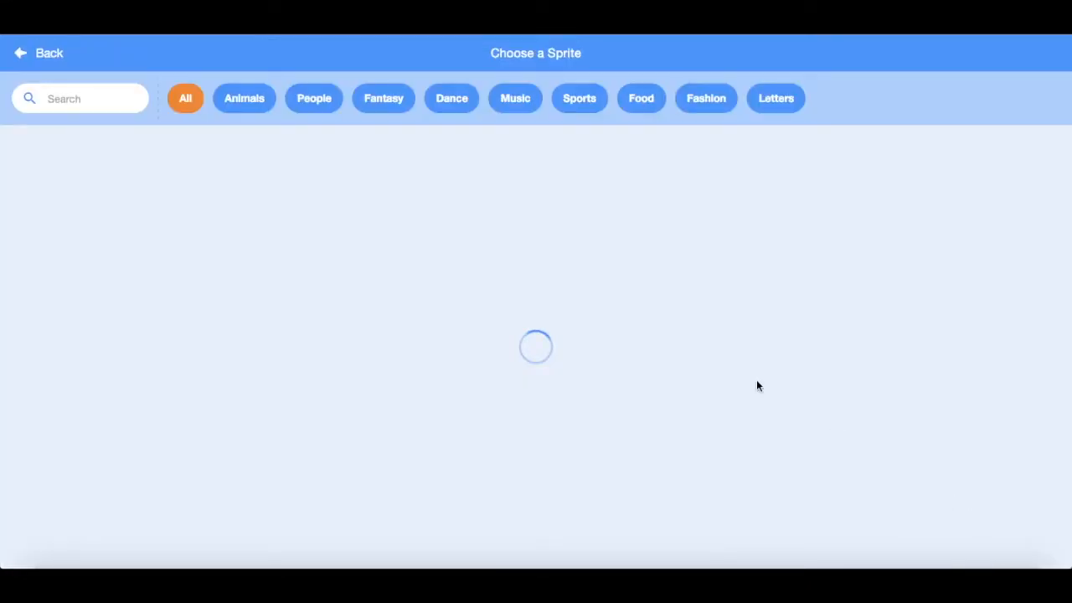
{"action": "type", "text": "drum"}
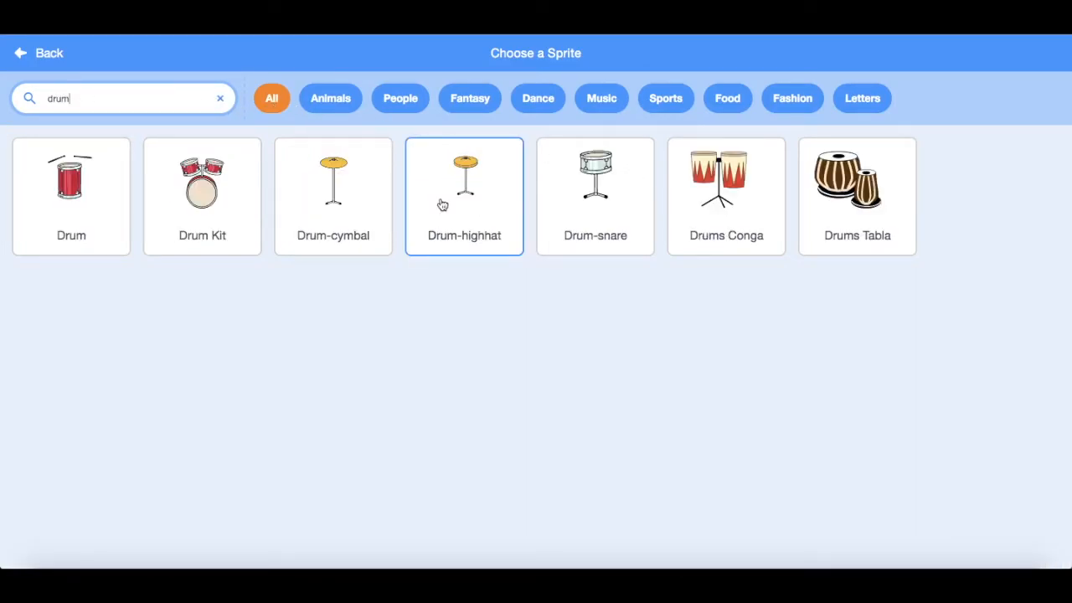
{"action": "left_click", "coordinate": [595, 184]}
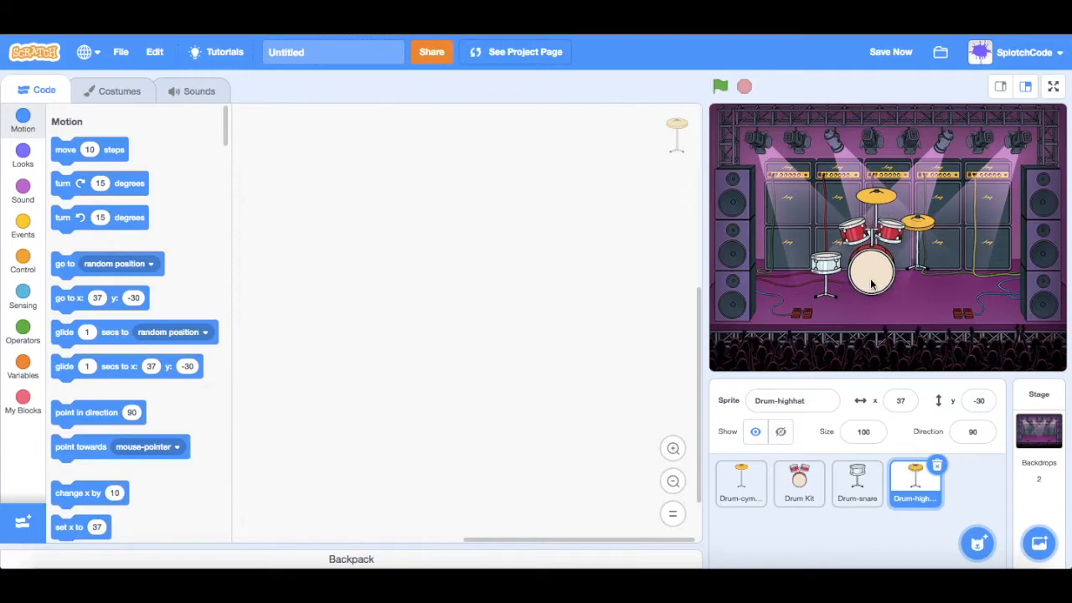
Step: Arrange the cymbal, kit, snare and hi-hat into a grouped drum set and save the project
{"action": "left_click", "coordinate": [798, 483]}
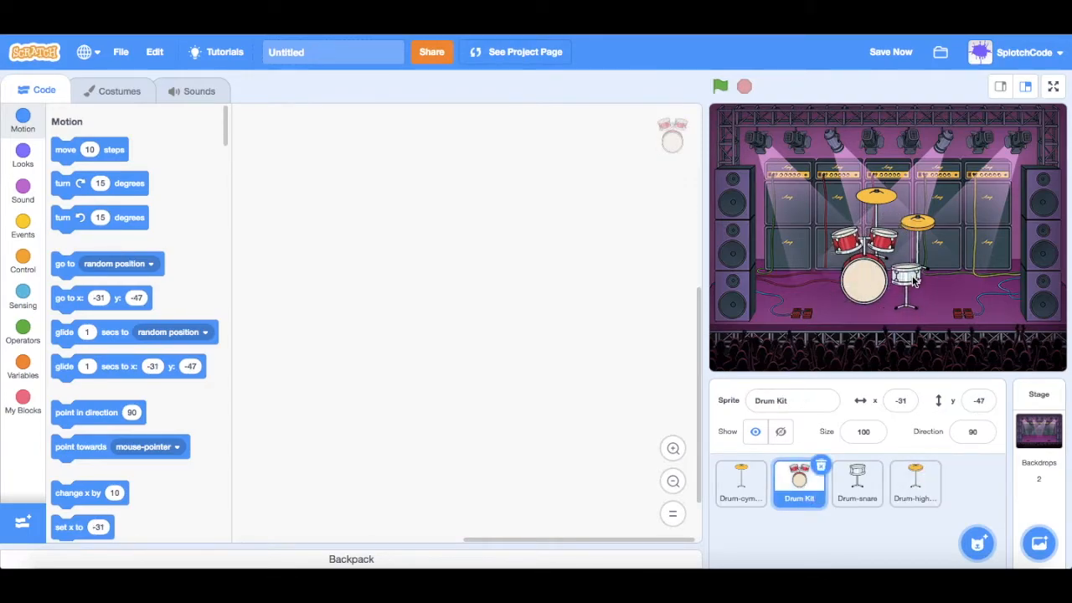
{"action": "left_click", "coordinate": [857, 482]}
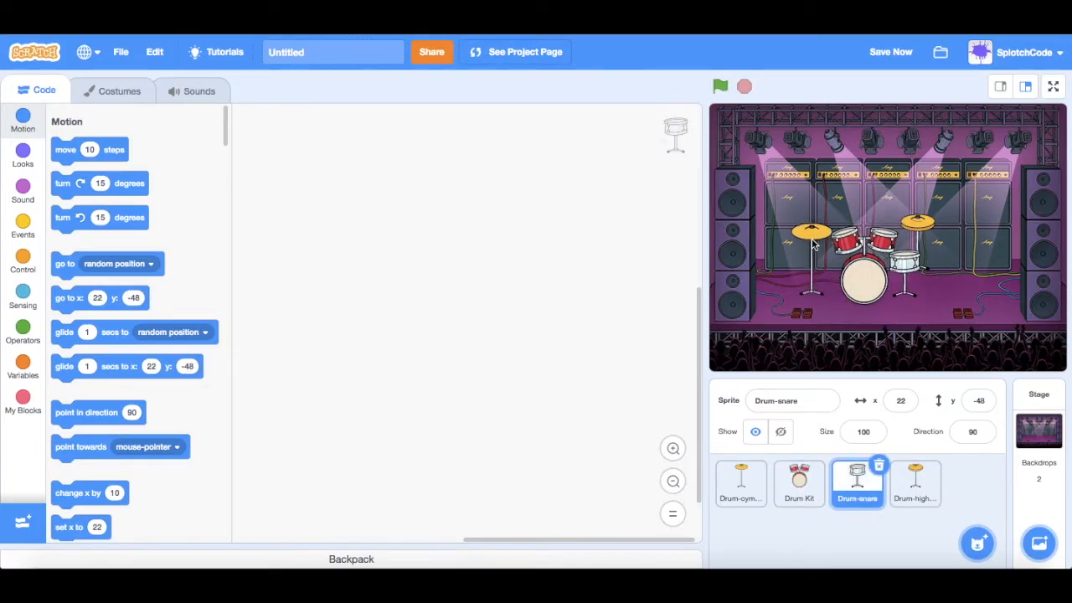
{"action": "left_click", "coordinate": [740, 482]}
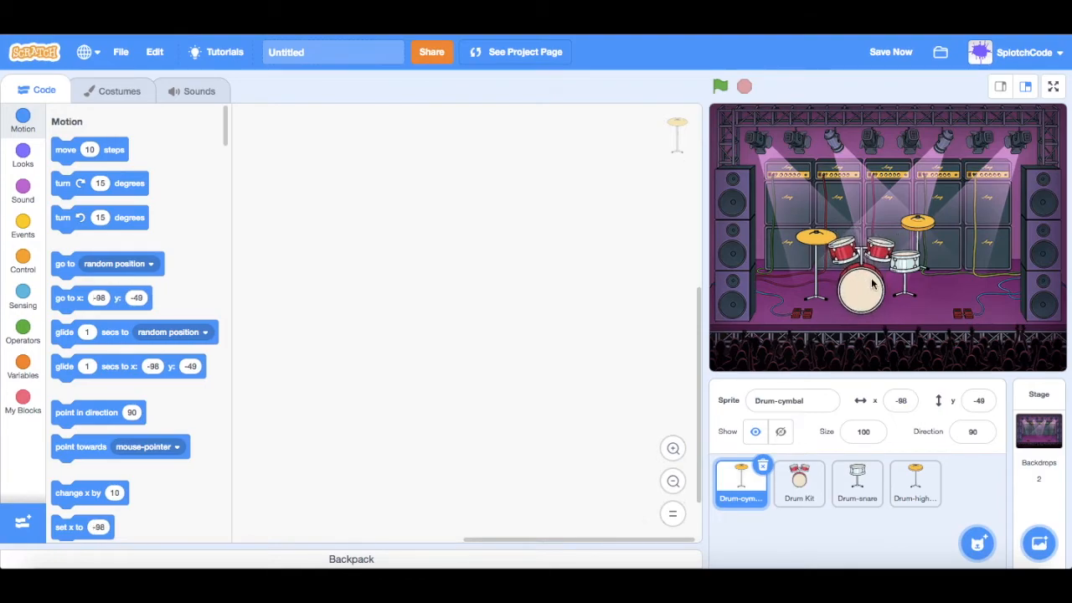
{"action": "left_click", "coordinate": [799, 482]}
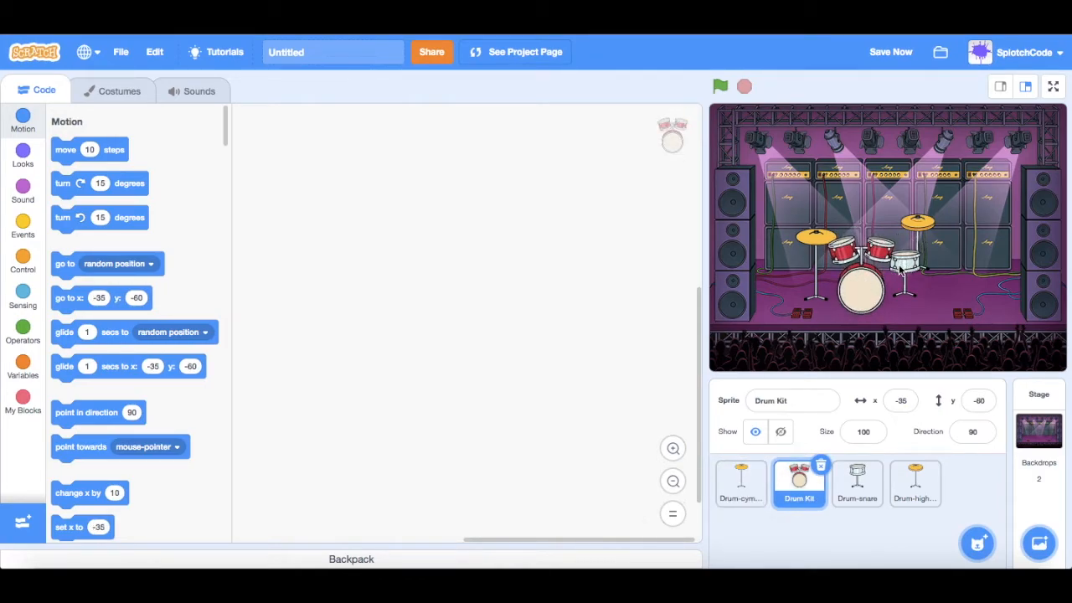
{"action": "left_click", "coordinate": [857, 483]}
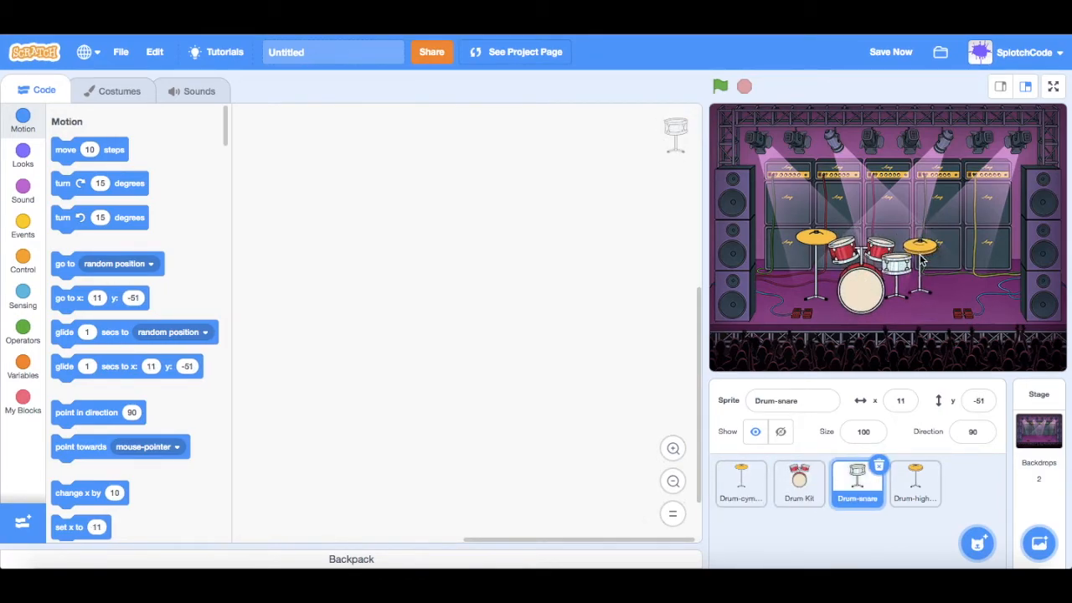
{"action": "left_click", "coordinate": [914, 482]}
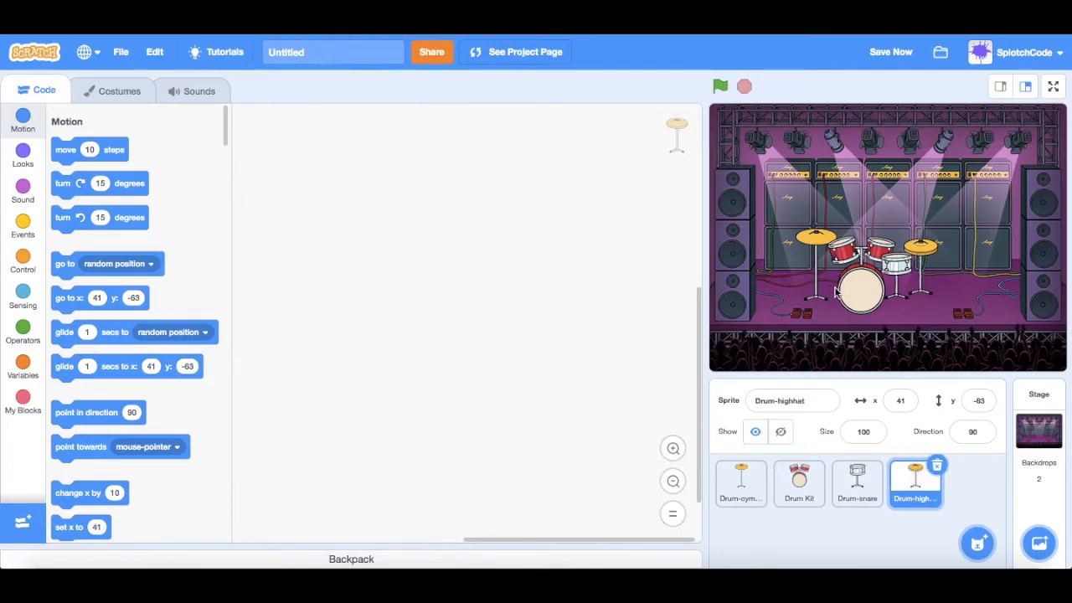
{"action": "left_click", "coordinate": [891, 52]}
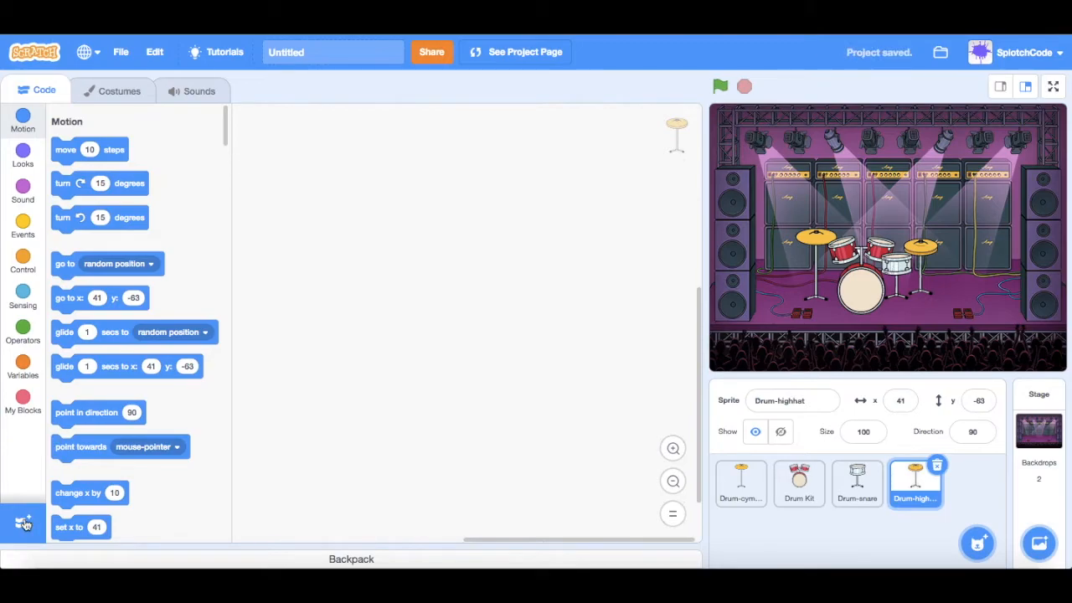
{"action": "mouse_move", "coordinate": [24, 522]}
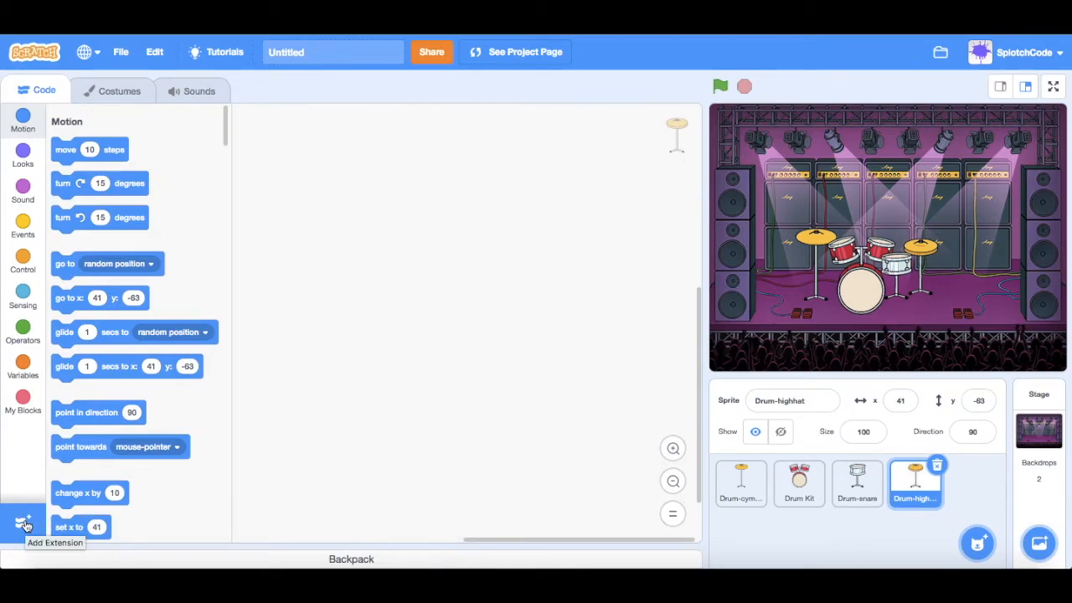
Step: Add the Music extension from the extensions gallery and show its blocks
{"action": "left_click", "coordinate": [20, 519]}
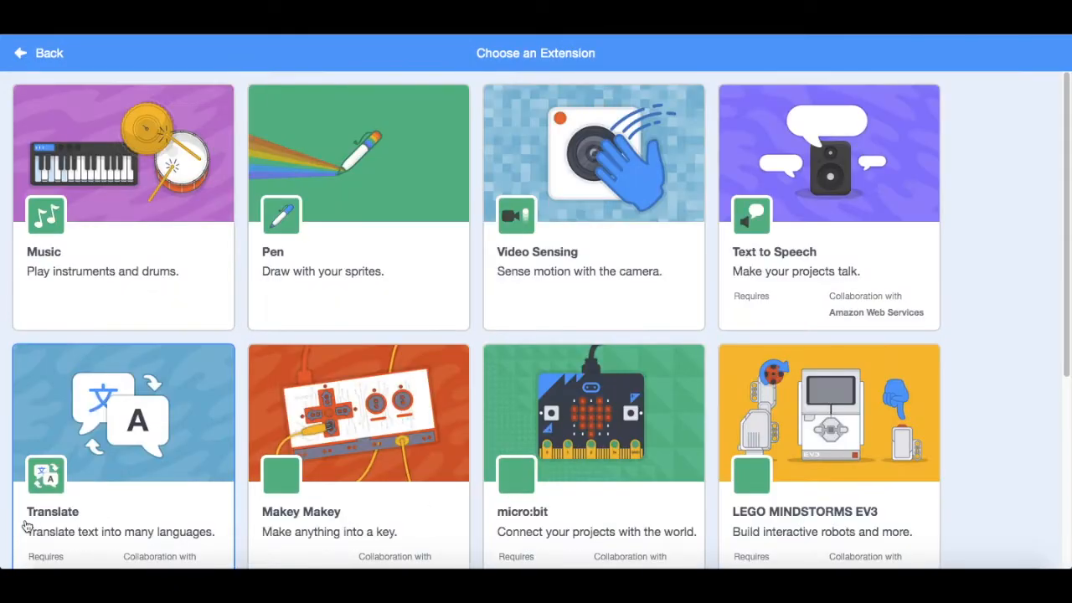
{"action": "mouse_move", "coordinate": [607, 248]}
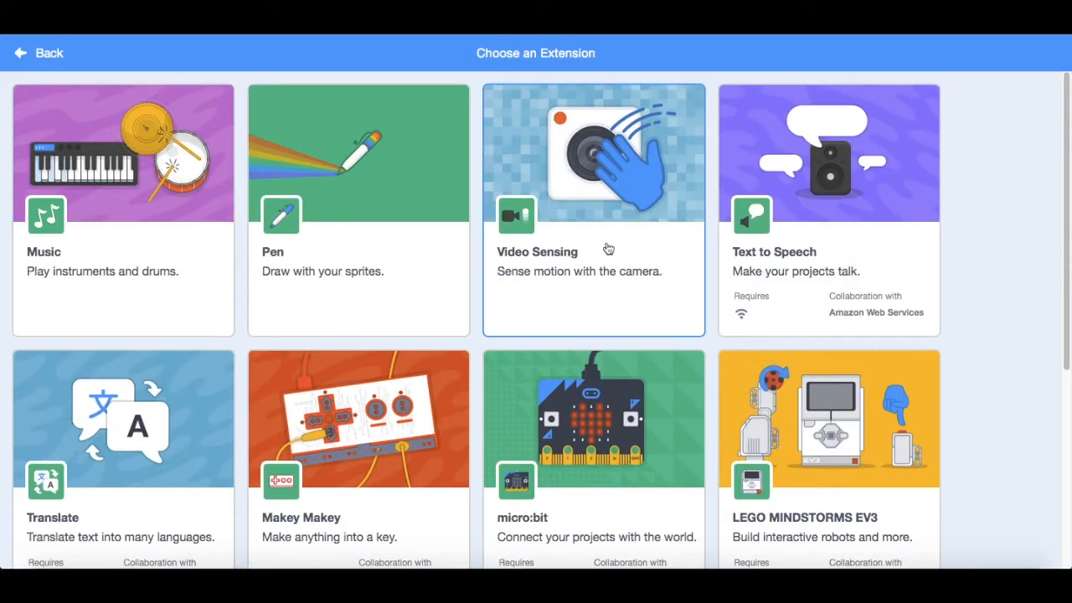
{"action": "mouse_move", "coordinate": [48, 228]}
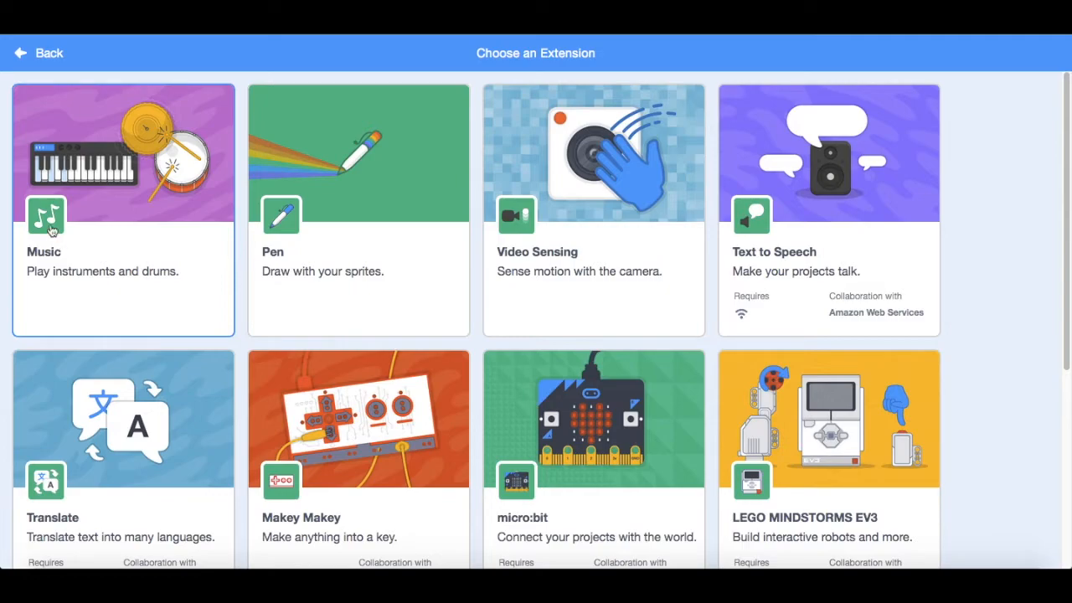
{"action": "mouse_move", "coordinate": [50, 224]}
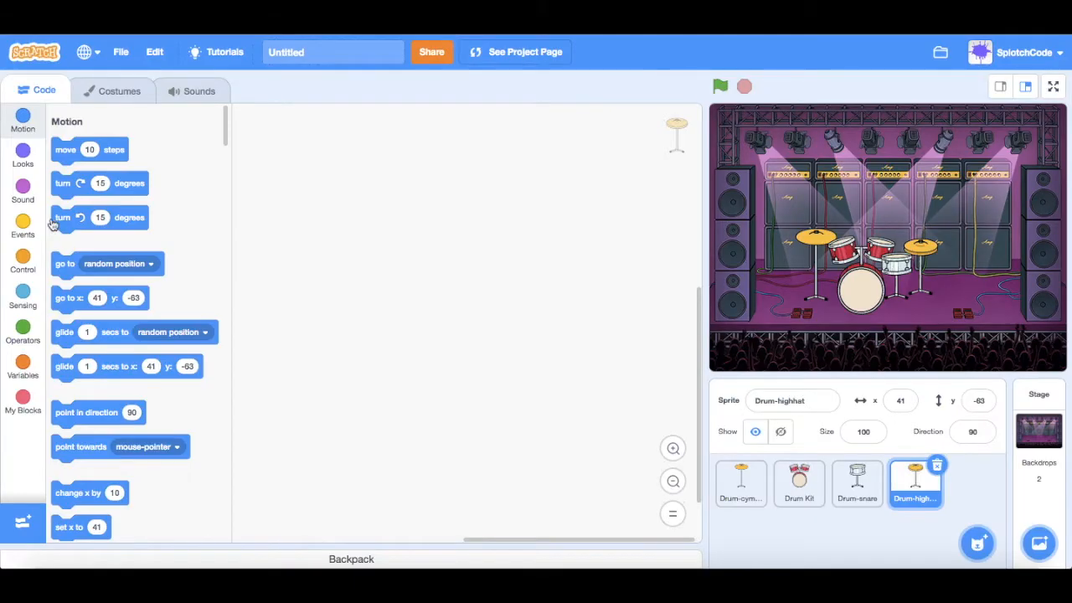
{"action": "left_click", "coordinate": [23, 435]}
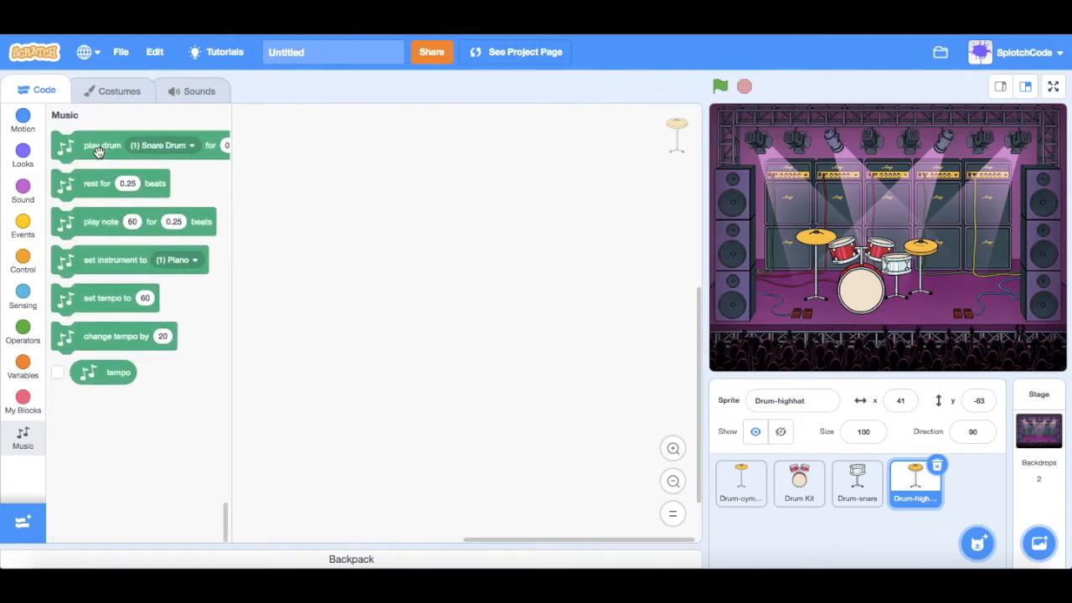
{"action": "mouse_move", "coordinate": [236, 200]}
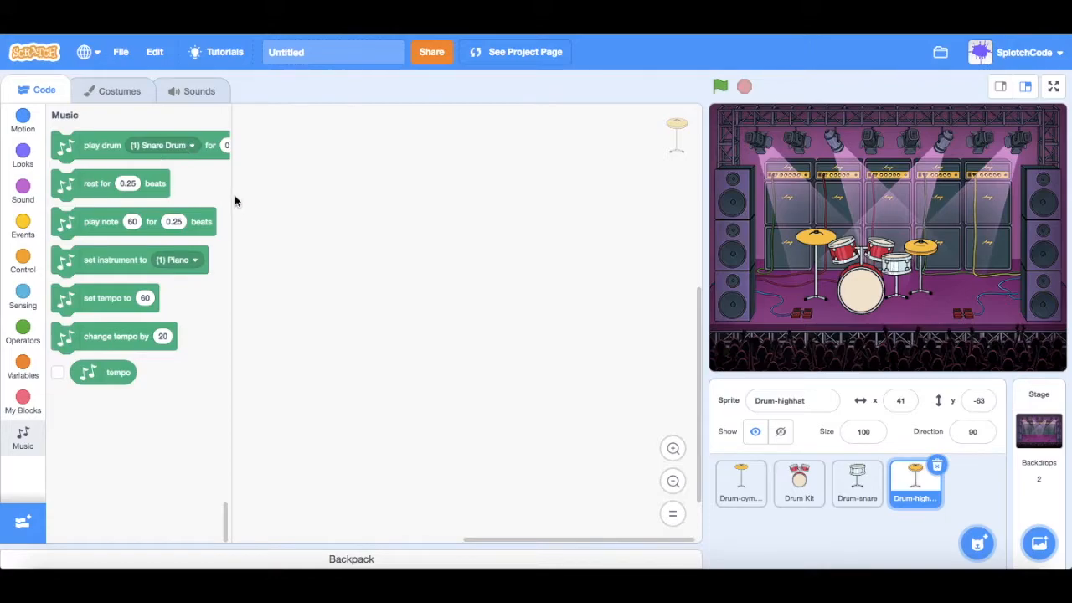
{"action": "mouse_move", "coordinate": [92, 227]}
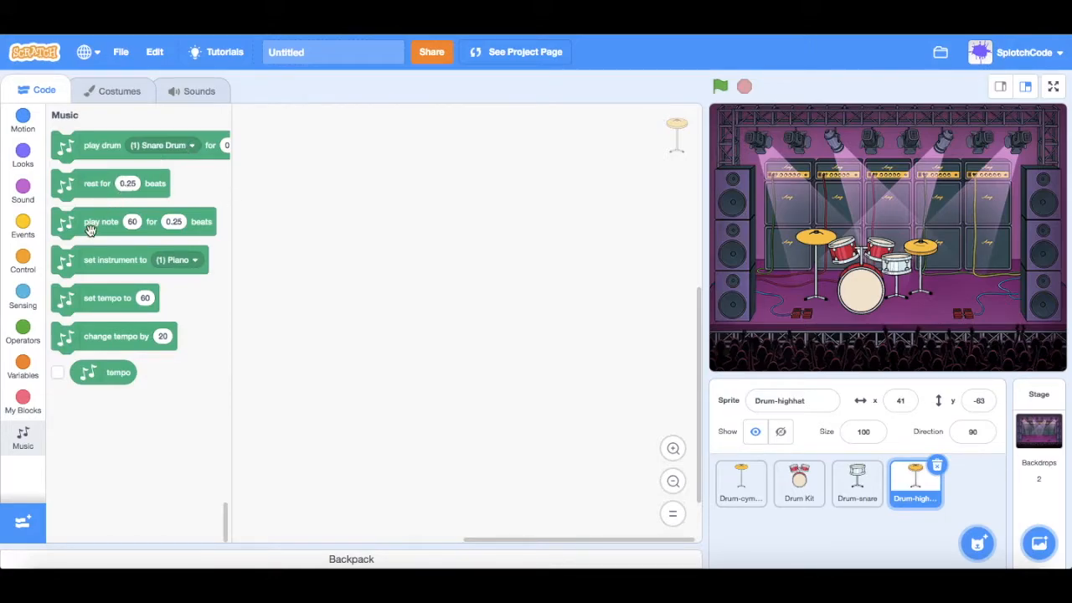
{"action": "mouse_move", "coordinate": [103, 296]}
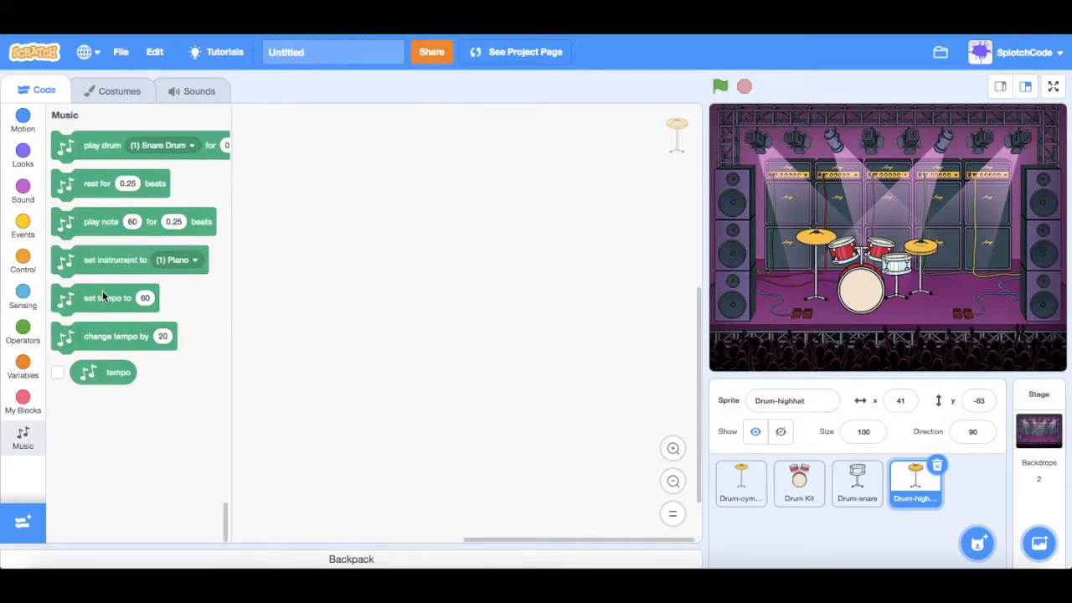
{"action": "mouse_move", "coordinate": [147, 342]}
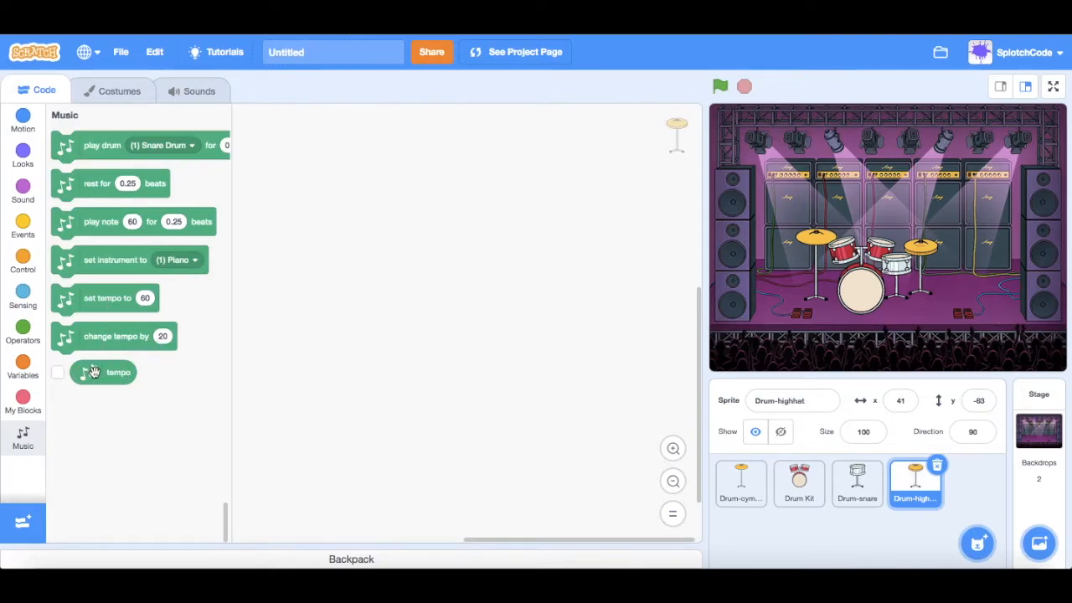
{"action": "mouse_move", "coordinate": [519, 304]}
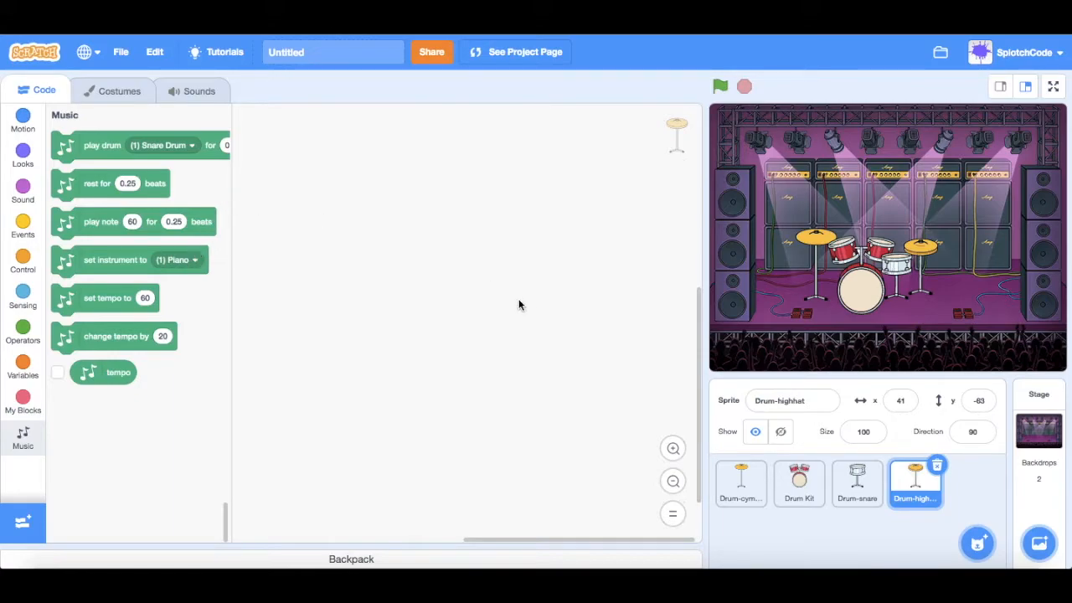
{"action": "mouse_move", "coordinate": [58, 214]}
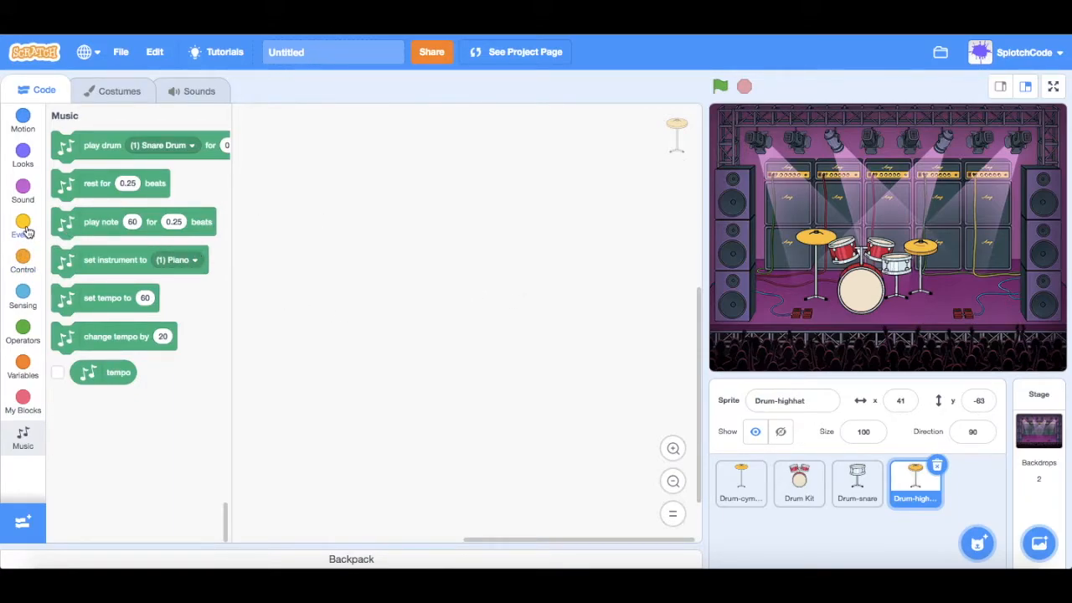
Step: On the Drum-cymbal sprite, place a when-this-sprite-clicked hat and a loose play drum block
{"action": "left_click", "coordinate": [24, 221]}
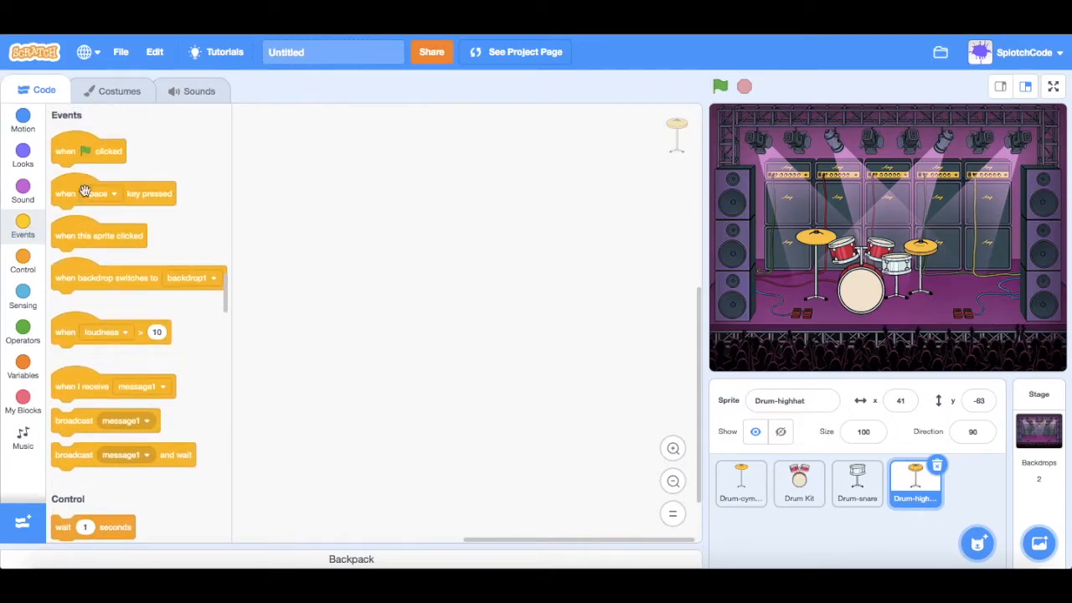
{"action": "mouse_move", "coordinate": [124, 244]}
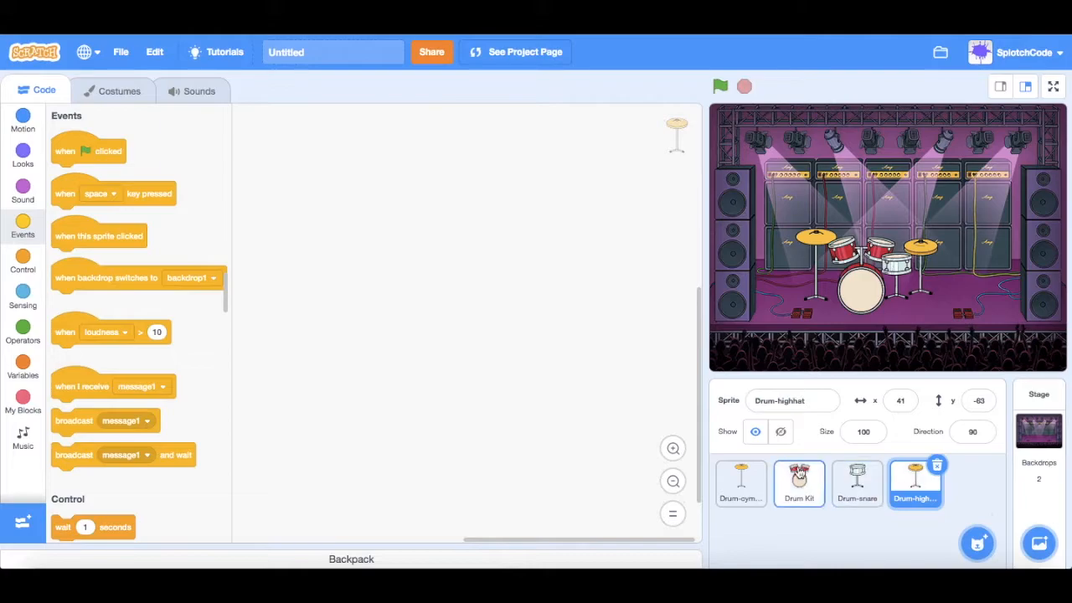
{"action": "mouse_move", "coordinate": [750, 482]}
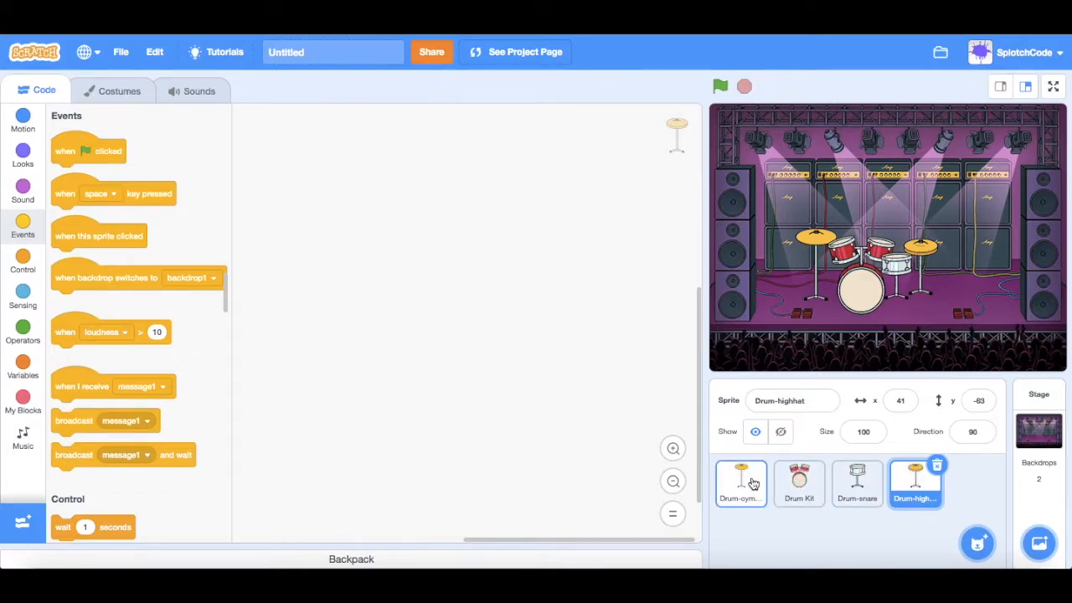
{"action": "left_click", "coordinate": [741, 482]}
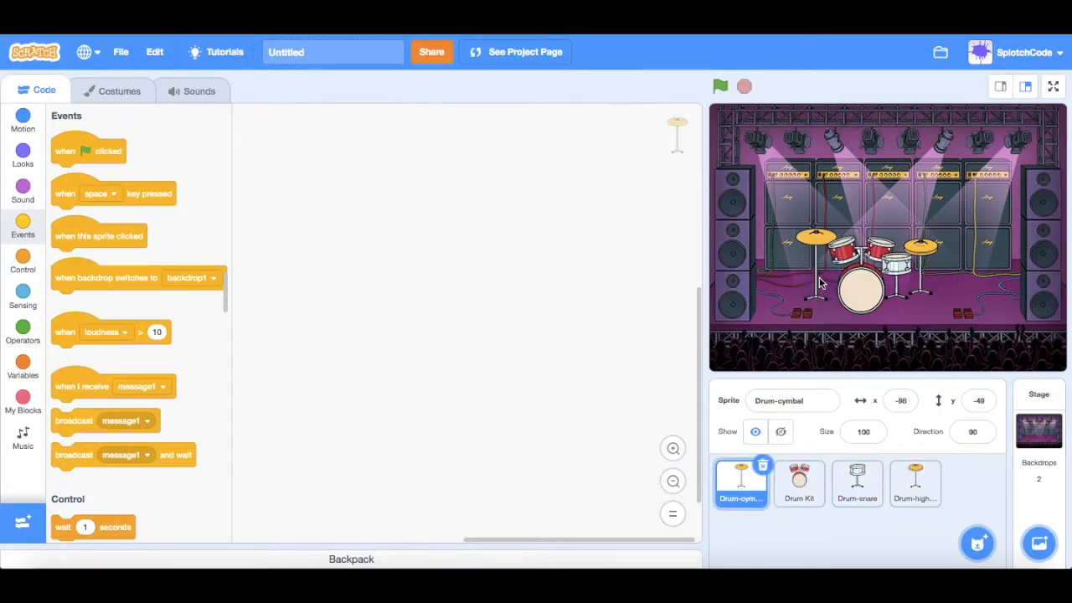
{"action": "mouse_move", "coordinate": [68, 221]}
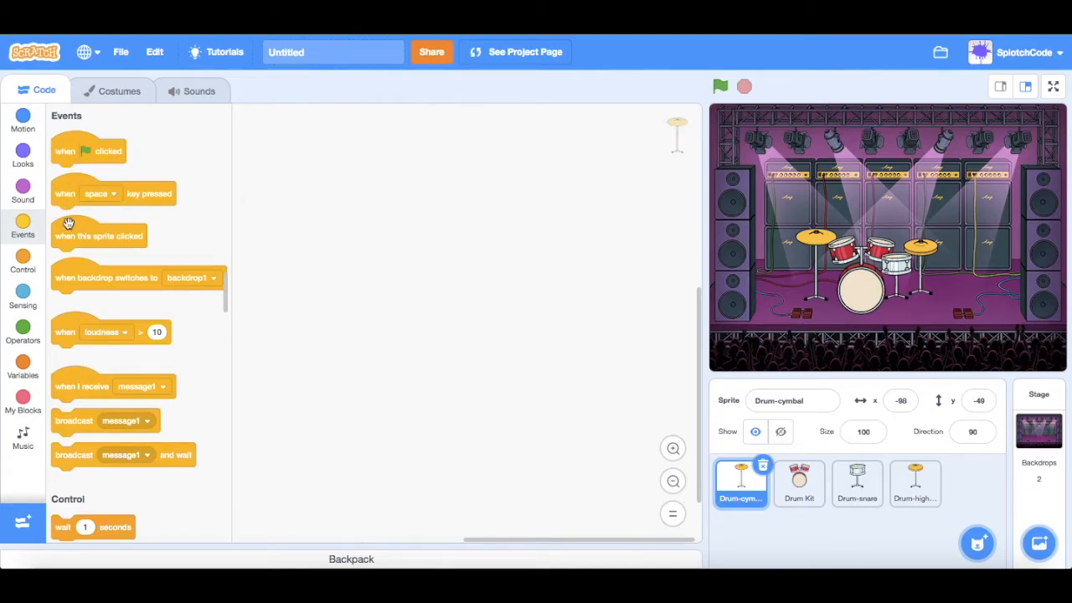
{"action": "left_click_drag", "start_coordinate": [99, 234], "coordinate": [462, 183]}
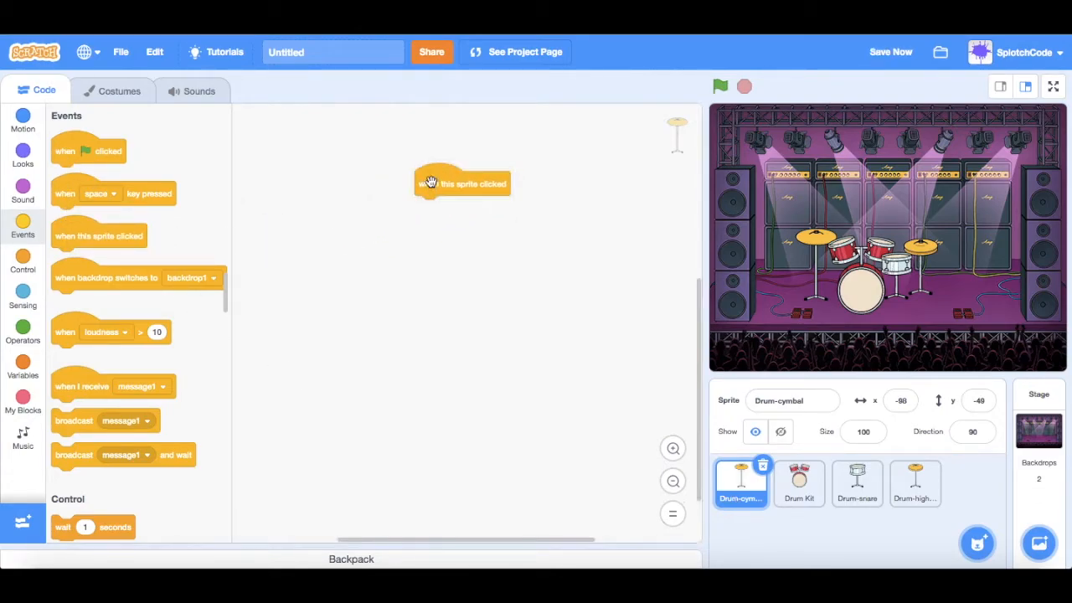
{"action": "left_click", "coordinate": [24, 439]}
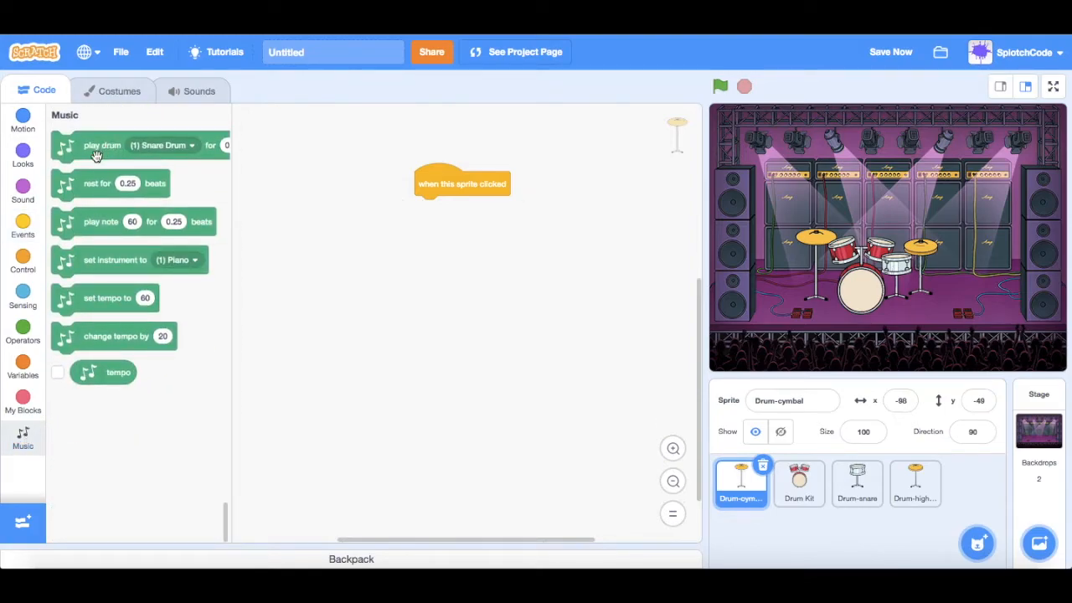
{"action": "left_click_drag", "start_coordinate": [100, 144], "coordinate": [398, 272]}
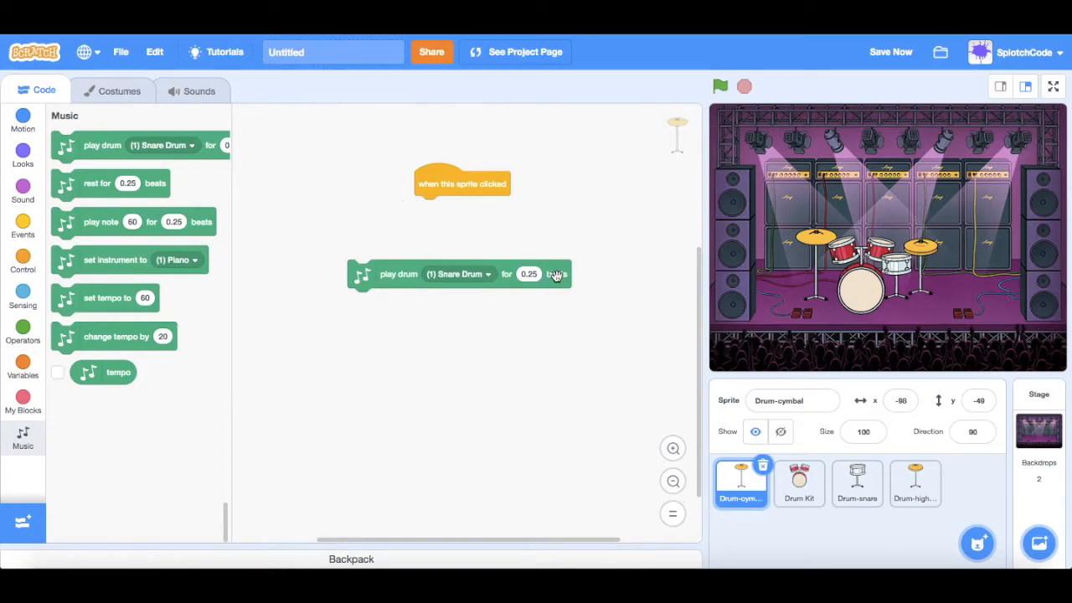
{"action": "mouse_move", "coordinate": [399, 275]}
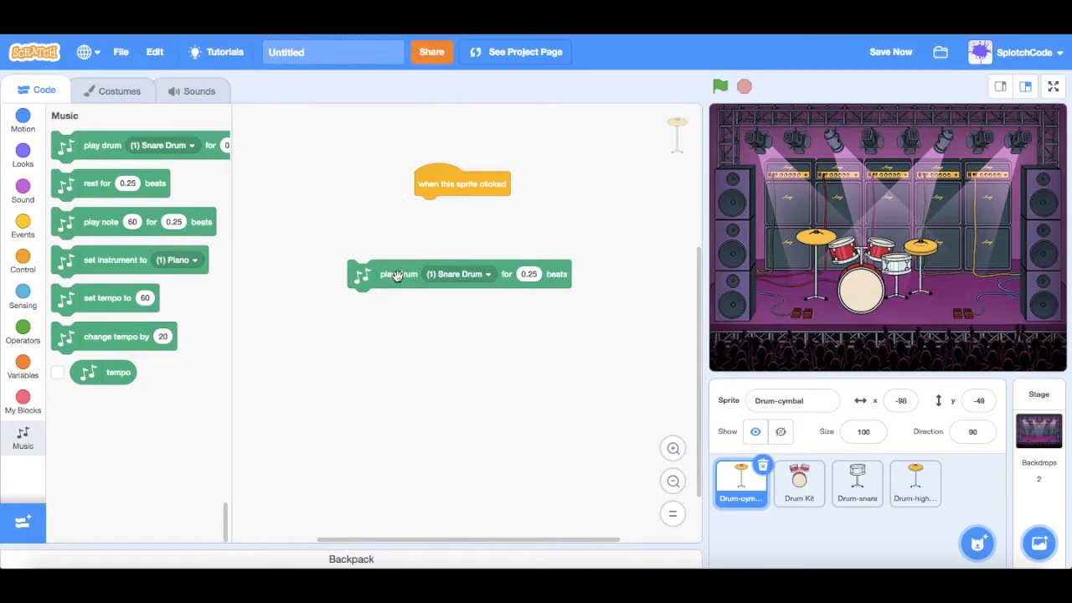
Step: Snap play drum under the hat and set it to (4) Crash Cymbal, then test it
{"action": "left_click_drag", "start_coordinate": [398, 274], "coordinate": [465, 209]}
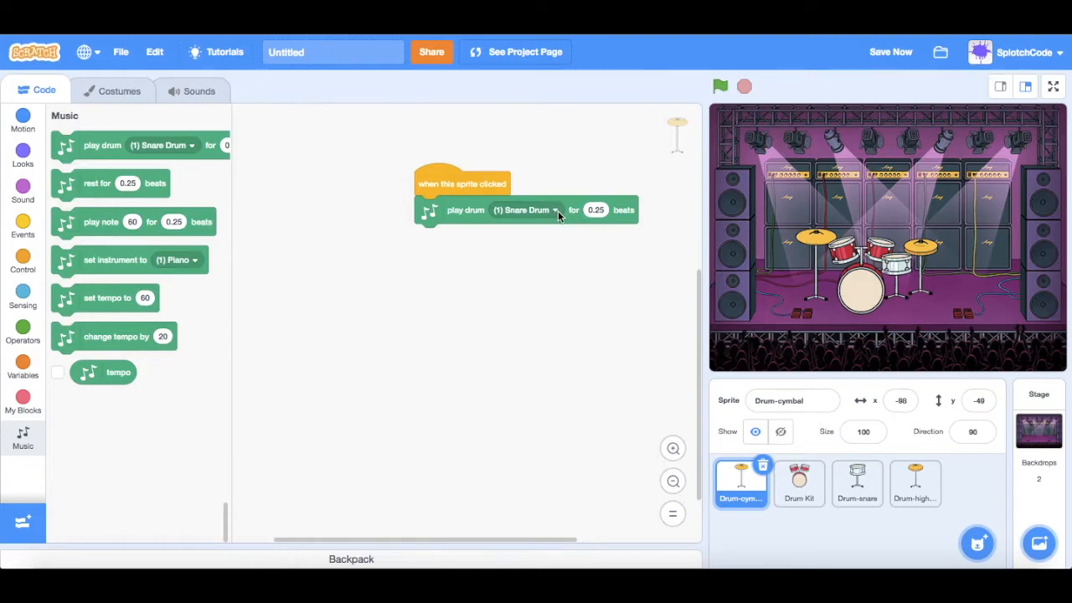
{"action": "left_click", "coordinate": [556, 210]}
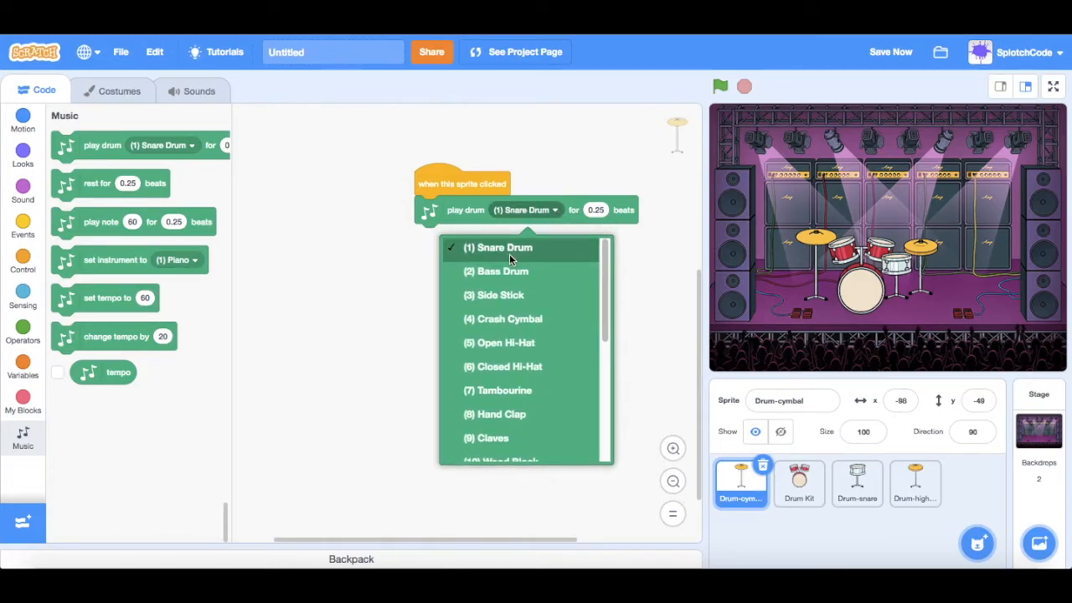
{"action": "mouse_move", "coordinate": [496, 319]}
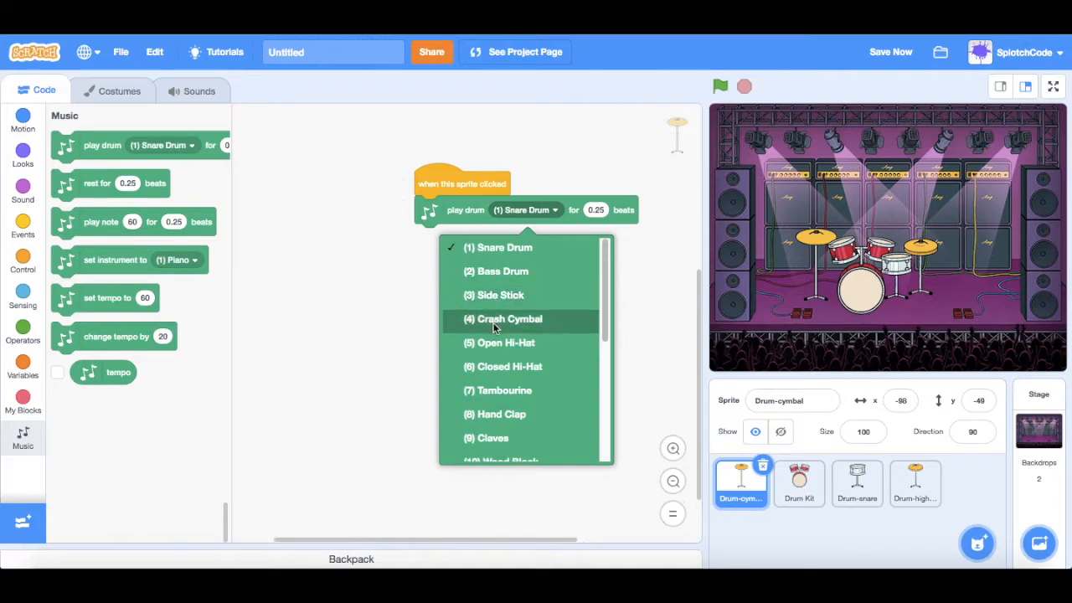
{"action": "mouse_move", "coordinate": [616, 328]}
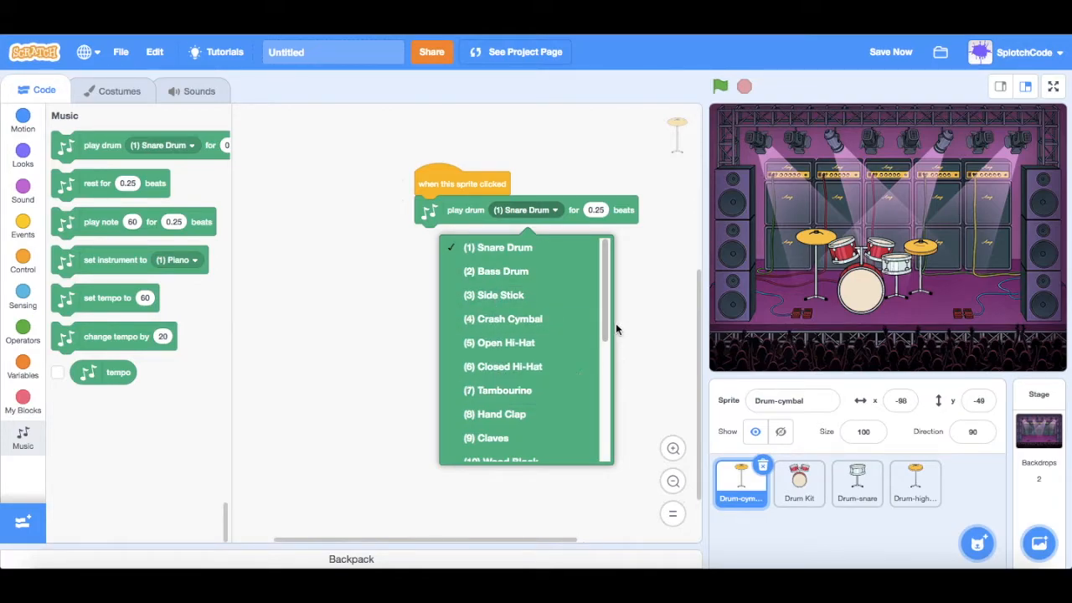
{"action": "scroll", "scroll_direction": "down", "scroll_amount": 3}
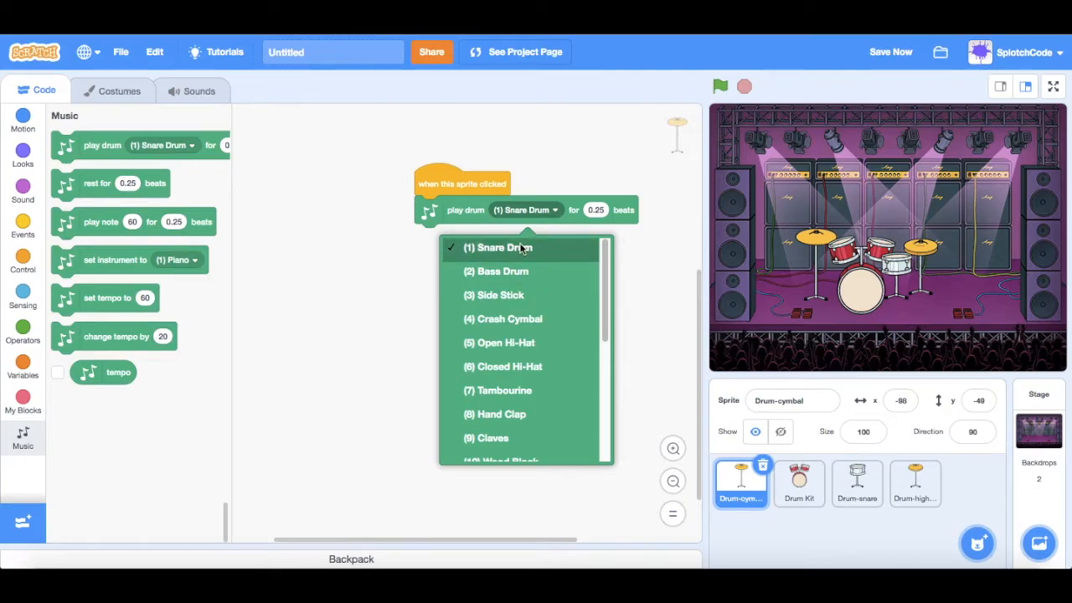
{"action": "mouse_move", "coordinate": [587, 341]}
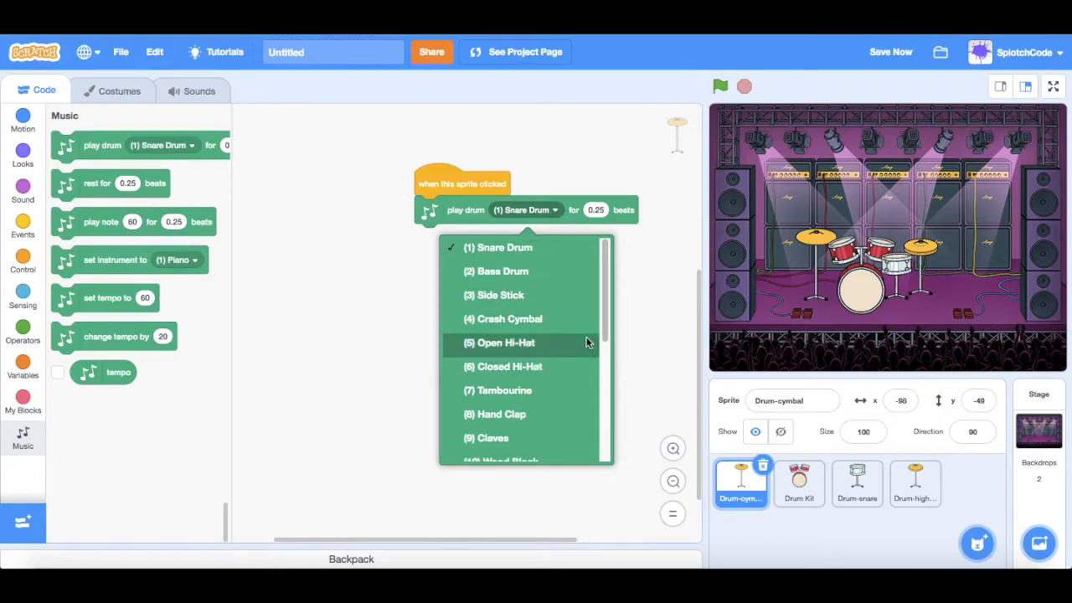
{"action": "scroll", "scroll_direction": "down", "scroll_amount": 3}
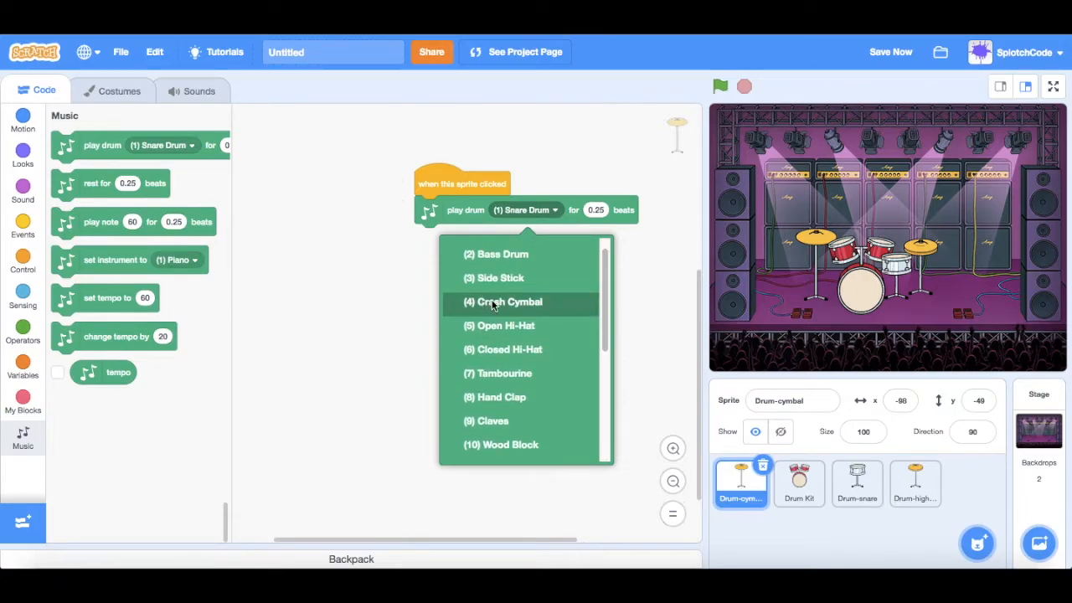
{"action": "left_click", "coordinate": [505, 301]}
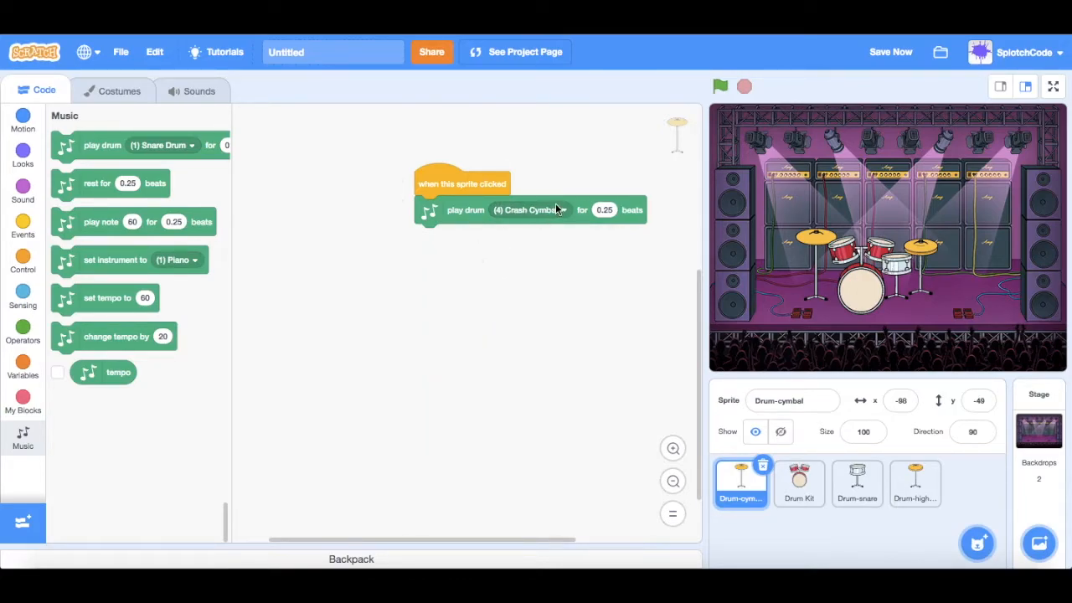
{"action": "left_click", "coordinate": [720, 85]}
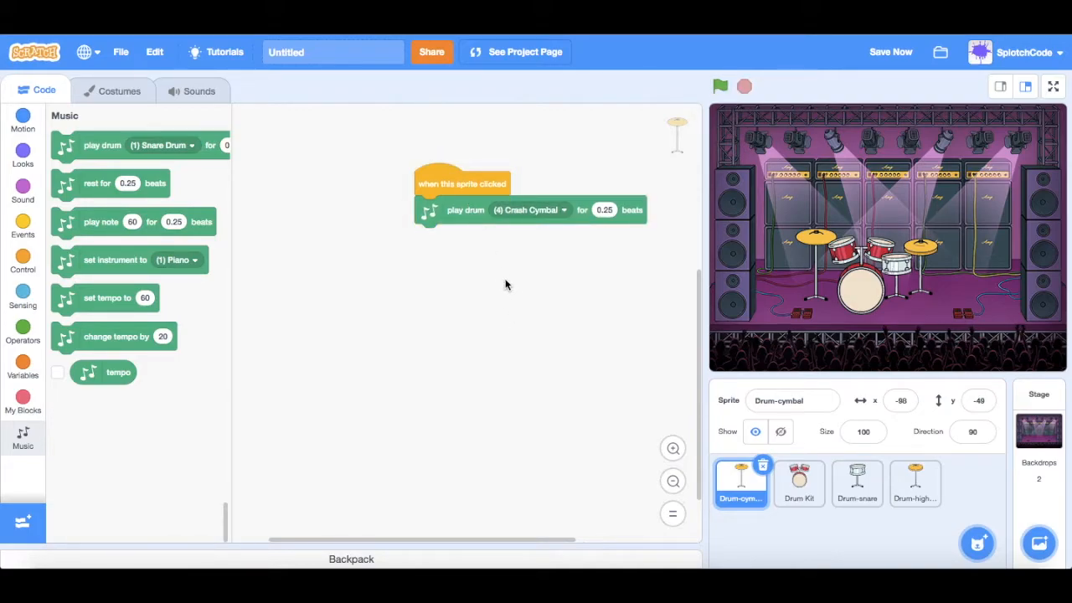
Step: Change the cymbal's play drum duration to 1 beat and run the script to hear it
{"action": "left_click_drag", "start_coordinate": [461, 182], "coordinate": [400, 171]}
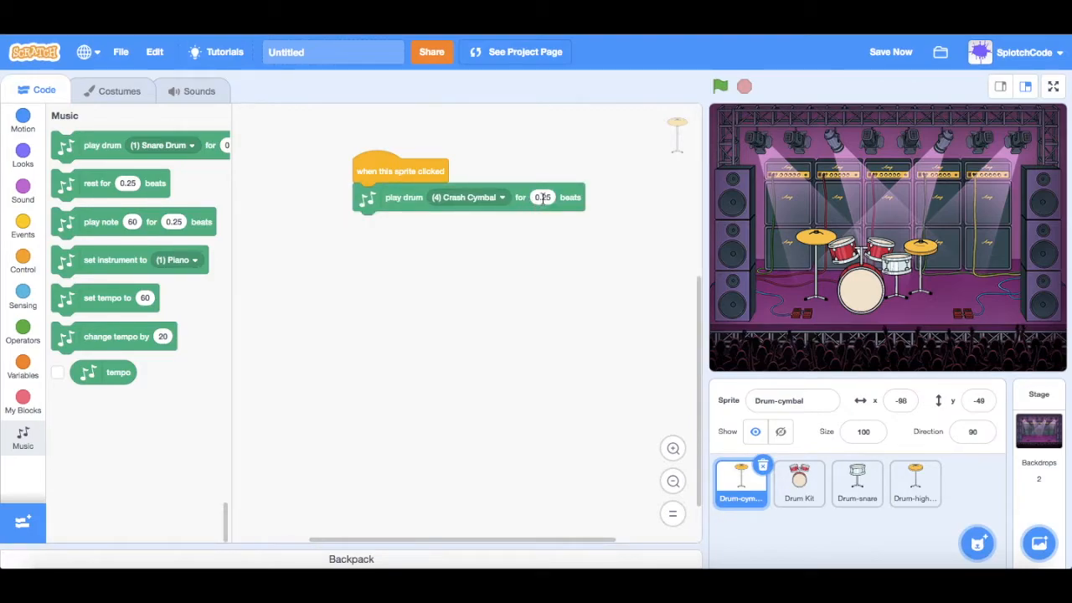
{"action": "left_click", "coordinate": [543, 198]}
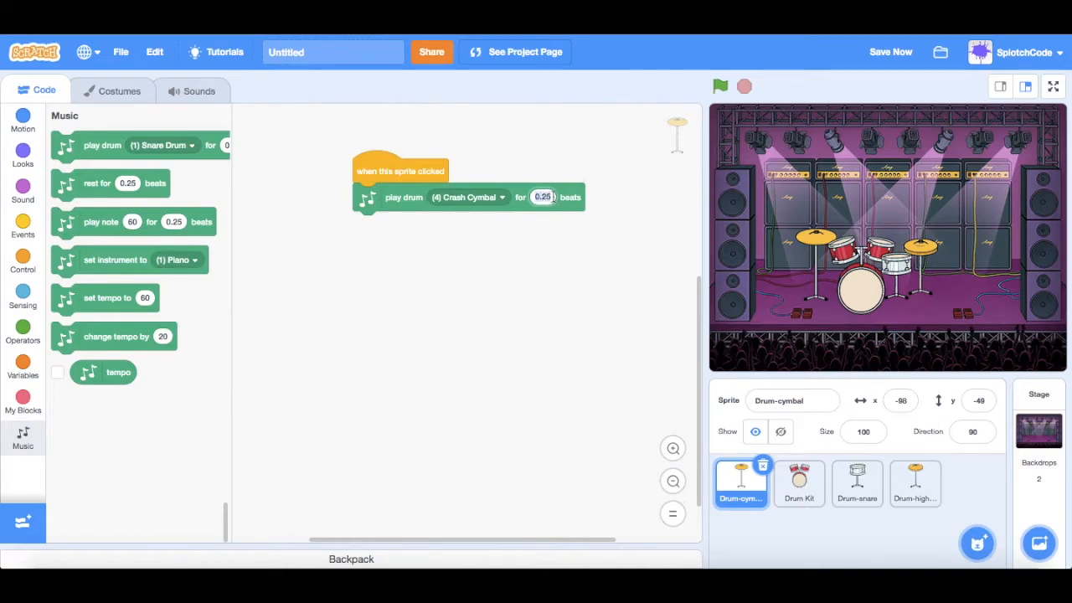
{"action": "type", "text": "1"}
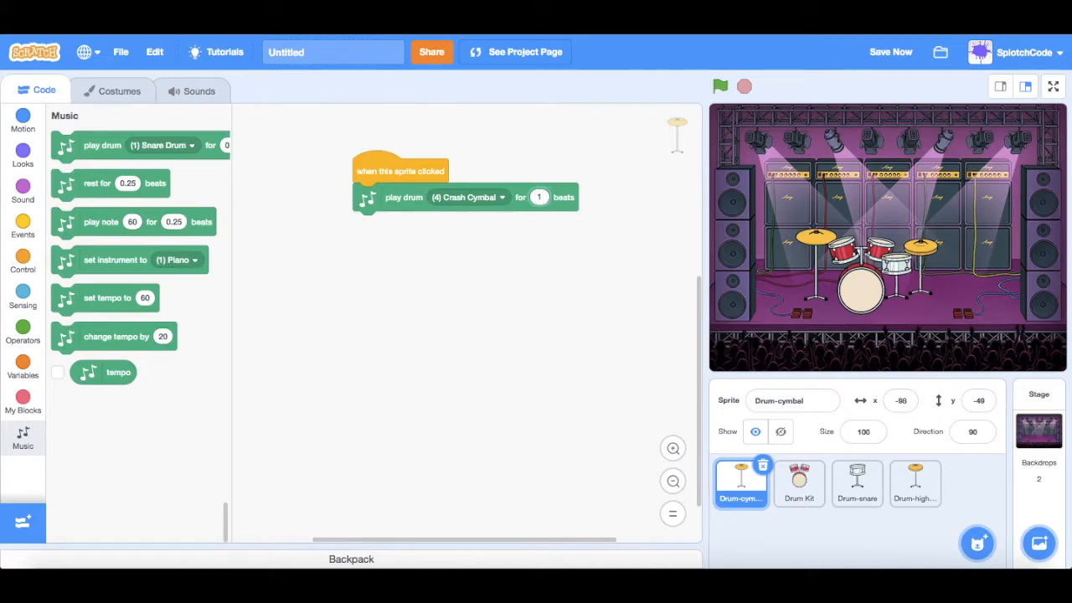
{"action": "mouse_move", "coordinate": [388, 198]}
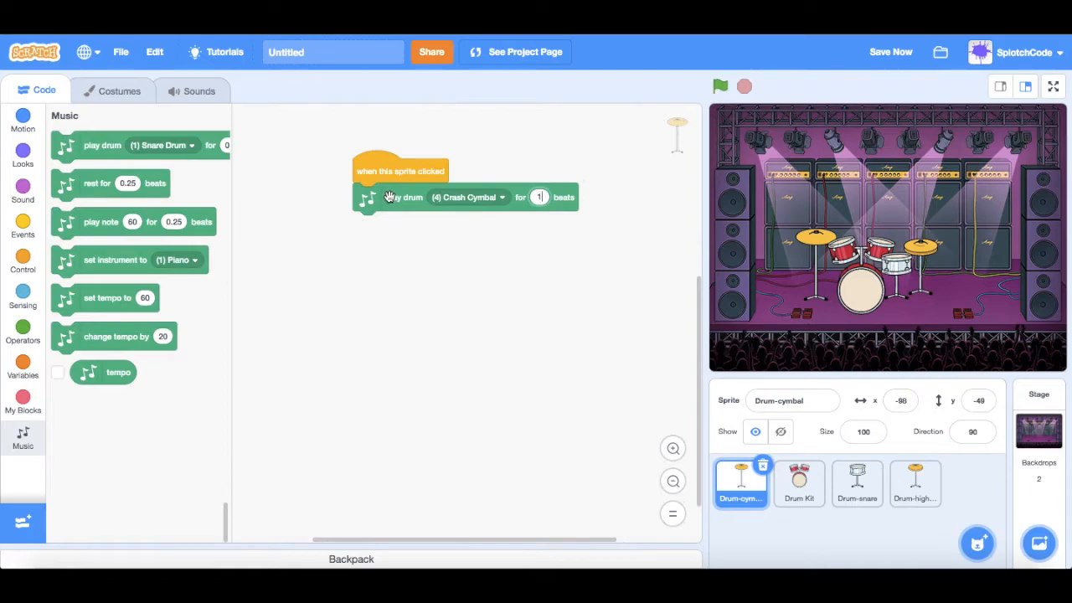
{"action": "left_click", "coordinate": [537, 198]}
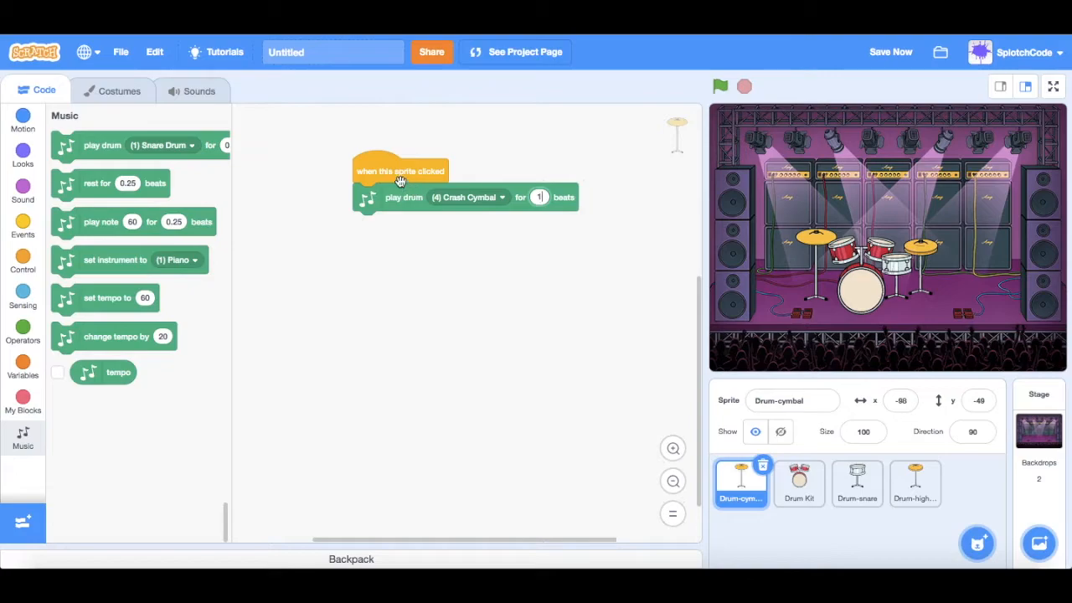
{"action": "mouse_move", "coordinate": [400, 204]}
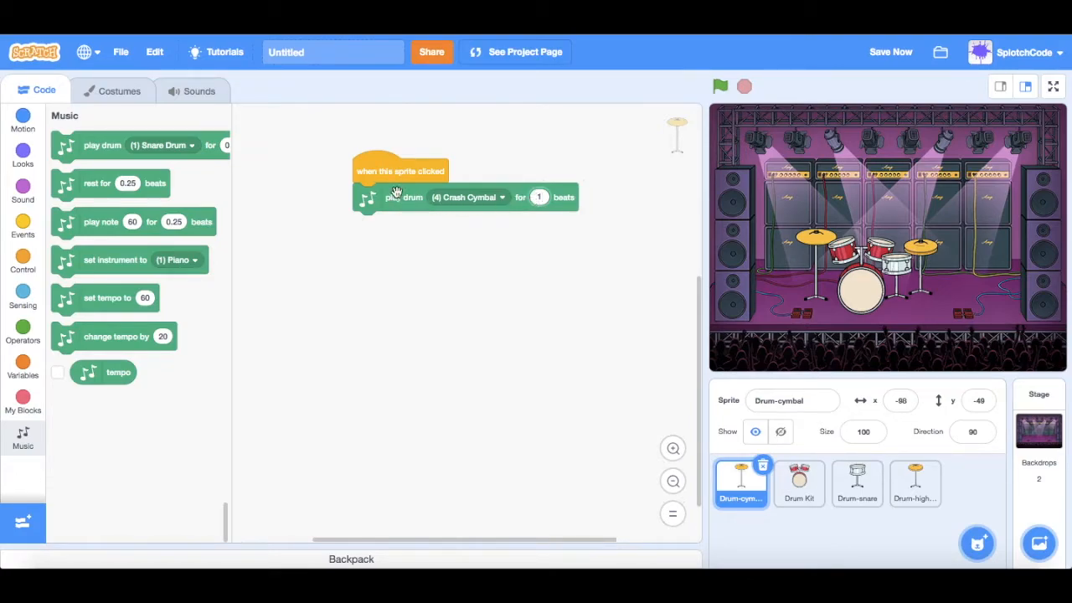
{"action": "mouse_move", "coordinate": [566, 294]}
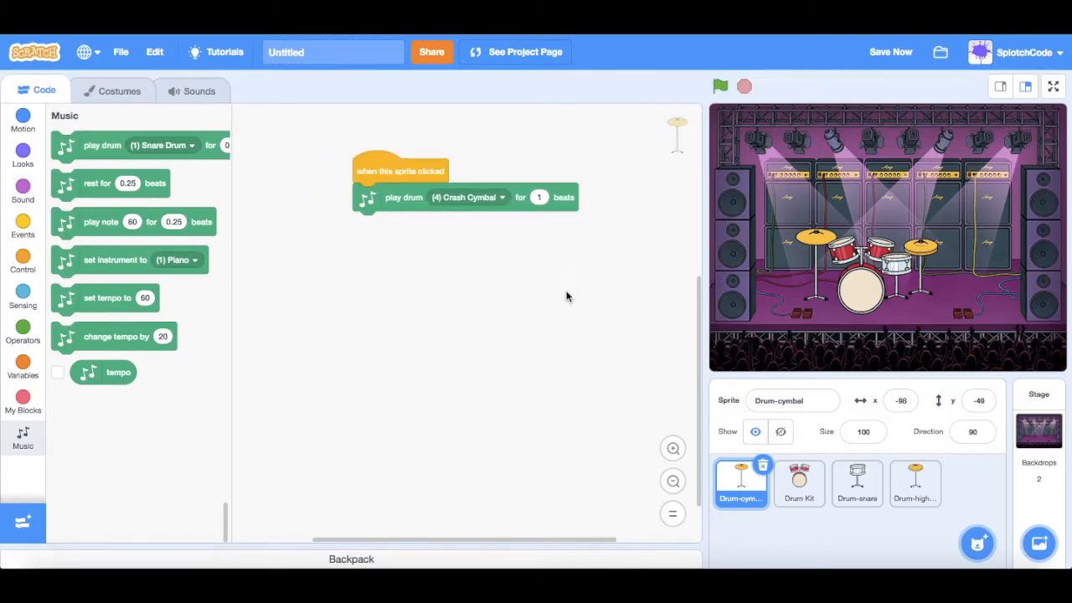
Step: On the Drum Kit sprite, build a when-clicked script with a play drum block and browse its drum list
{"action": "left_click", "coordinate": [799, 482]}
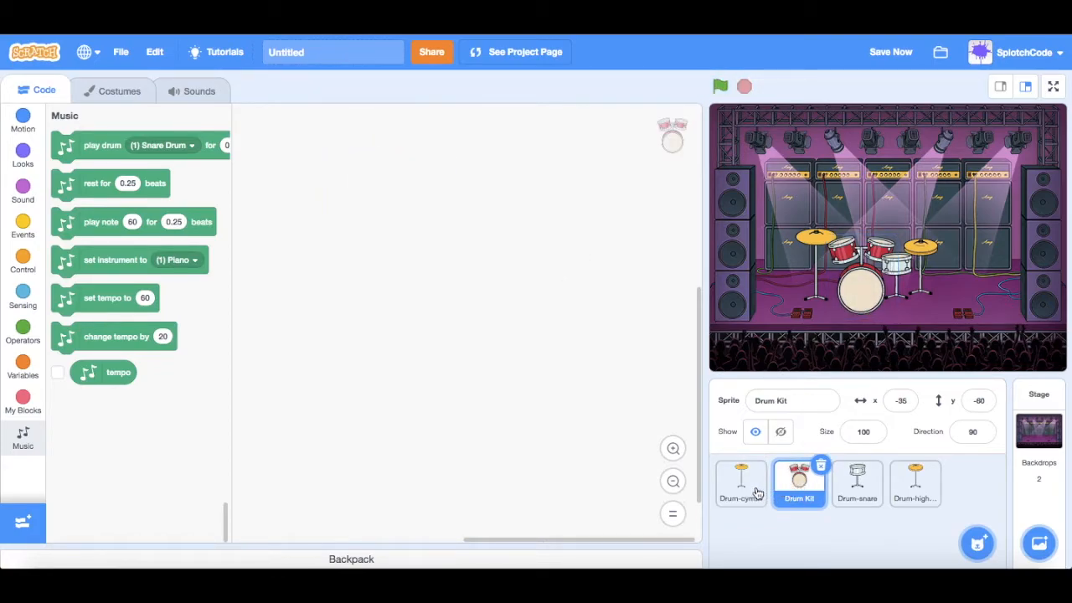
{"action": "left_click", "coordinate": [740, 482]}
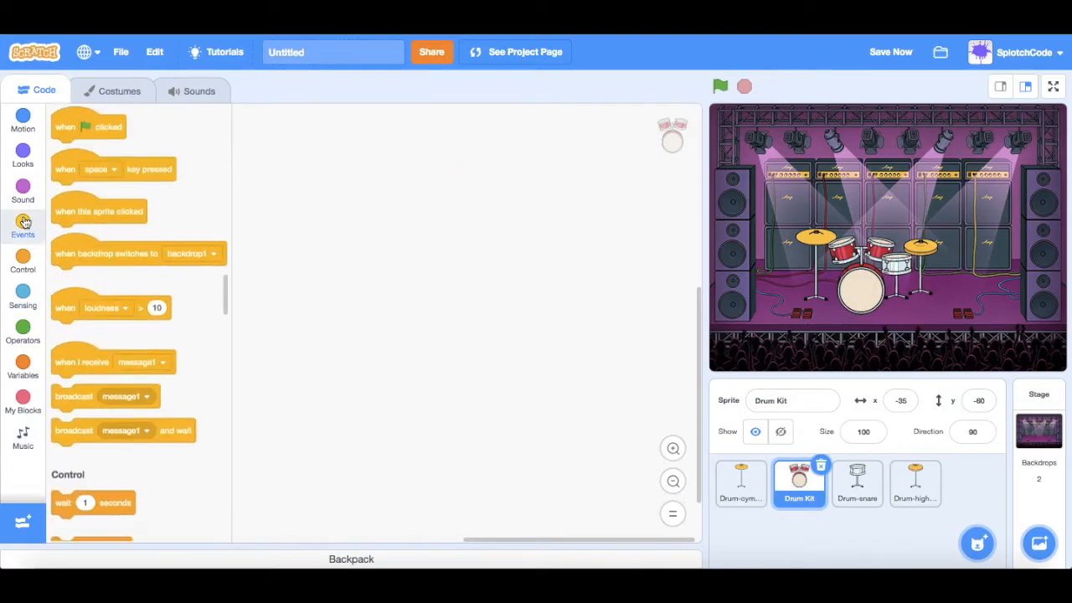
{"action": "left_click_drag", "start_coordinate": [99, 211], "coordinate": [502, 228]}
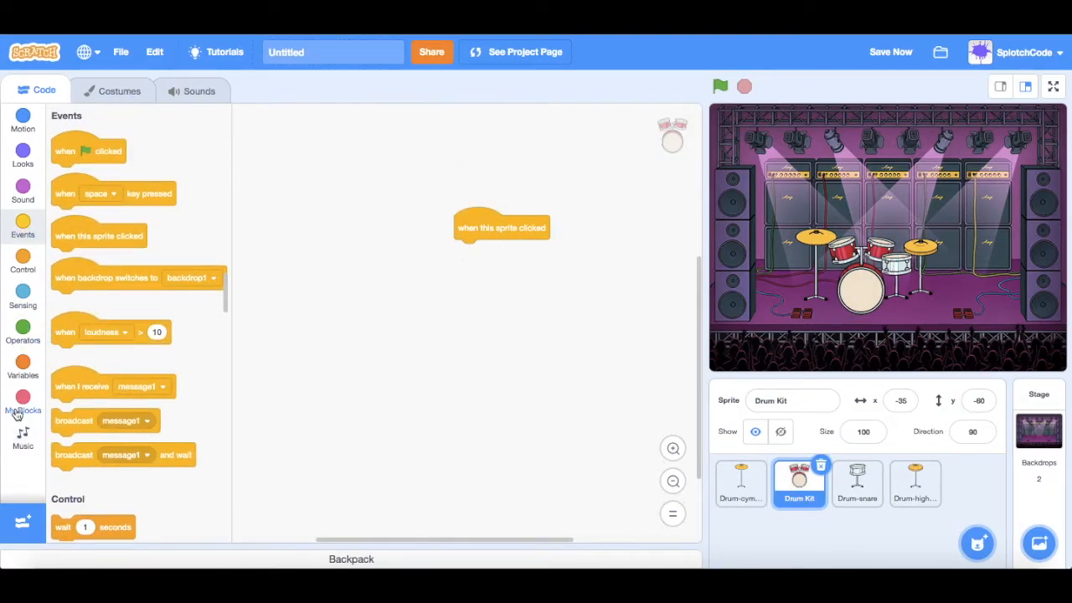
{"action": "left_click", "coordinate": [24, 439]}
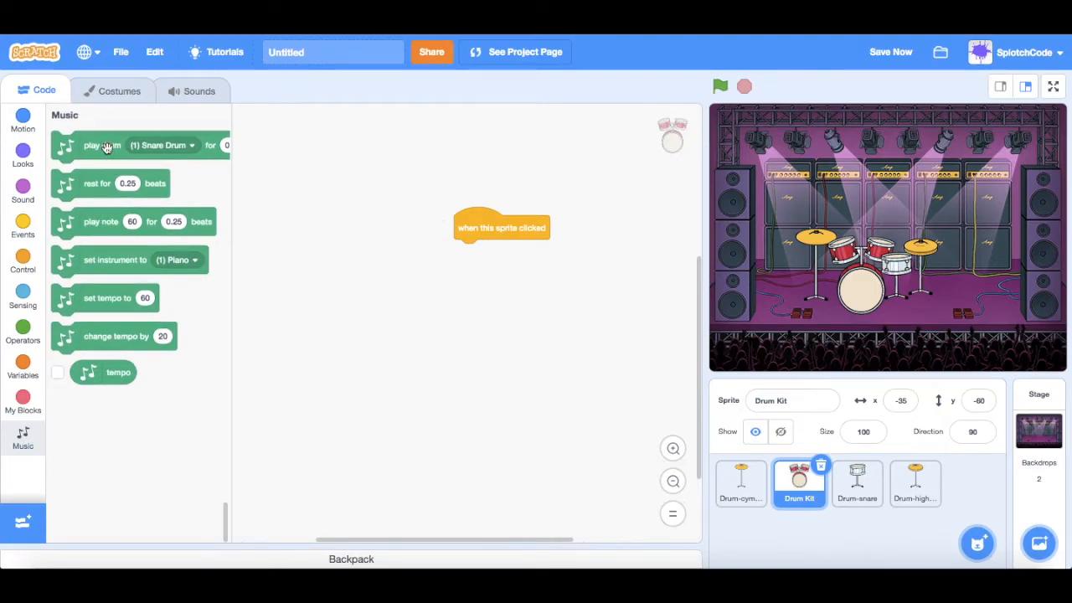
{"action": "left_click_drag", "start_coordinate": [102, 144], "coordinate": [410, 204]}
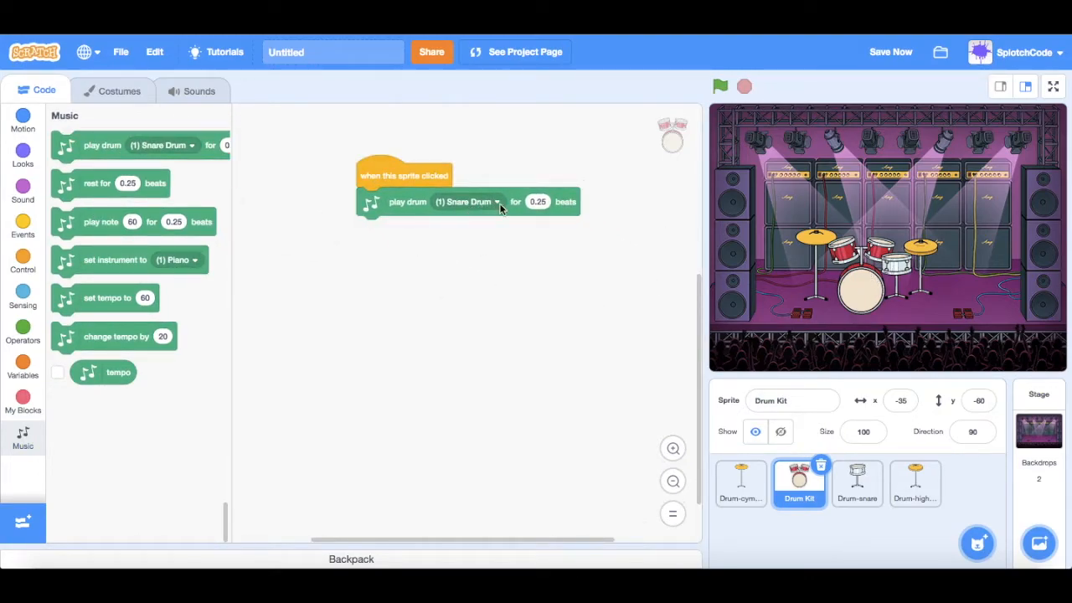
{"action": "left_click", "coordinate": [467, 201]}
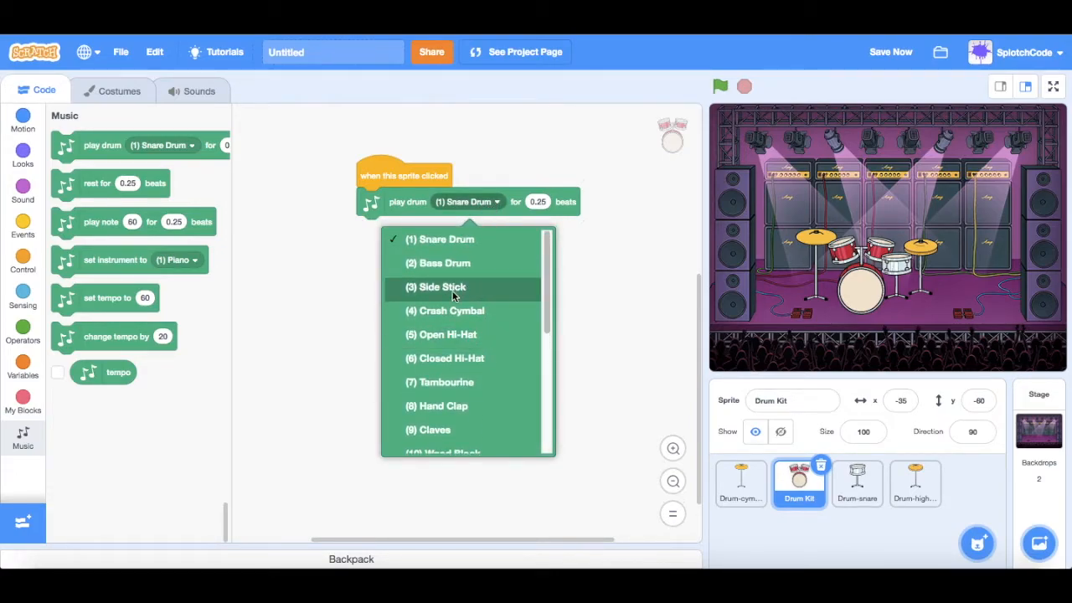
{"action": "scroll", "scroll_direction": "down", "scroll_amount": 3}
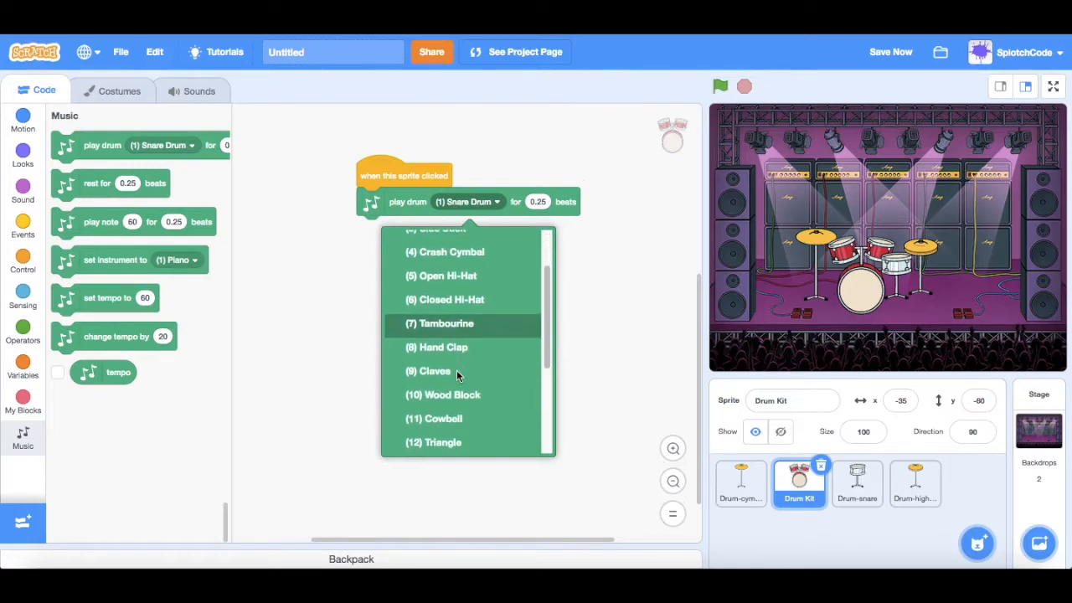
{"action": "scroll", "scroll_direction": "down", "scroll_amount": 3}
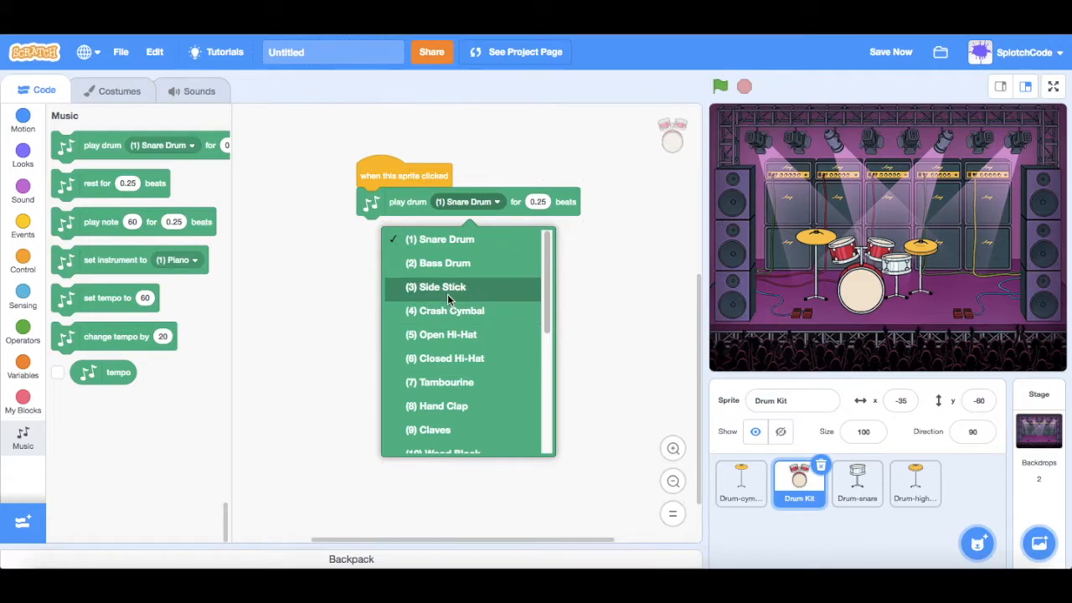
Step: Set the Drum Kit's play drum to (2) Bass Drum for 1 beat and test the script
{"action": "left_click", "coordinate": [442, 261]}
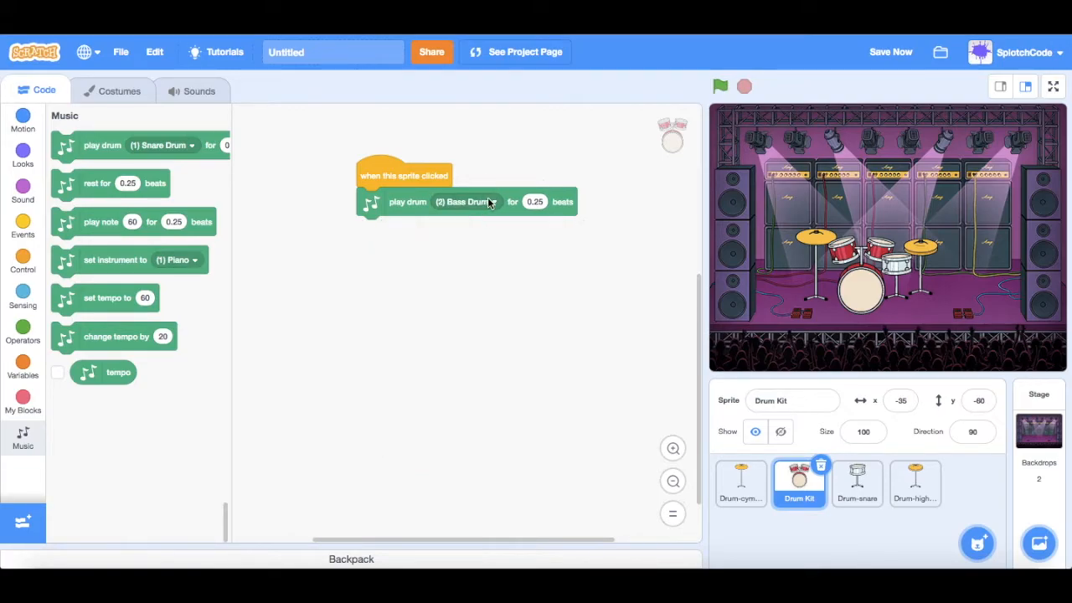
{"action": "mouse_move", "coordinate": [516, 214]}
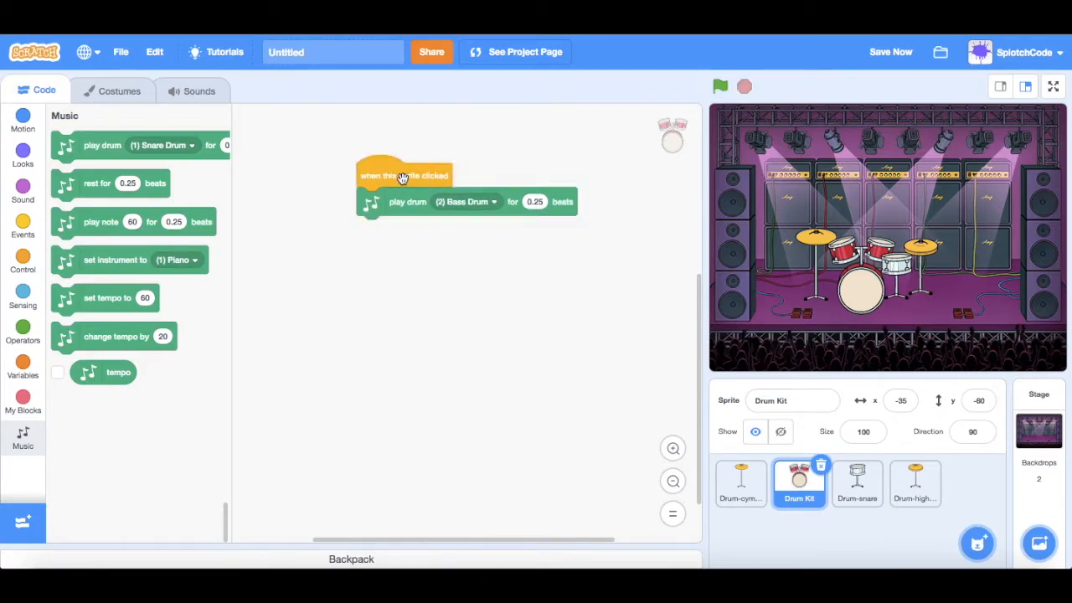
{"action": "left_click", "coordinate": [720, 86]}
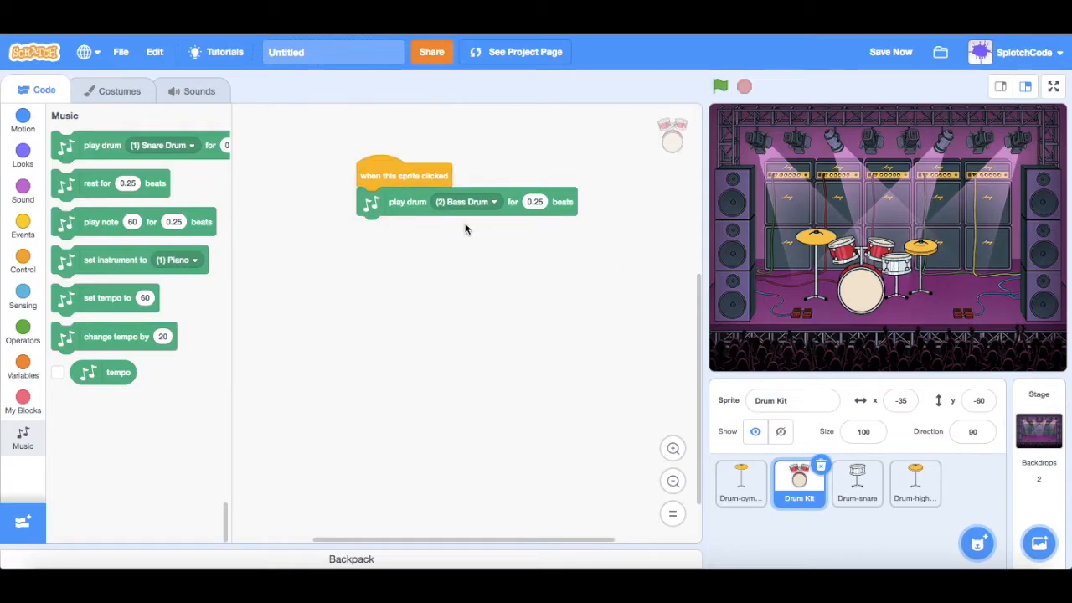
{"action": "mouse_move", "coordinate": [857, 251]}
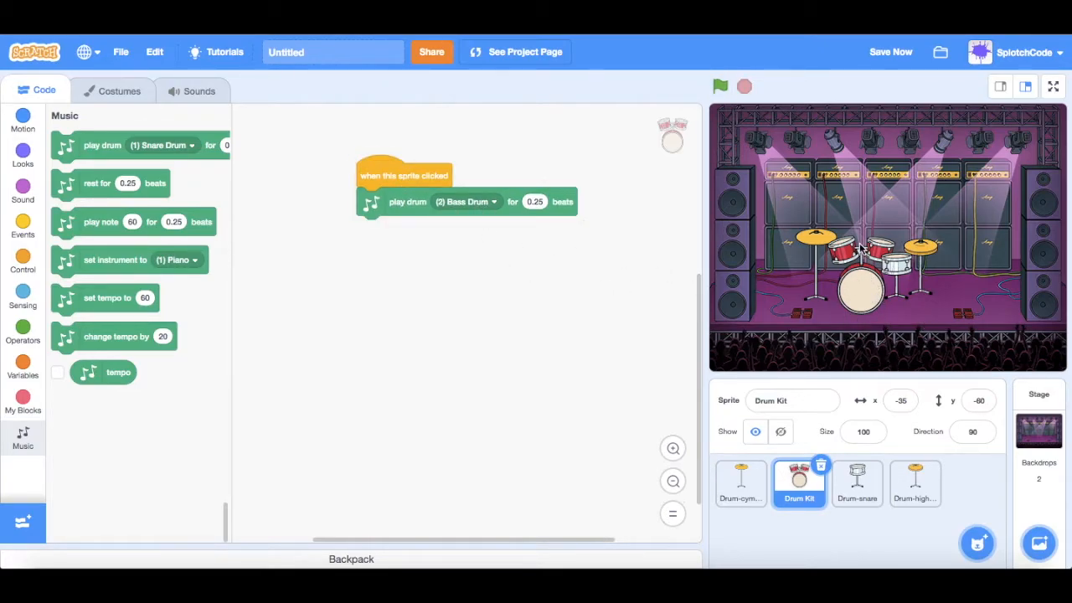
{"action": "mouse_move", "coordinate": [503, 204]}
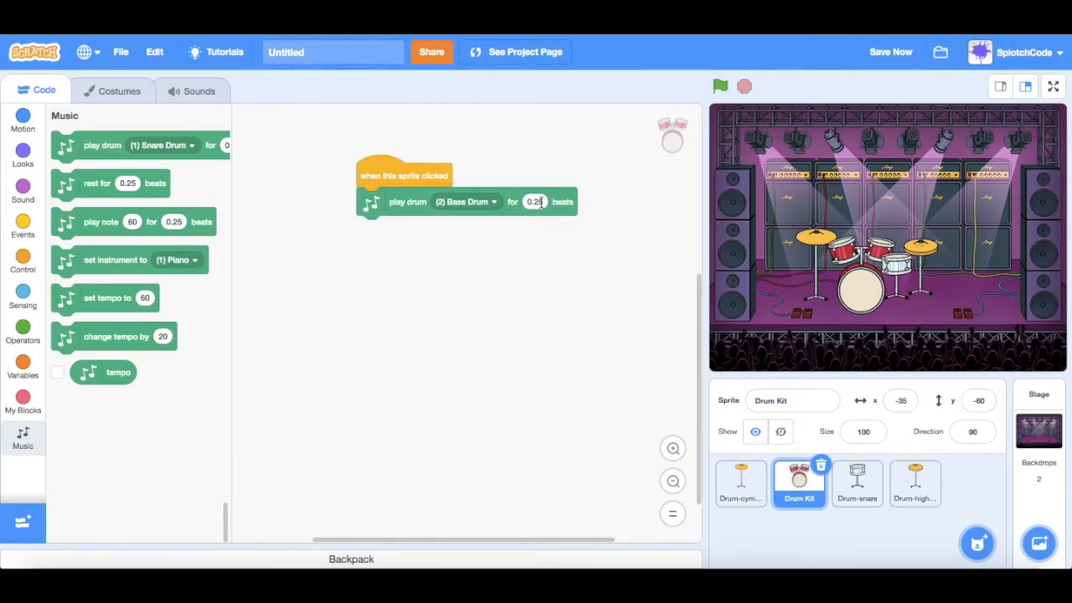
{"action": "type", "text": "0"}
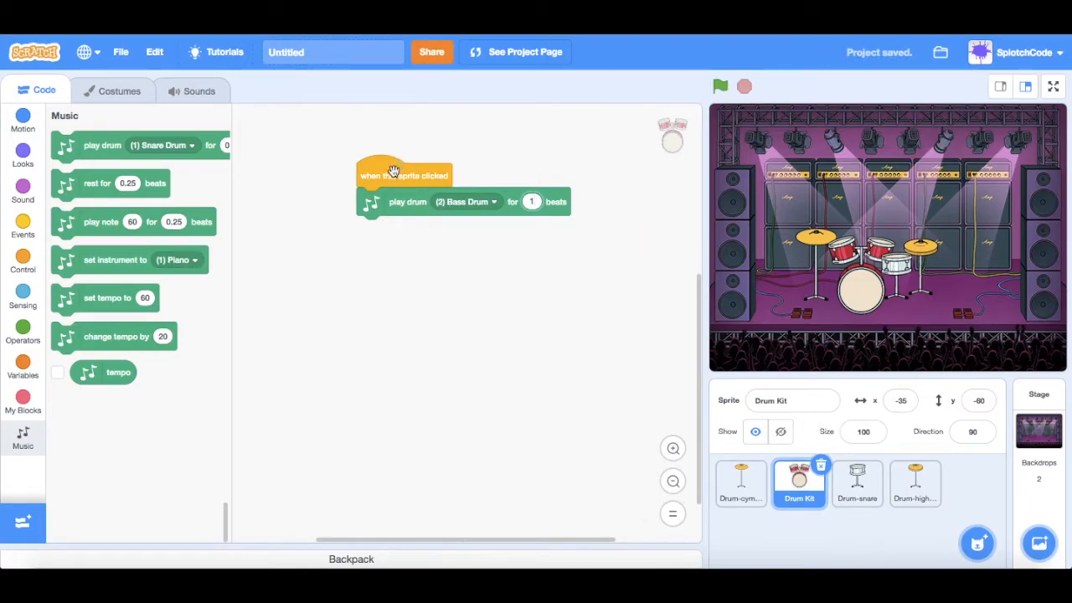
Step: Copy the Drum Kit sprite's click script onto the Drum-snare sprite
{"action": "left_click", "coordinate": [740, 483]}
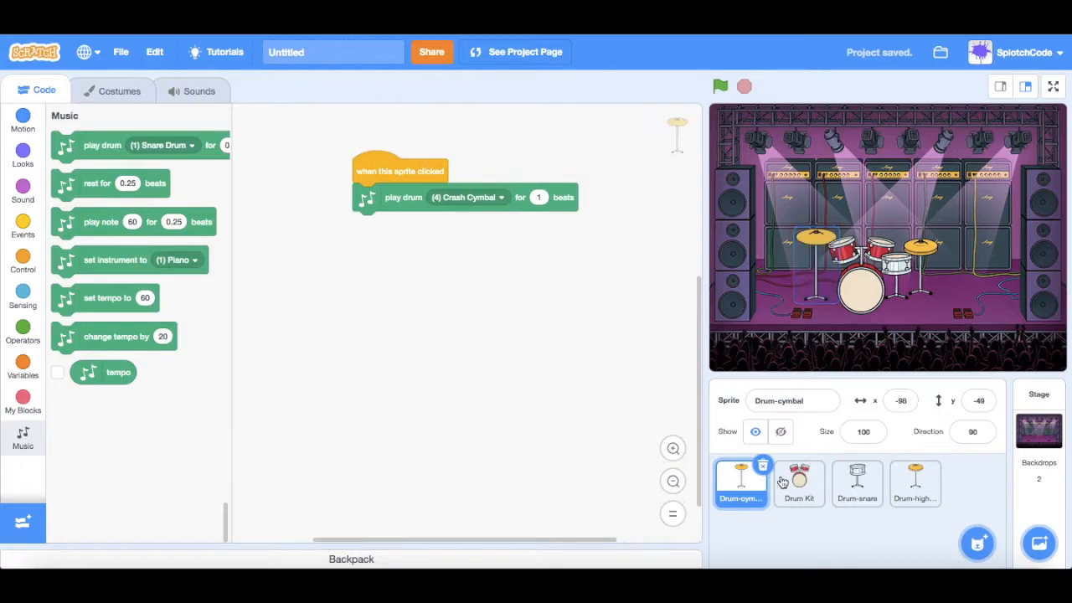
{"action": "left_click", "coordinate": [796, 483]}
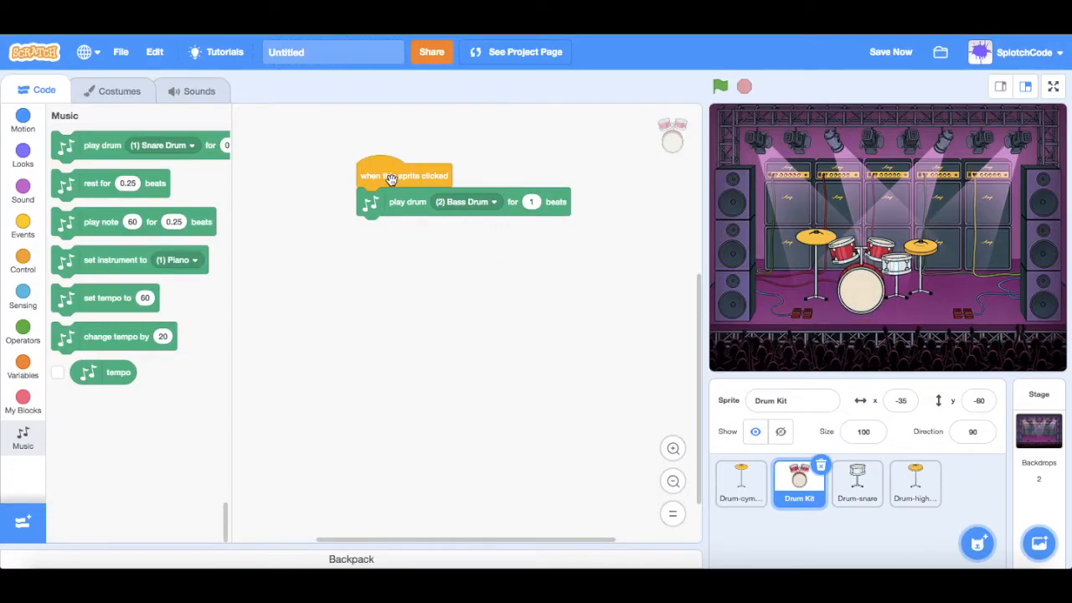
{"action": "left_click_drag", "start_coordinate": [405, 176], "coordinate": [714, 467]}
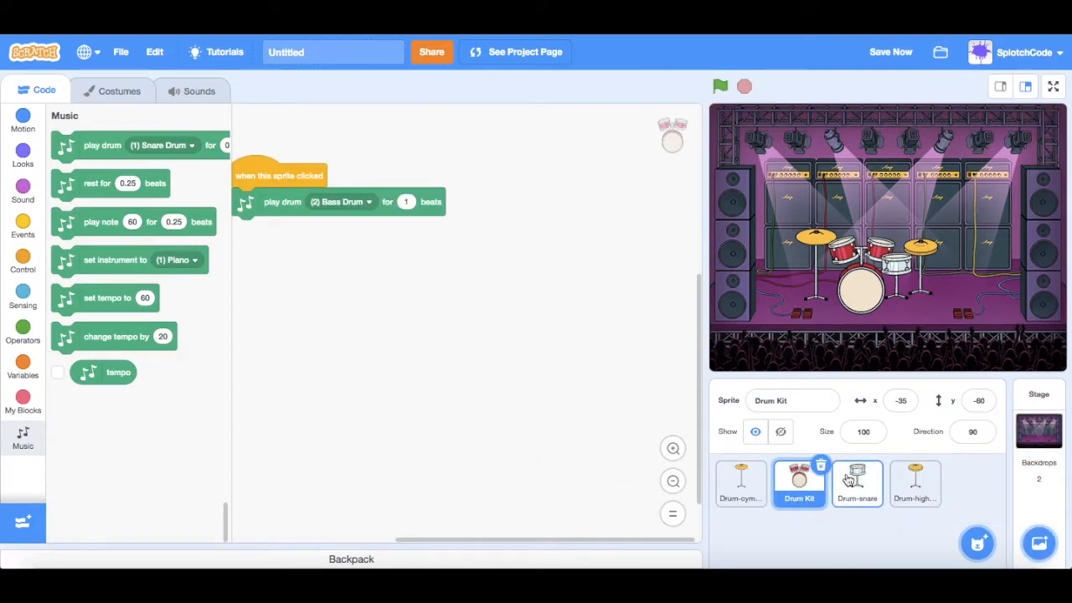
Step: In the Drum-snare sprite, set the copied script to play Snare Drum for 1 beat
{"action": "left_click", "coordinate": [857, 483]}
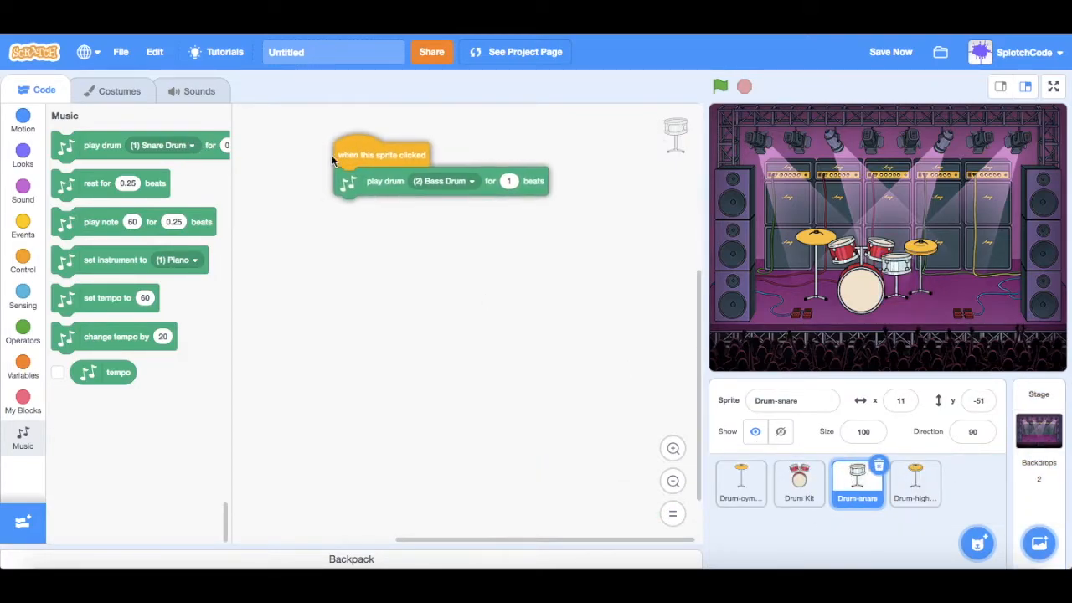
{"action": "left_click_drag", "start_coordinate": [382, 154], "coordinate": [351, 161]}
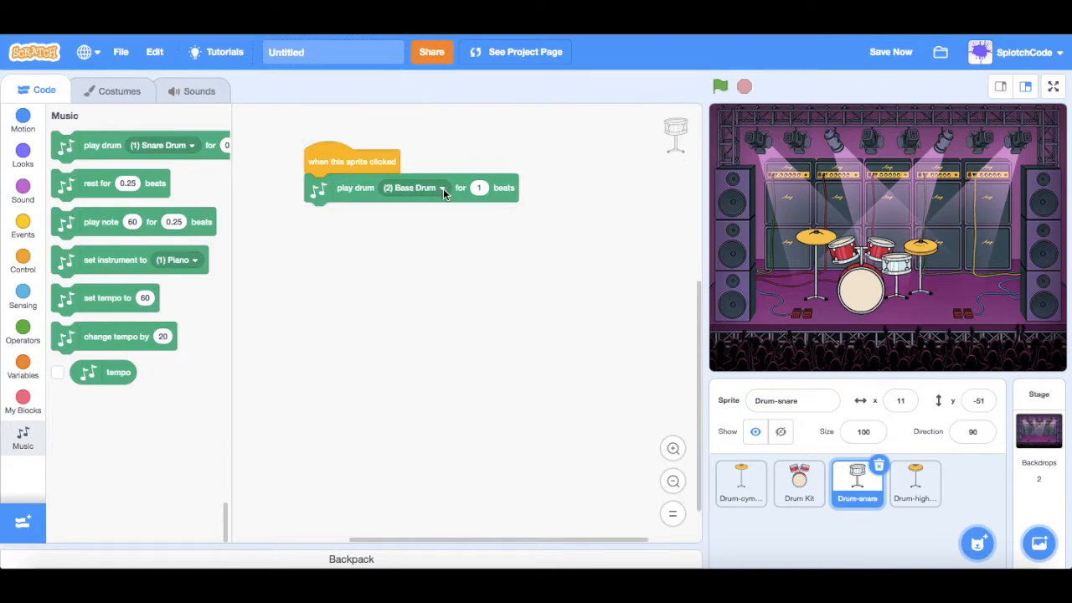
{"action": "left_click", "coordinate": [415, 187]}
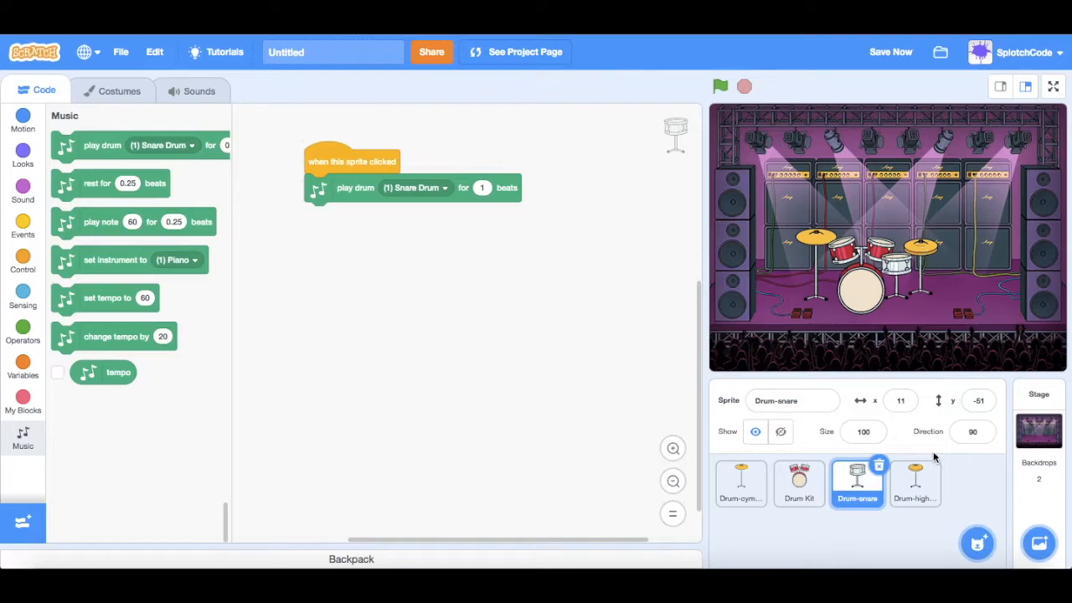
{"action": "mouse_move", "coordinate": [362, 164]}
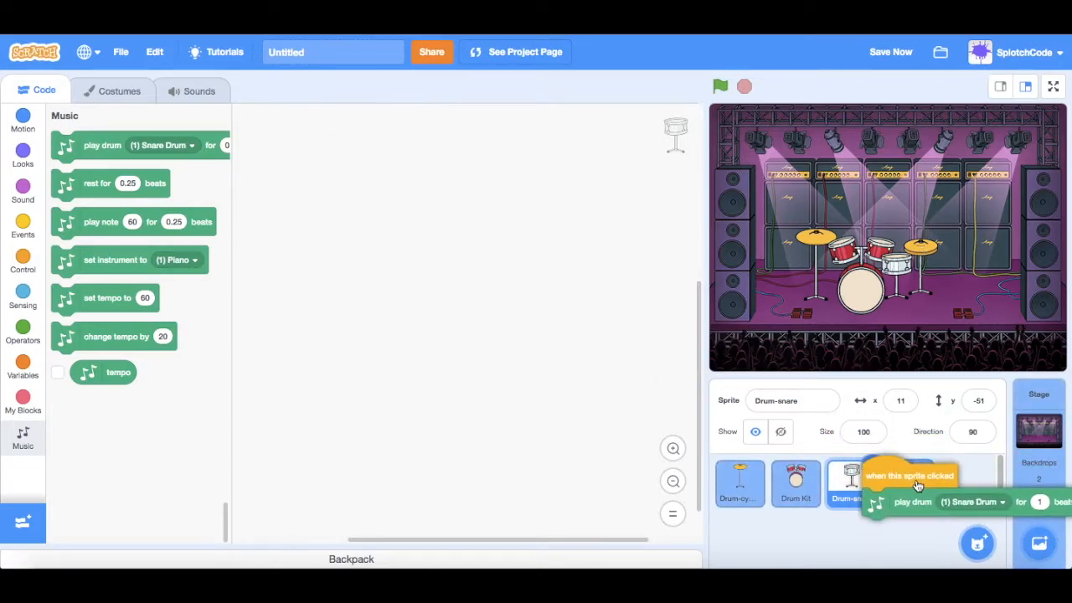
Step: Switch the Drum-snare click script's drum sound to Open Hi-Hat for 1 beat
{"action": "left_click_drag", "start_coordinate": [907, 476], "coordinate": [281, 160]}
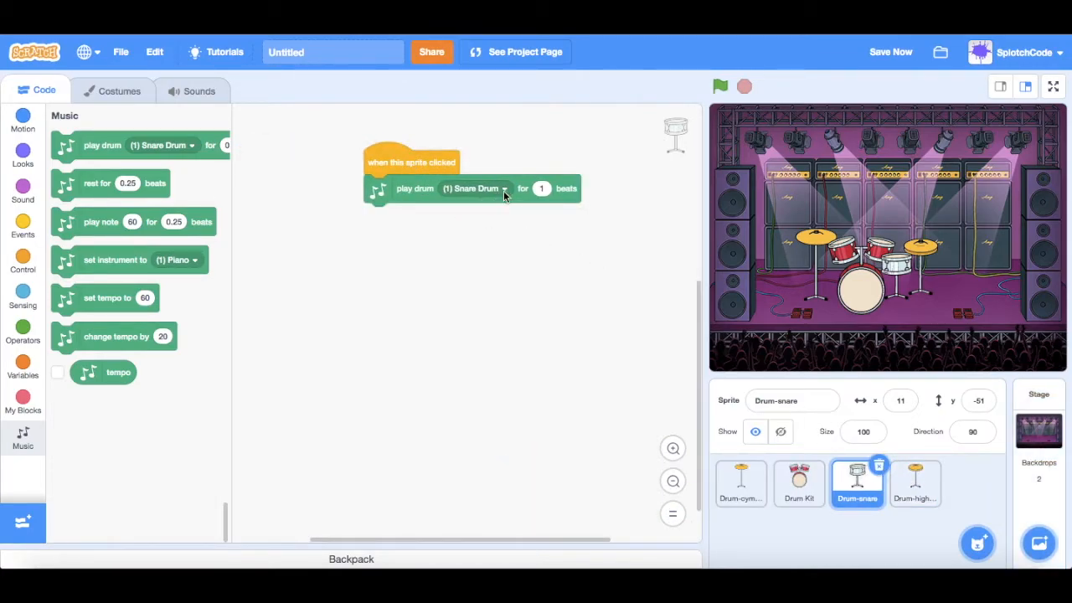
{"action": "left_click", "coordinate": [506, 188]}
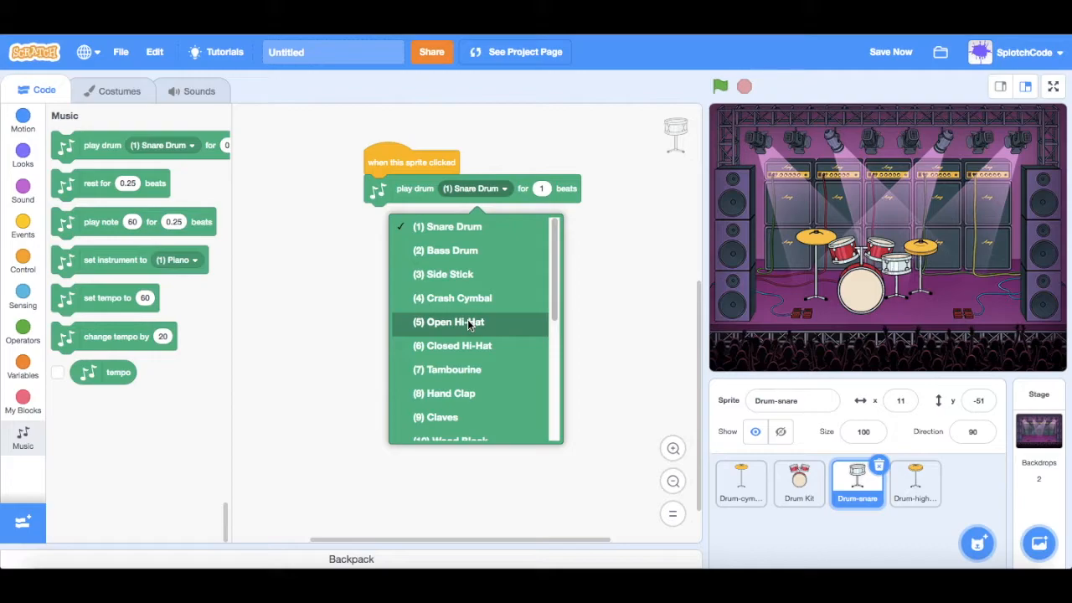
{"action": "left_click", "coordinate": [450, 321]}
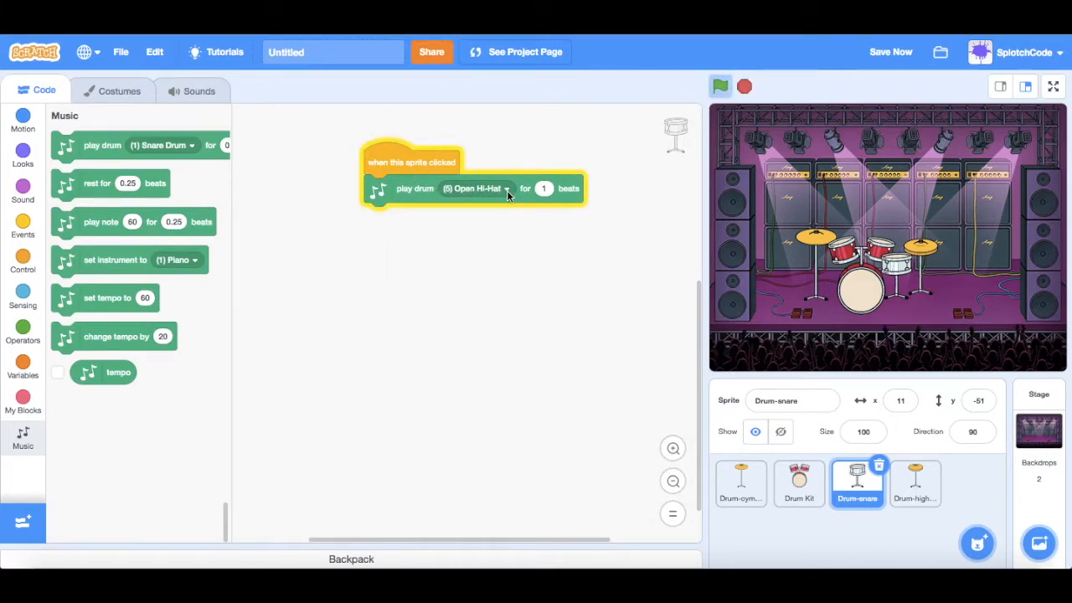
{"action": "left_click", "coordinate": [506, 187]}
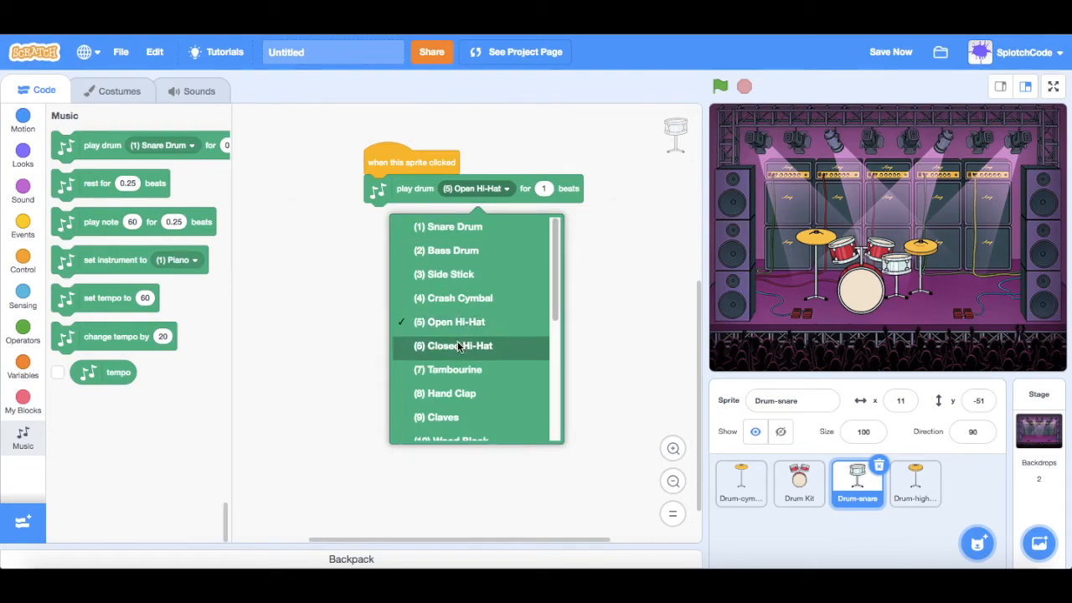
{"action": "left_click", "coordinate": [452, 345]}
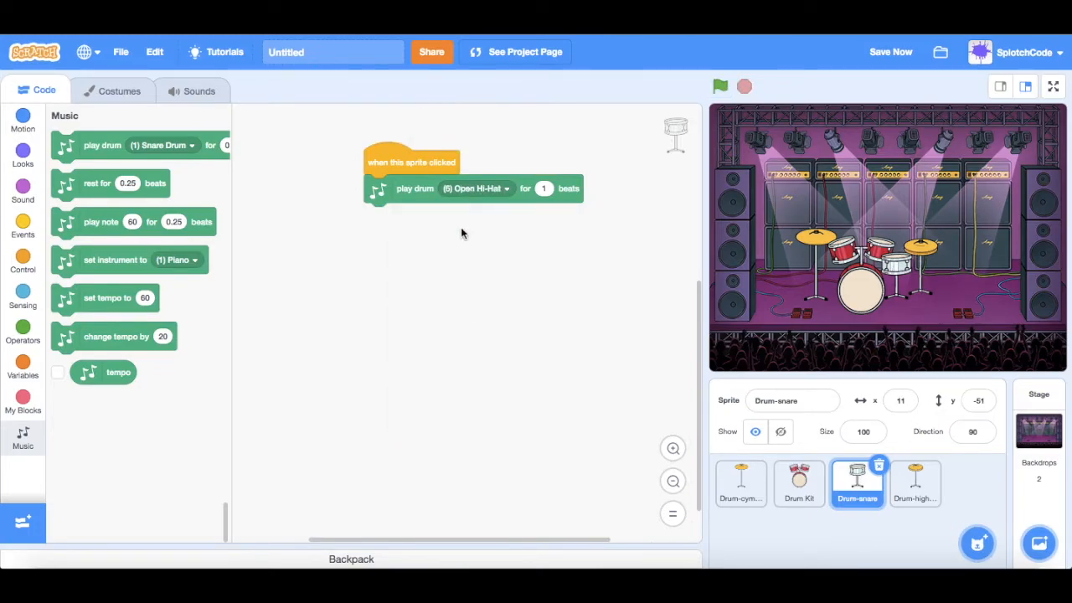
{"action": "left_click", "coordinate": [720, 87]}
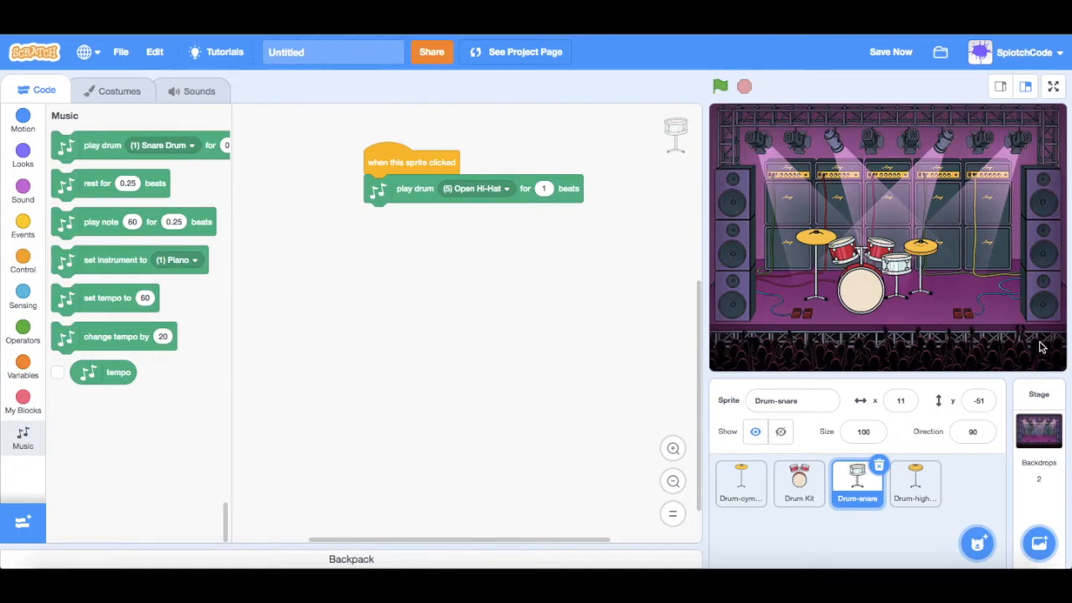
{"action": "mouse_move", "coordinate": [1054, 84]}
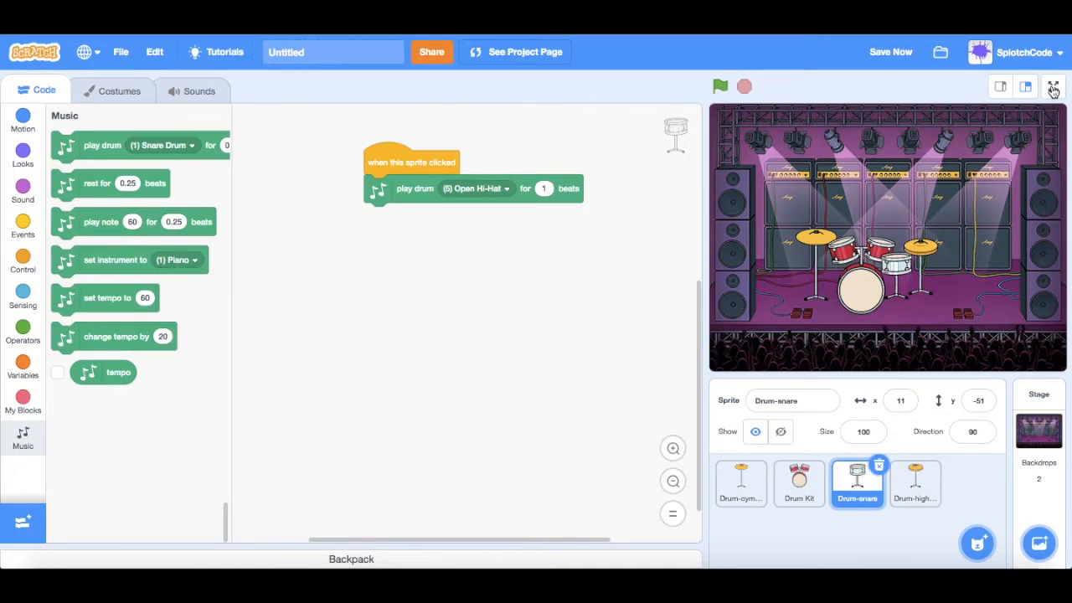
{"action": "left_click", "coordinate": [1053, 84]}
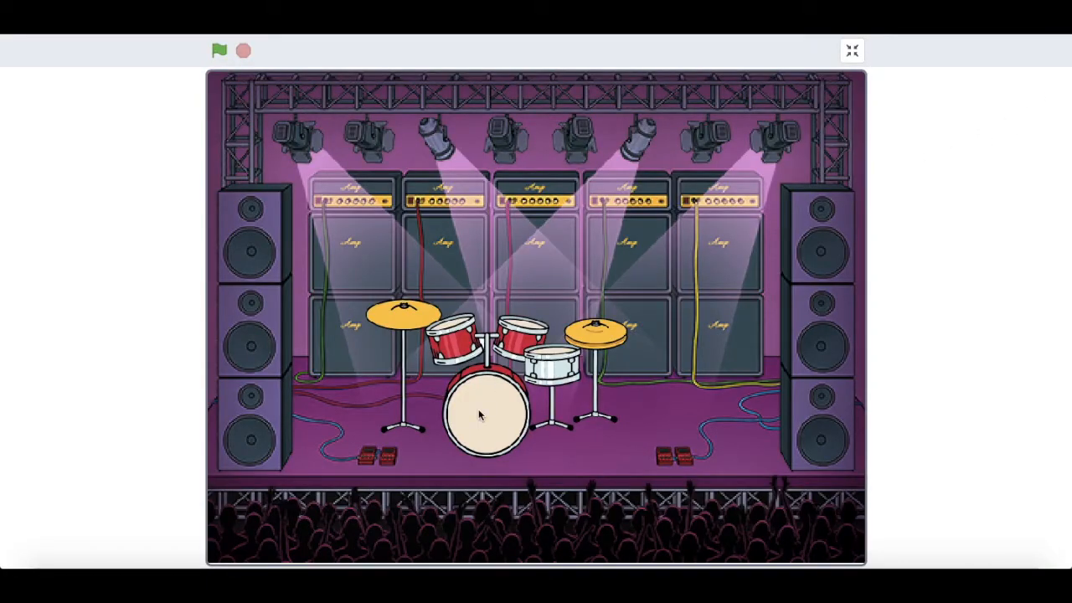
{"action": "mouse_move", "coordinate": [397, 323]}
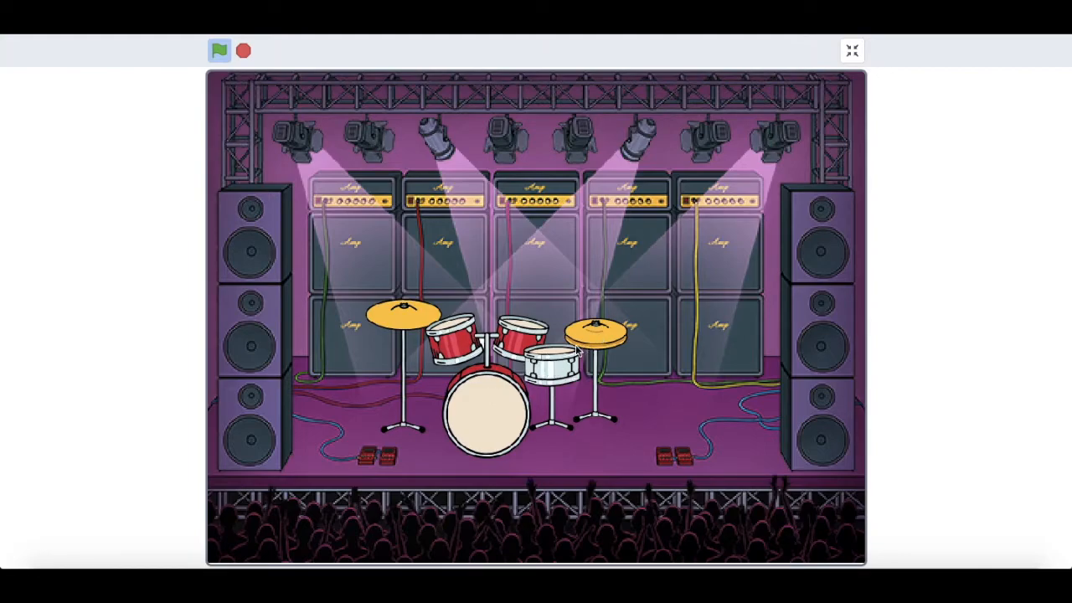
{"action": "mouse_move", "coordinate": [409, 328]}
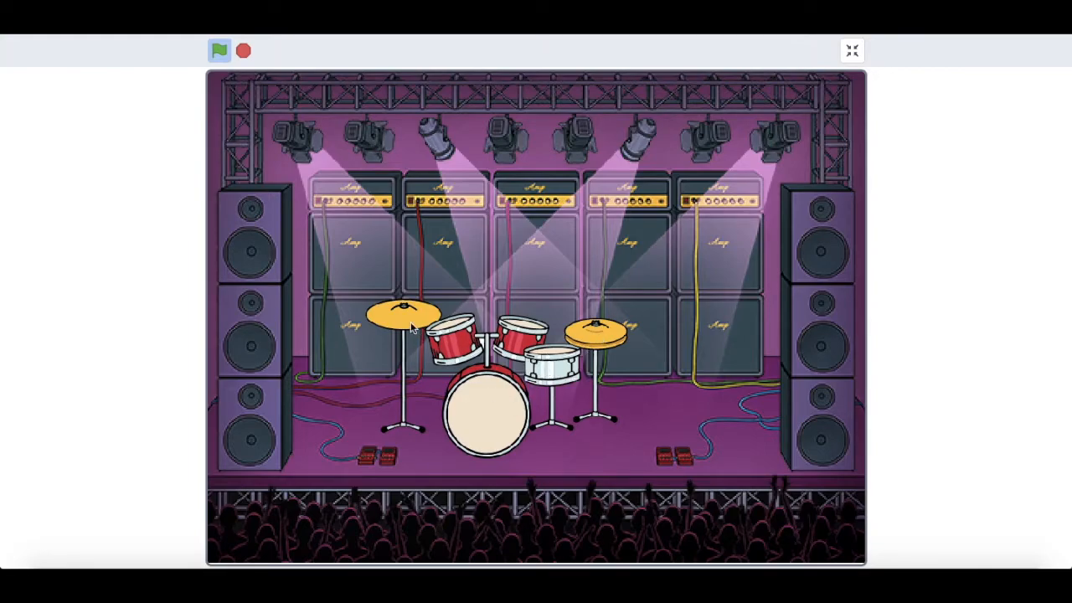
{"action": "mouse_move", "coordinate": [868, 42]}
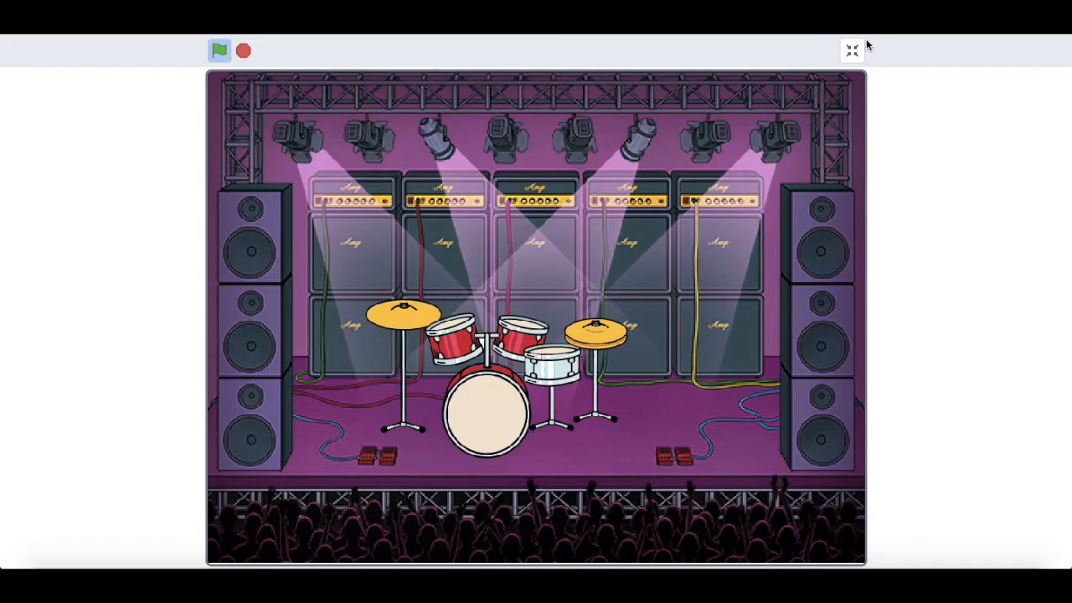
{"action": "left_click", "coordinate": [852, 47]}
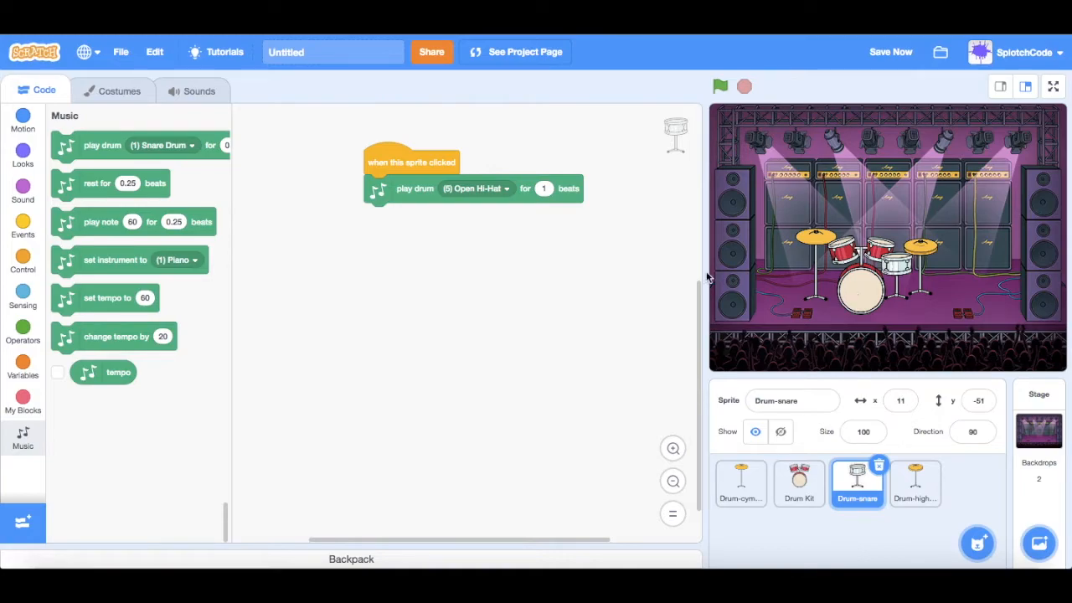
{"action": "mouse_move", "coordinate": [822, 274]}
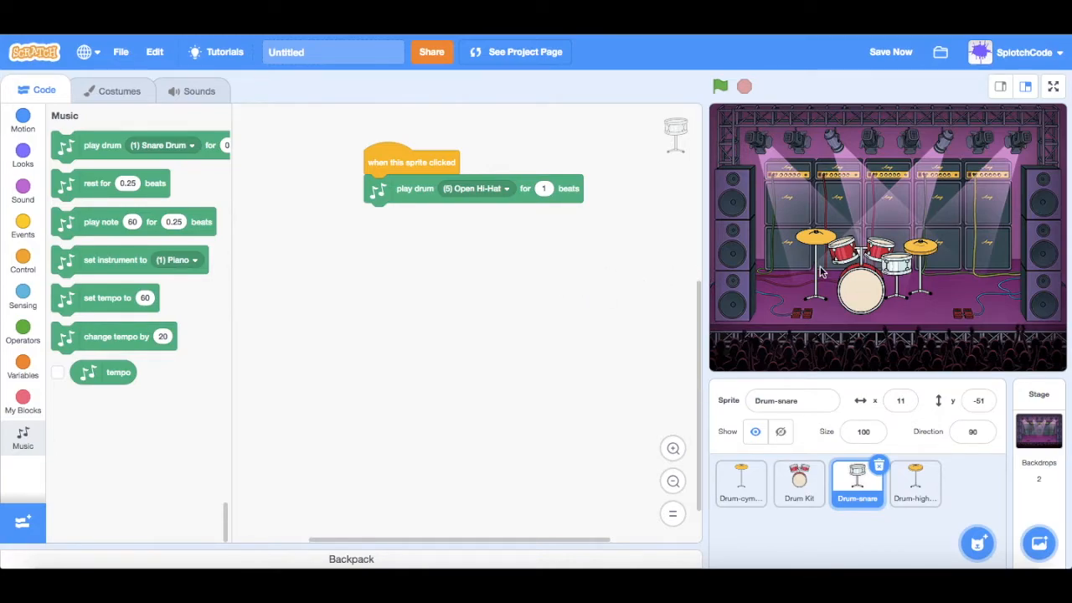
Step: Test a drum on the stage, then show the Looks blocks for appearance and size
{"action": "left_click", "coordinate": [720, 85]}
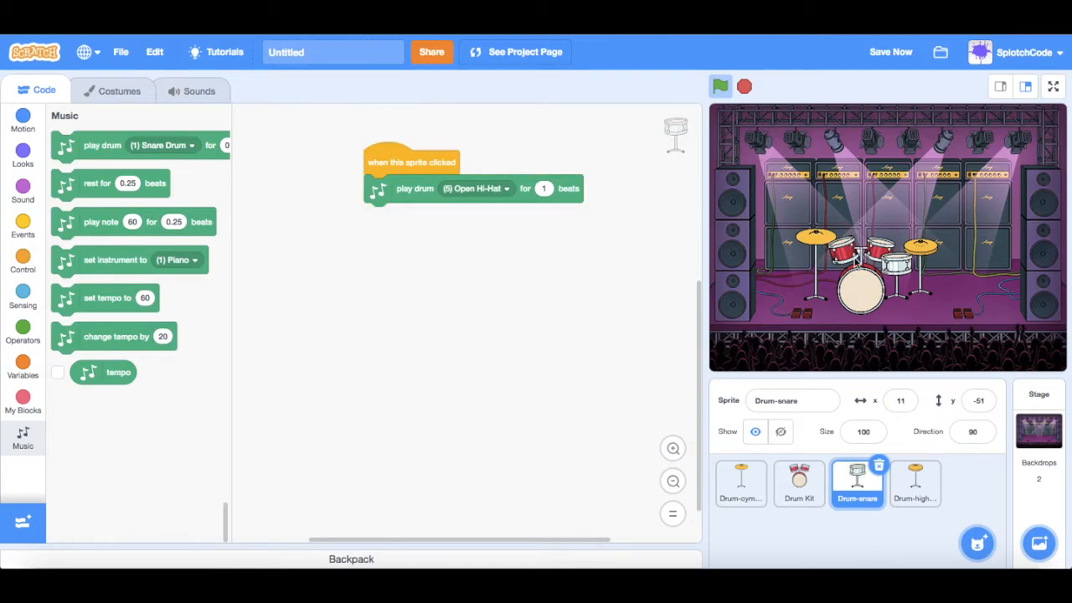
{"action": "mouse_move", "coordinate": [750, 293]}
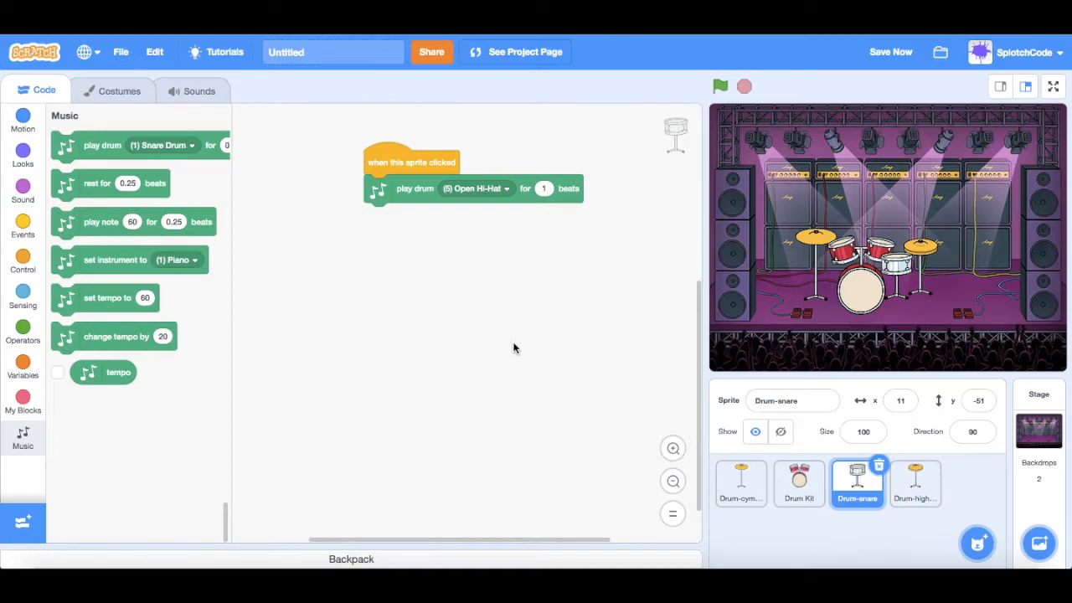
{"action": "mouse_move", "coordinate": [355, 301]}
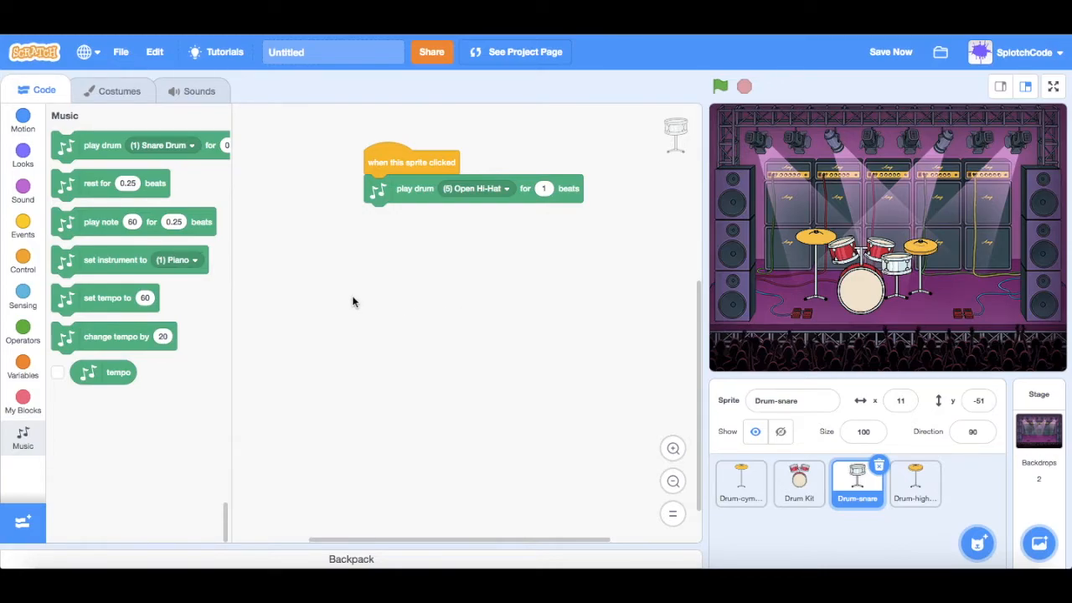
{"action": "mouse_move", "coordinate": [24, 159]}
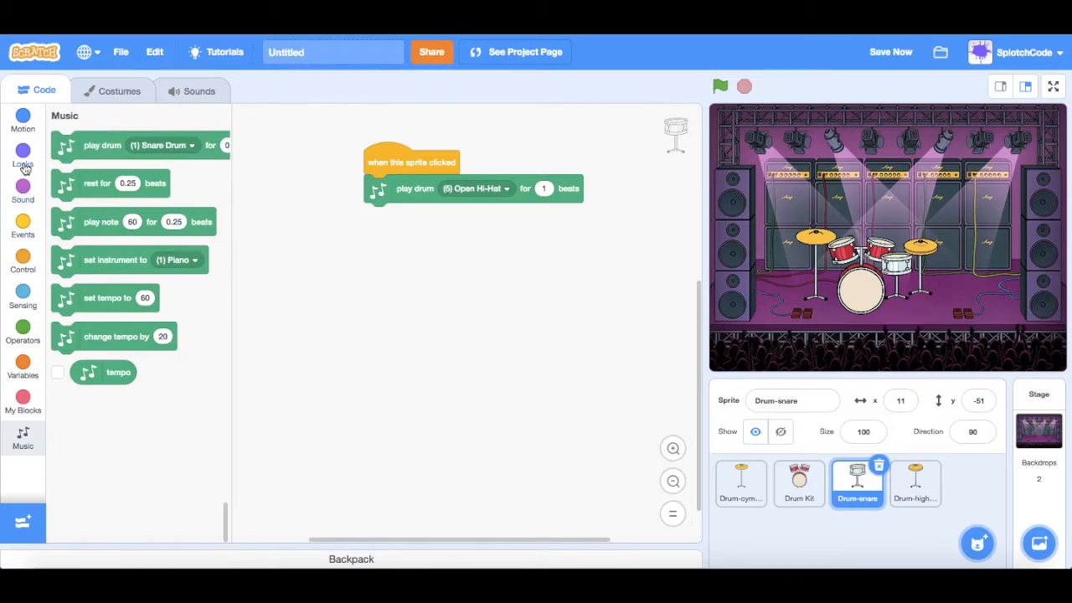
{"action": "left_click", "coordinate": [24, 154]}
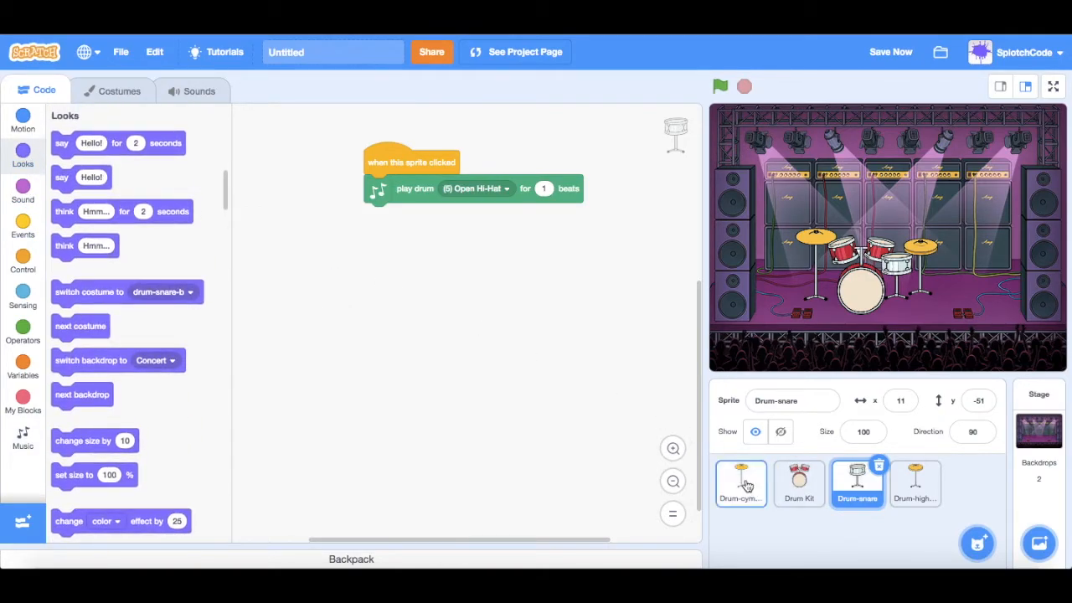
Step: Attach a 'change size by 10' block under the cymbal's 'play drum Crash Cymbal' block
{"action": "left_click", "coordinate": [741, 482]}
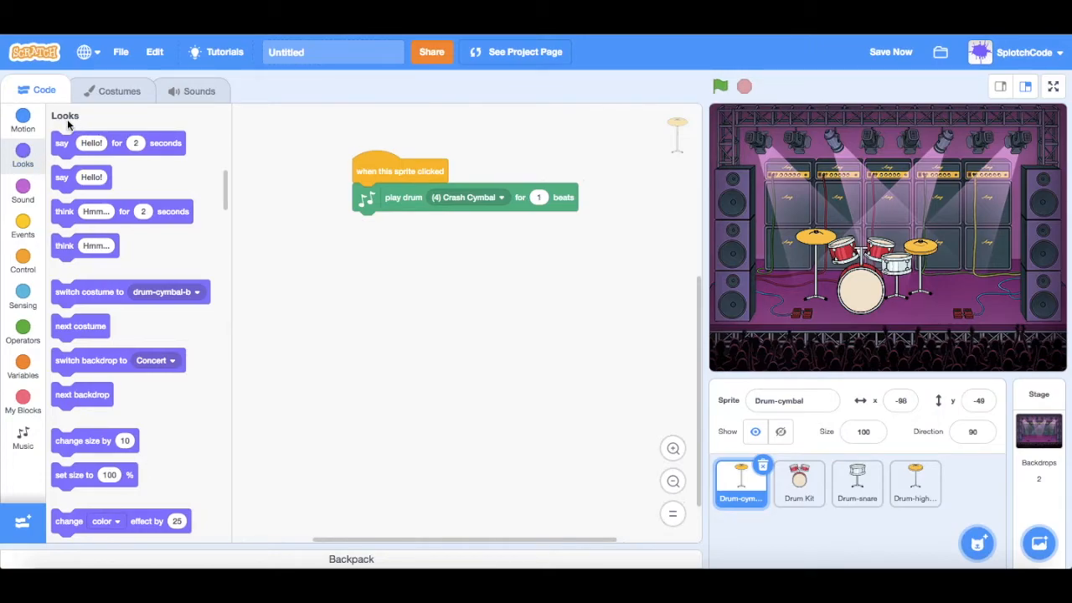
{"action": "mouse_move", "coordinate": [60, 177]}
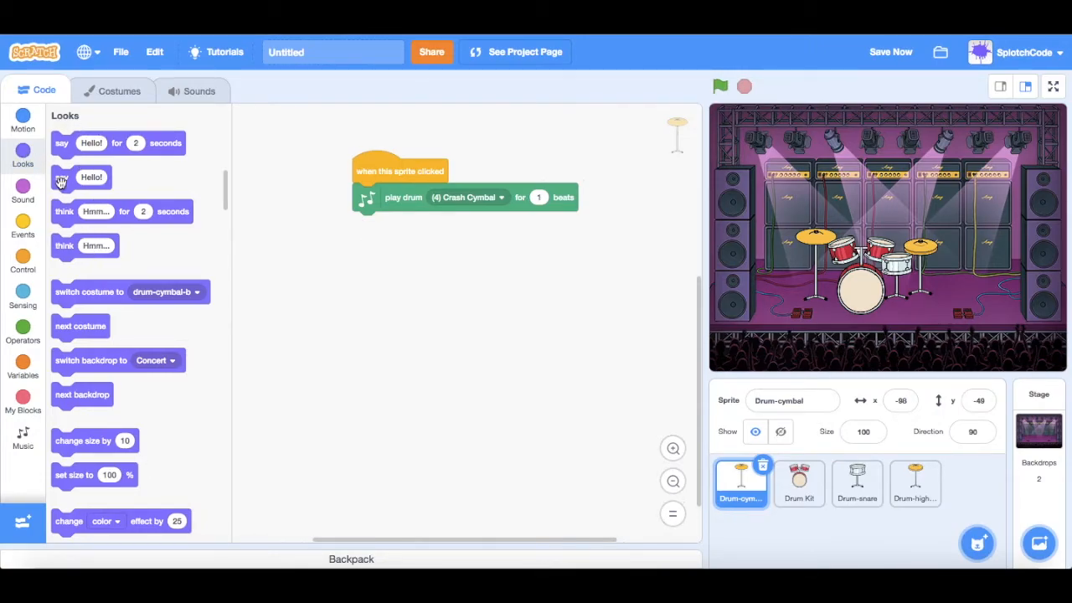
{"action": "mouse_move", "coordinate": [70, 440]}
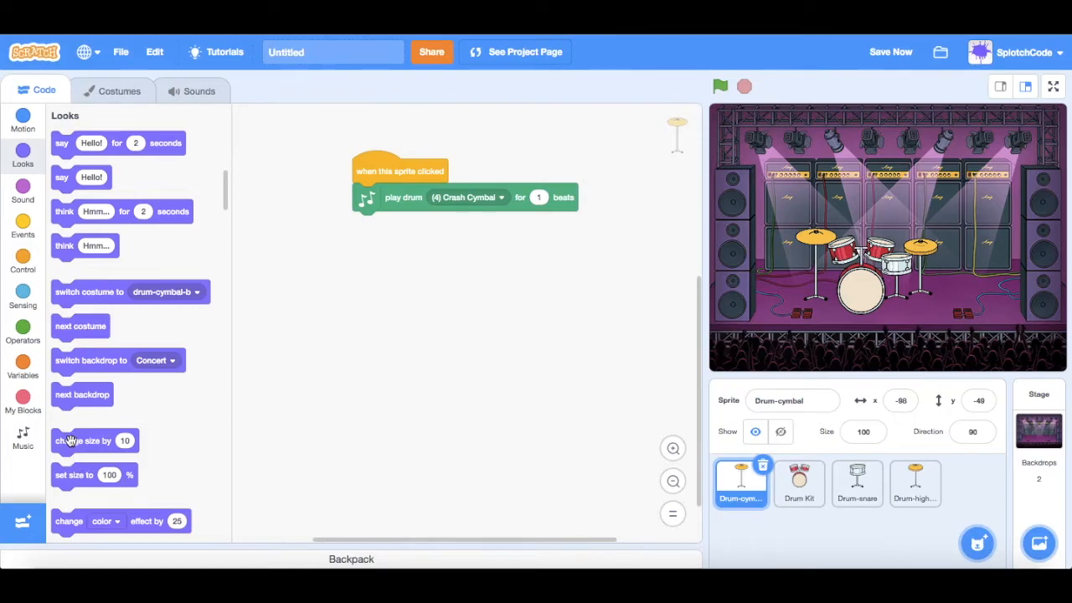
{"action": "left_click_drag", "start_coordinate": [83, 440], "coordinate": [405, 281]}
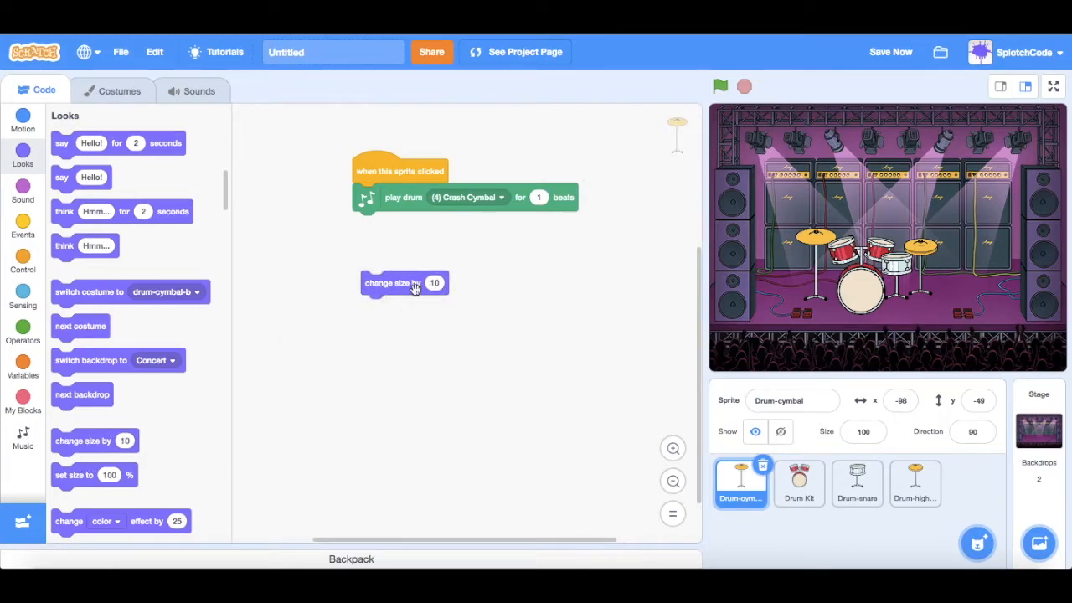
{"action": "mouse_move", "coordinate": [797, 313]}
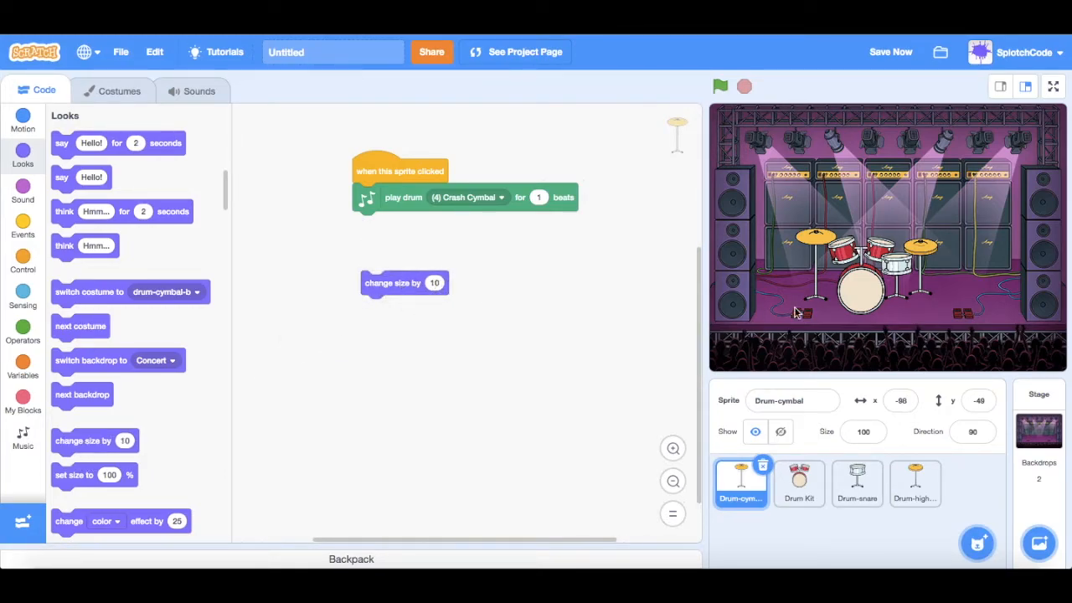
{"action": "mouse_move", "coordinate": [400, 292]}
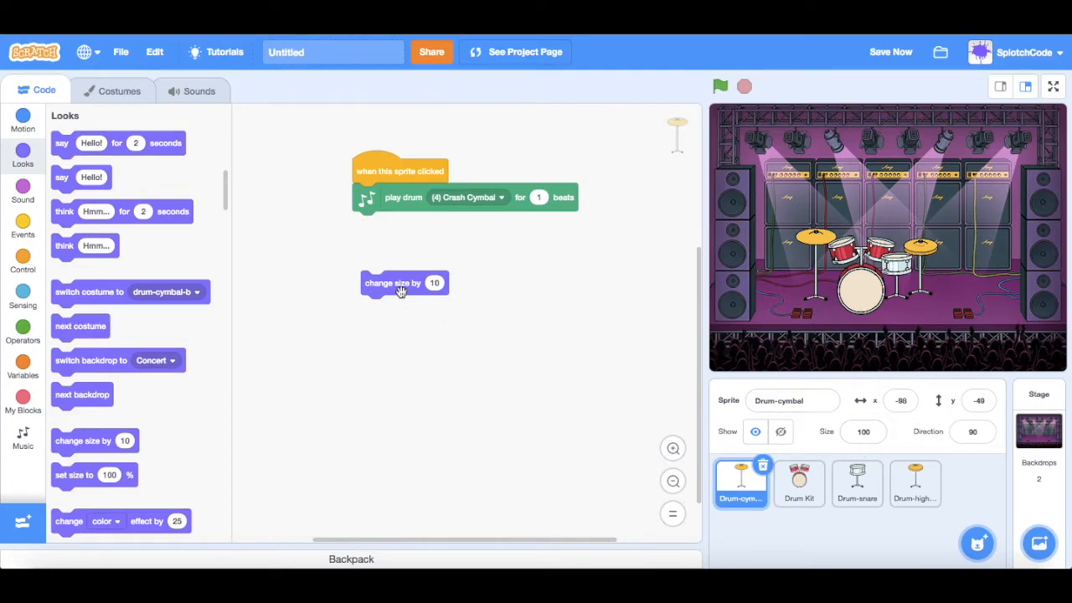
{"action": "mouse_move", "coordinate": [392, 246]}
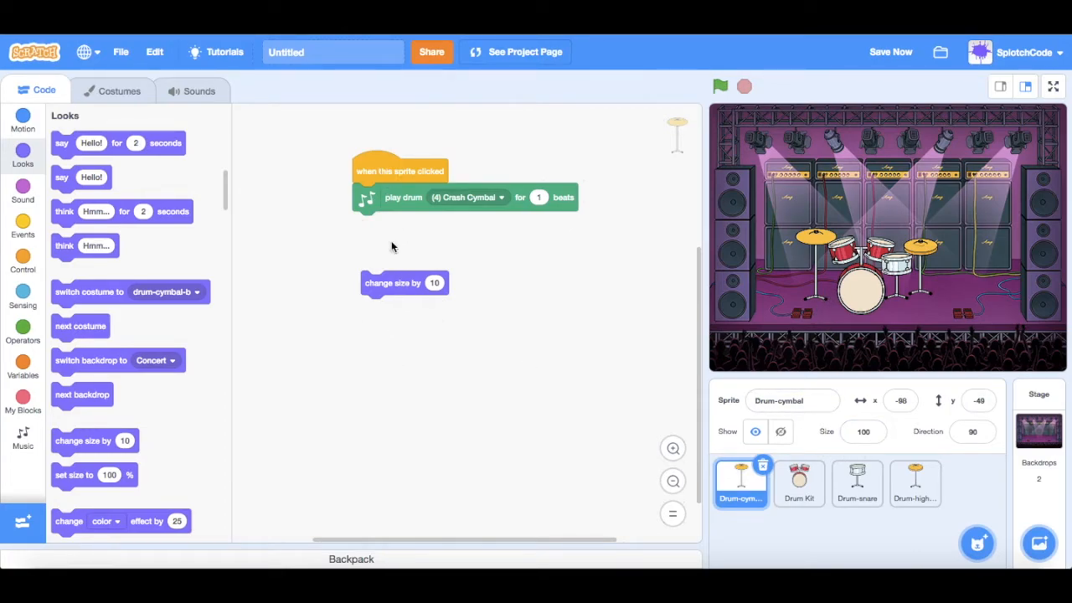
{"action": "left_click", "coordinate": [435, 282]}
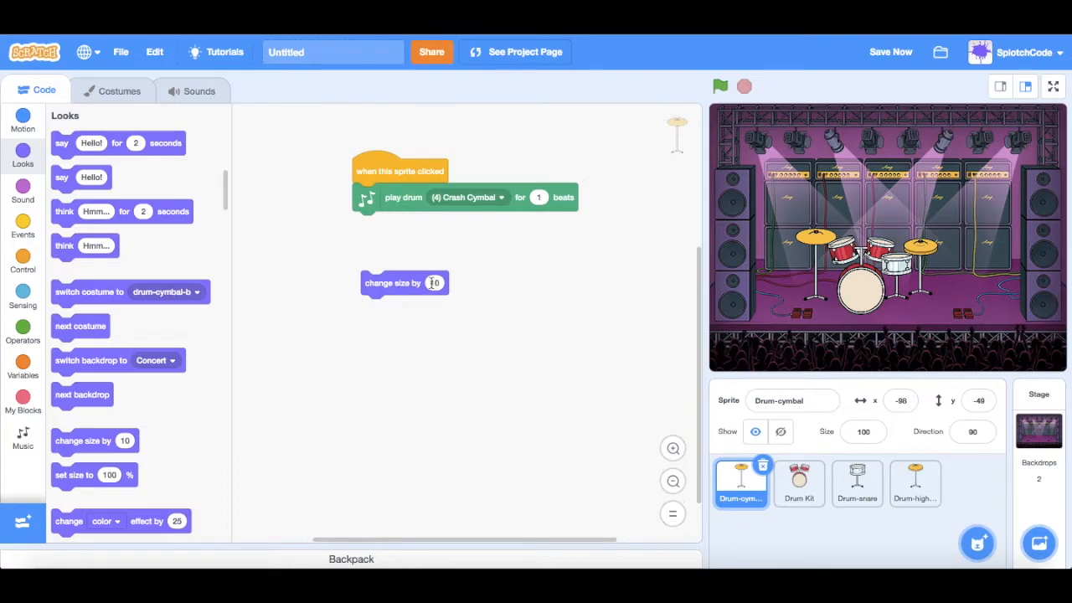
{"action": "left_click_drag", "start_coordinate": [404, 281], "coordinate": [400, 234]}
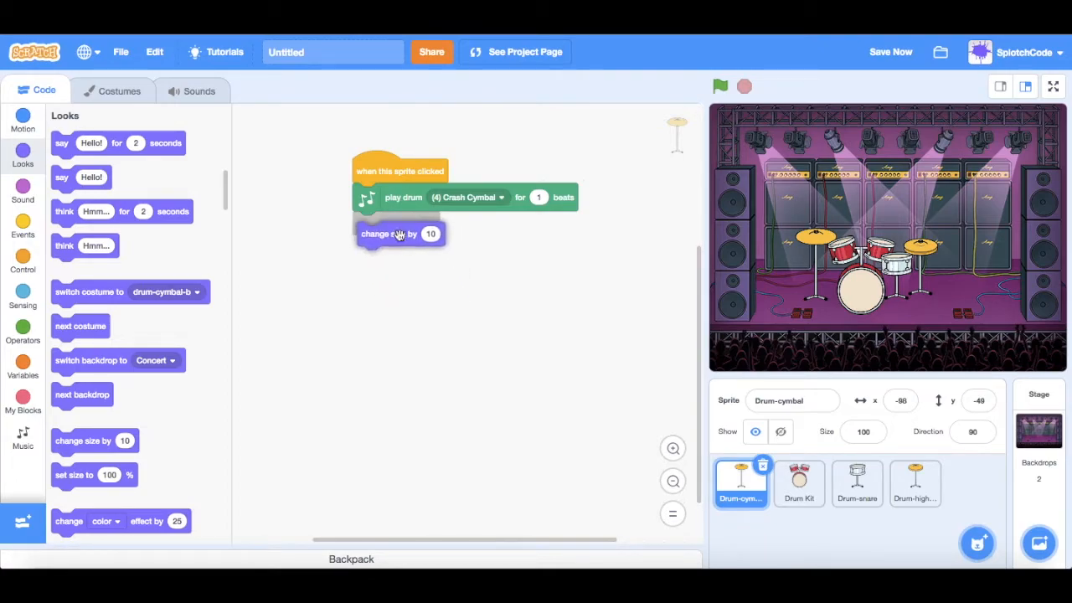
{"action": "left_click_drag", "start_coordinate": [388, 234], "coordinate": [385, 223]}
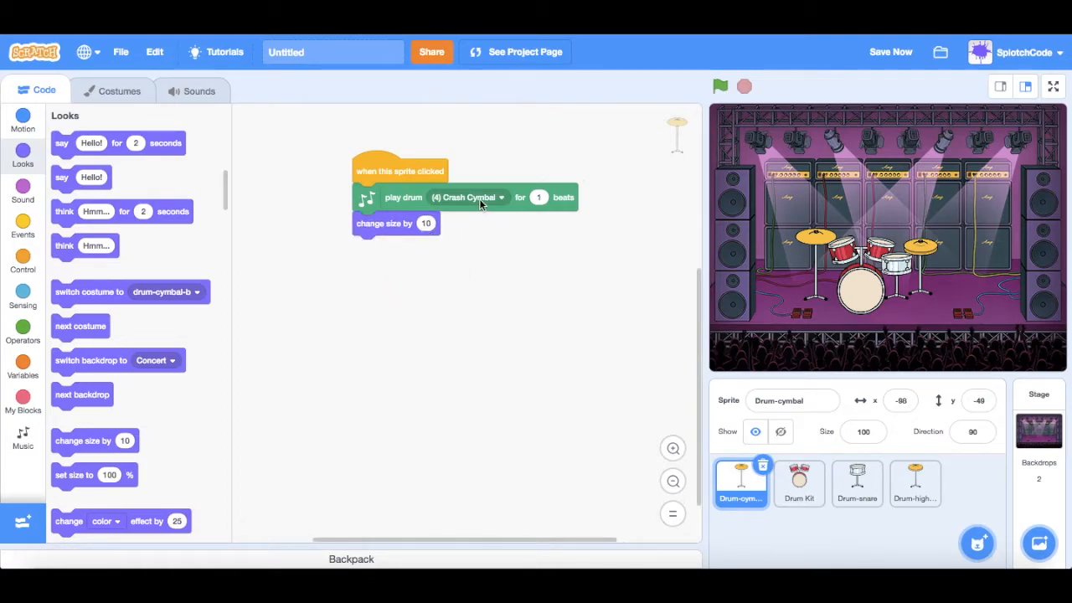
{"action": "mouse_move", "coordinate": [382, 170]}
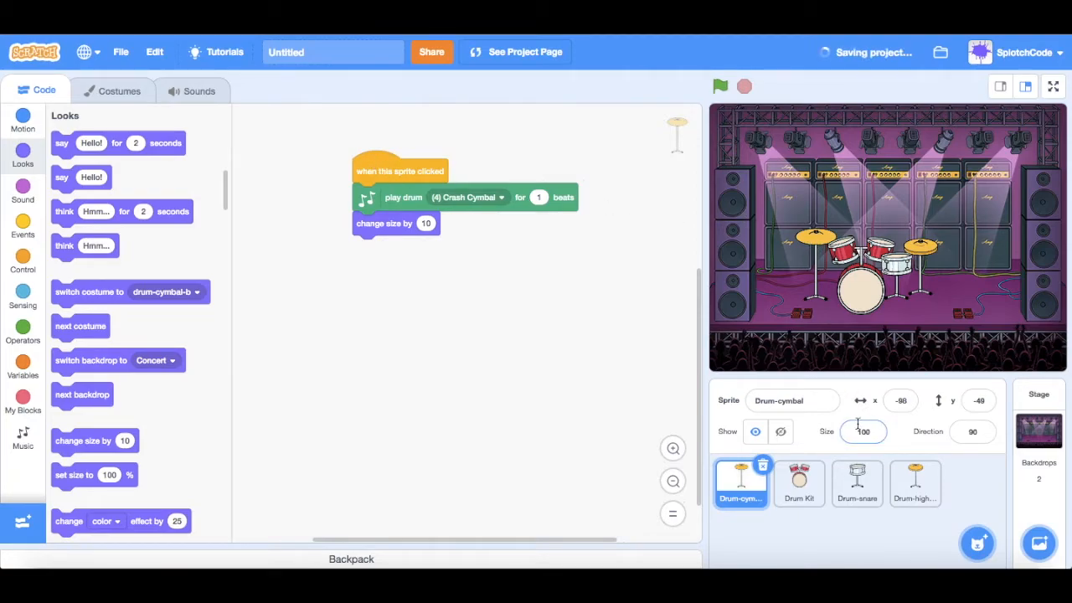
{"action": "left_click", "coordinate": [862, 432]}
{"action": "type", "text": "120"}
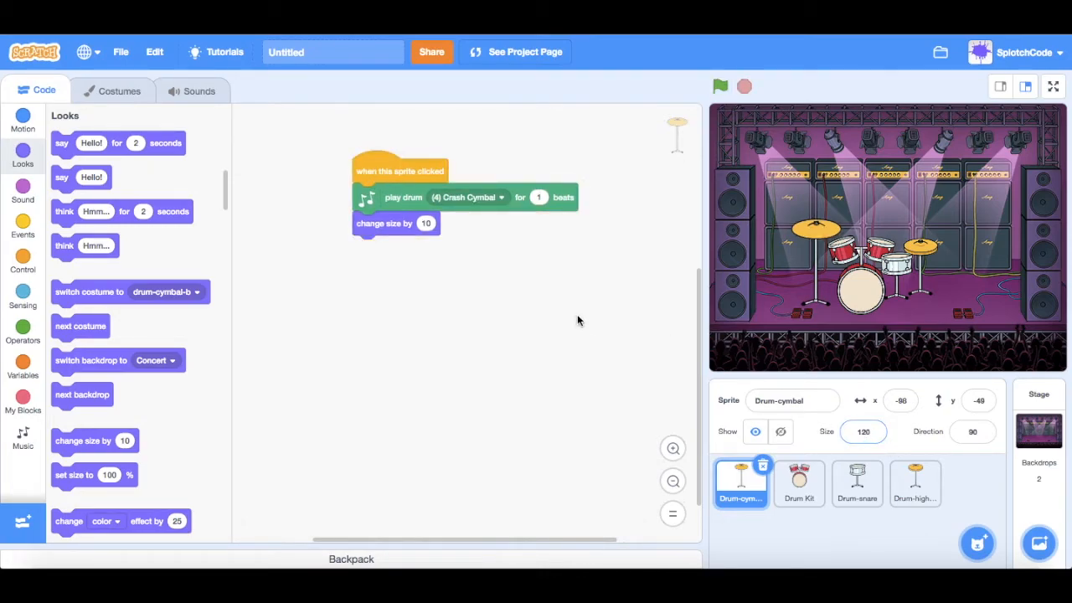
{"action": "left_click", "coordinate": [862, 432]}
{"action": "type", "text": "100"}
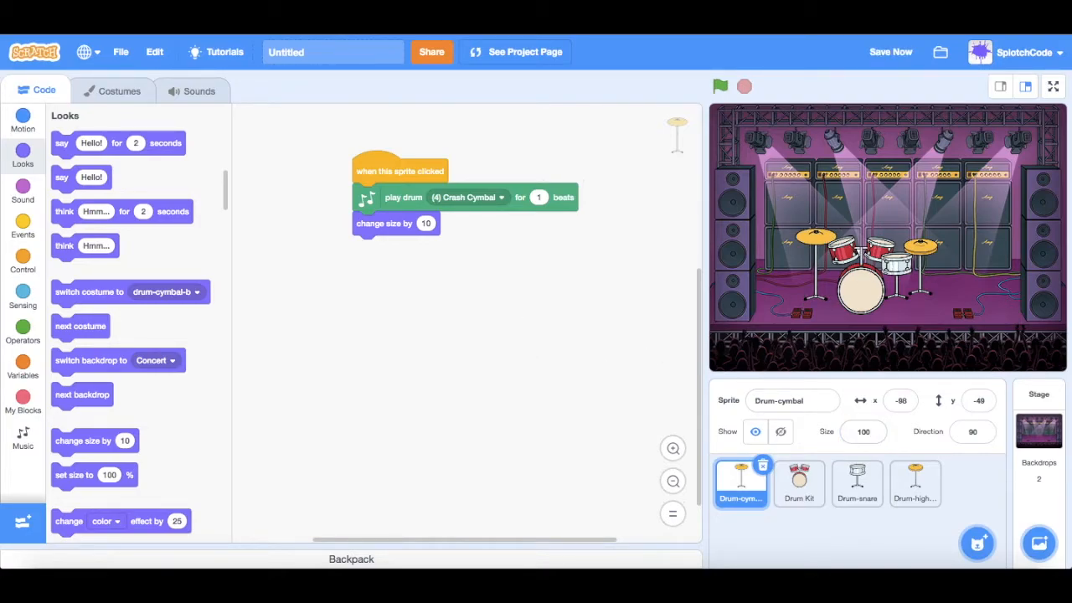
{"action": "mouse_move", "coordinate": [847, 164]}
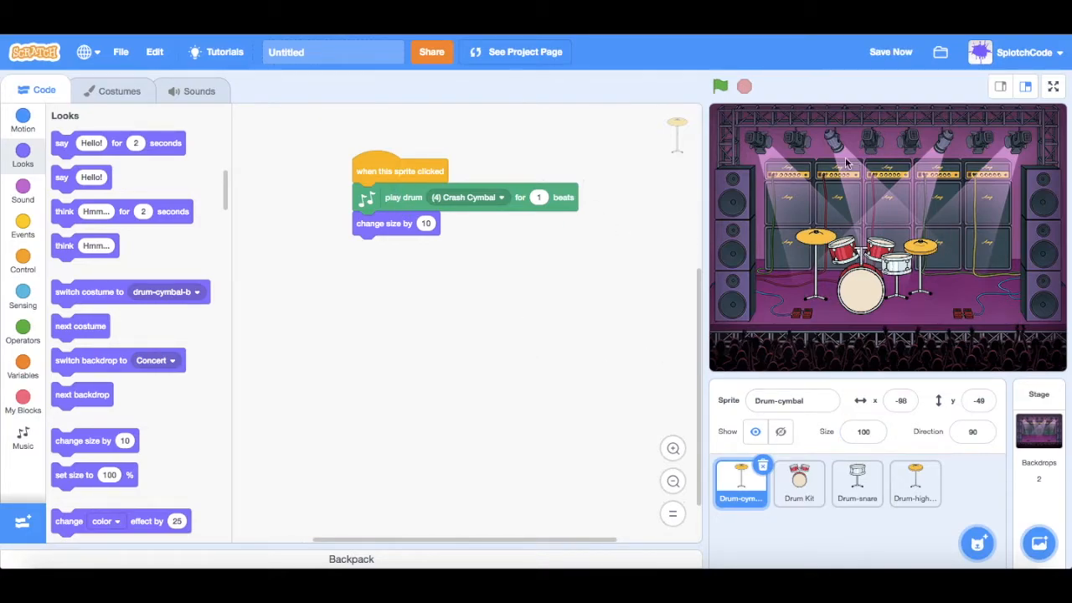
{"action": "mouse_move", "coordinate": [467, 240]}
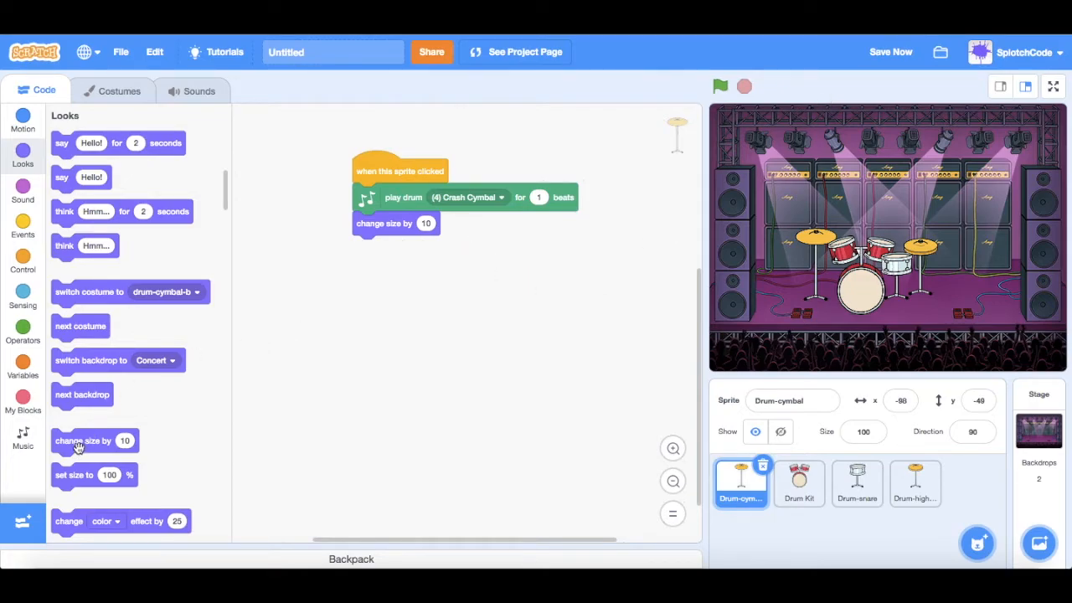
Step: Add 'change size by -10' after the Crash Cymbal sound and move the grow-by-10 before it
{"action": "left_click_drag", "start_coordinate": [84, 440], "coordinate": [406, 332]}
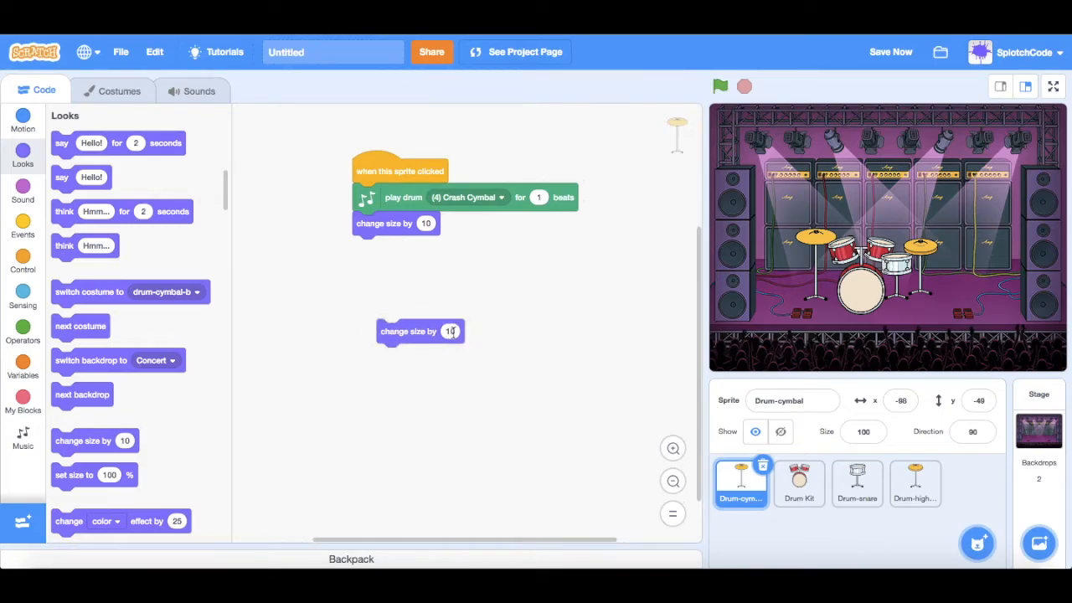
{"action": "left_click", "coordinate": [449, 331]}
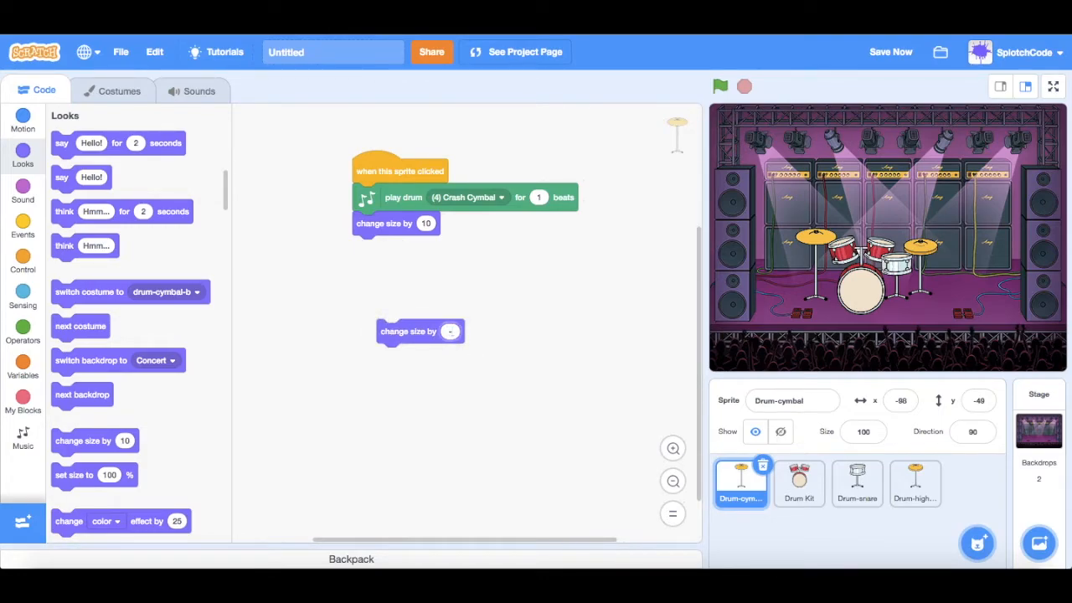
{"action": "type", "text": "-10"}
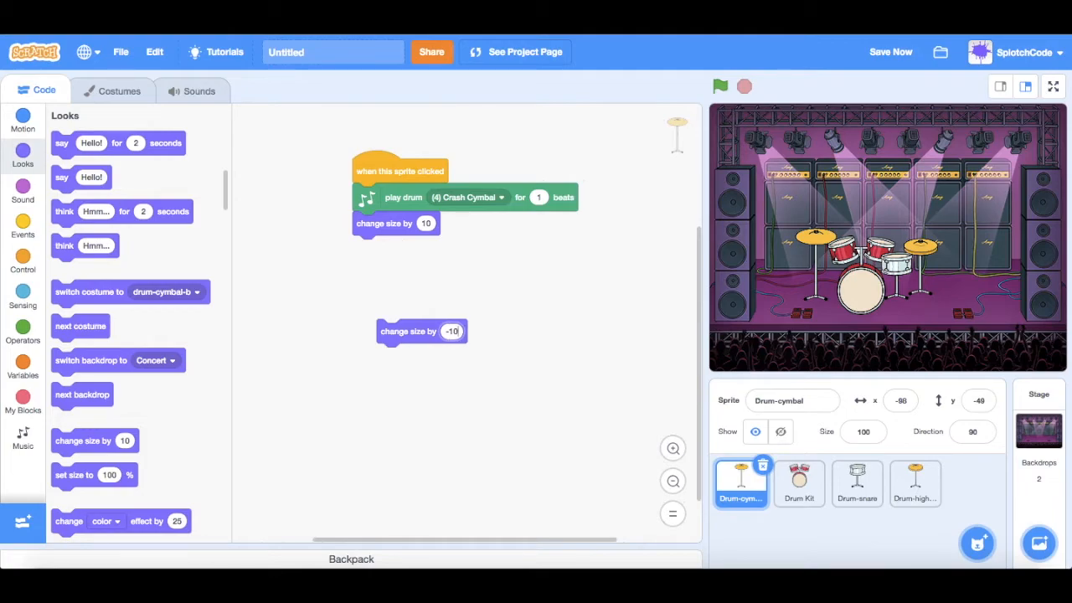
{"action": "mouse_move", "coordinate": [426, 339]}
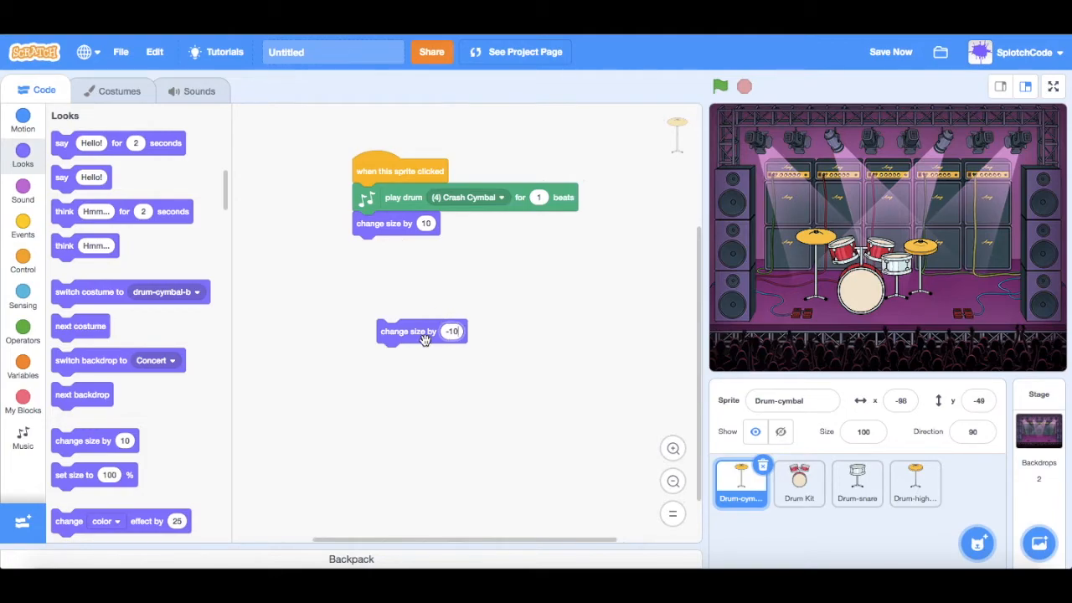
{"action": "left_click_drag", "start_coordinate": [422, 331], "coordinate": [395, 305]}
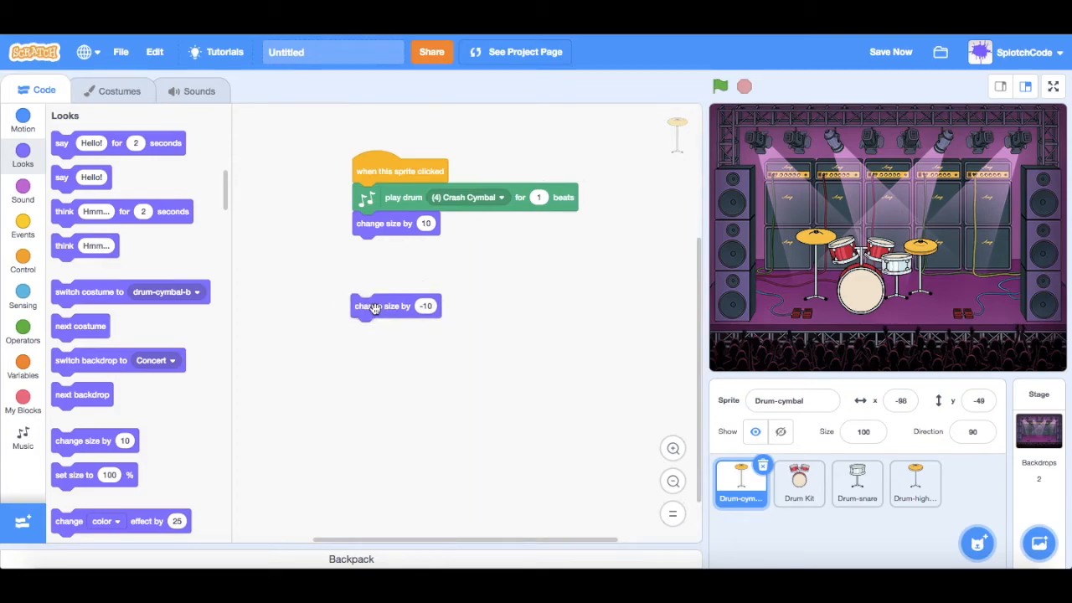
{"action": "mouse_move", "coordinate": [388, 252]}
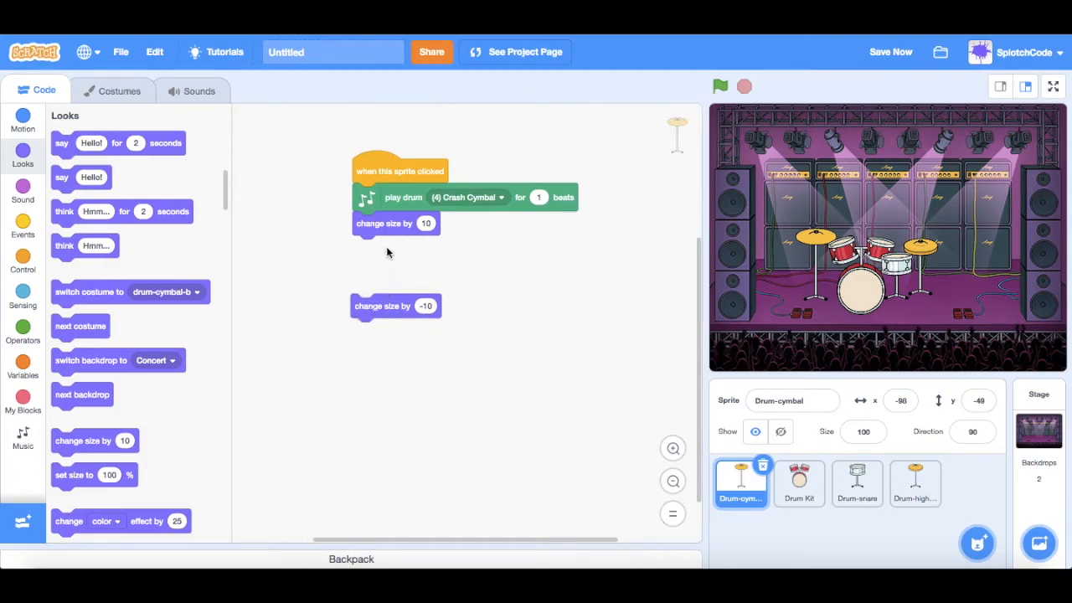
{"action": "mouse_move", "coordinate": [385, 307]}
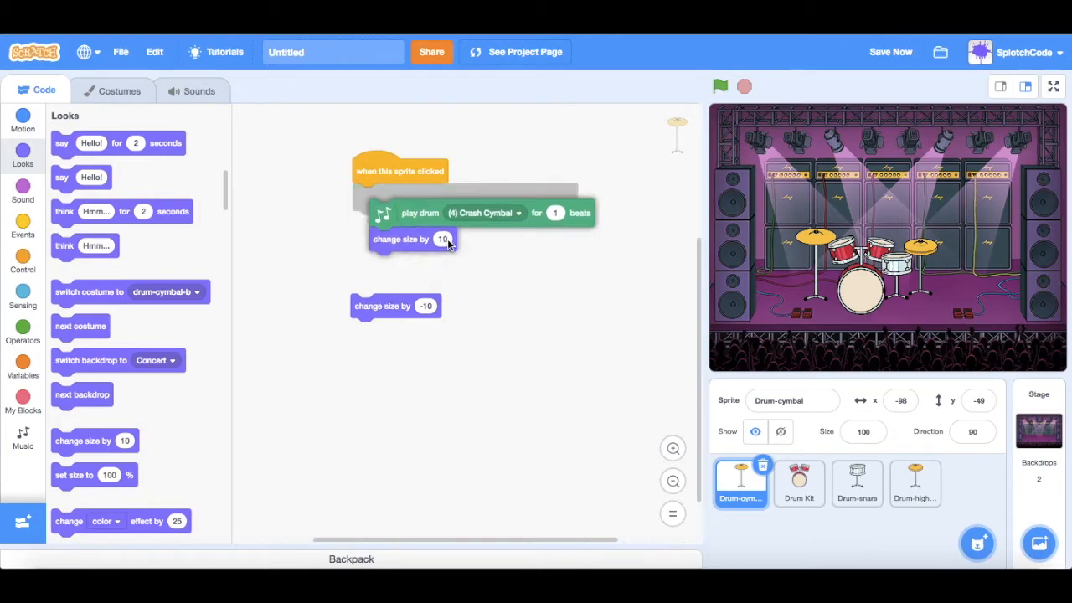
{"action": "left_click_drag", "start_coordinate": [418, 211], "coordinate": [519, 231]}
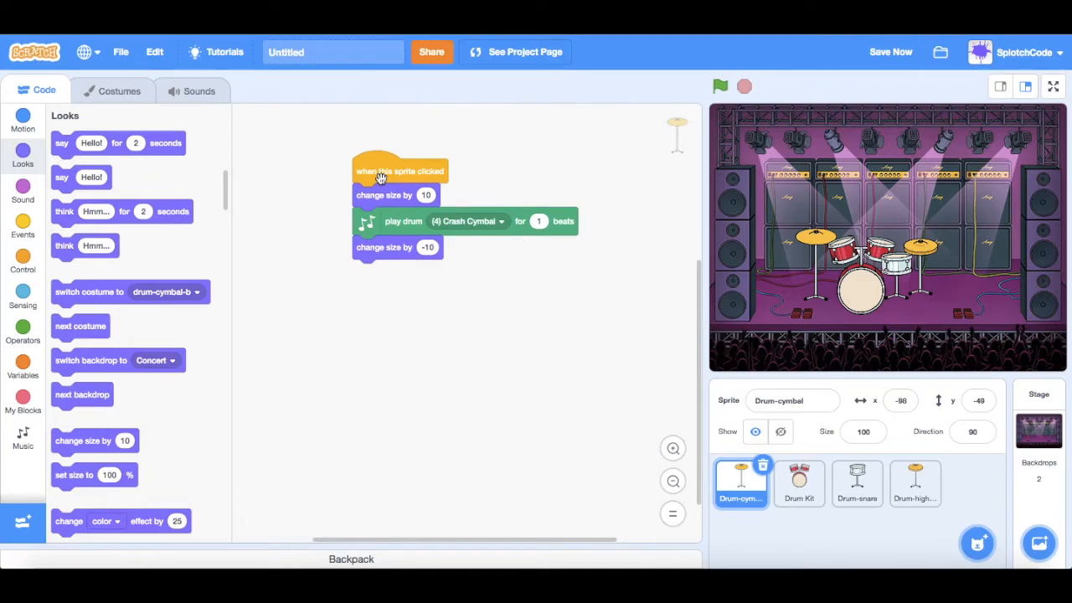
{"action": "mouse_move", "coordinate": [84, 419]}
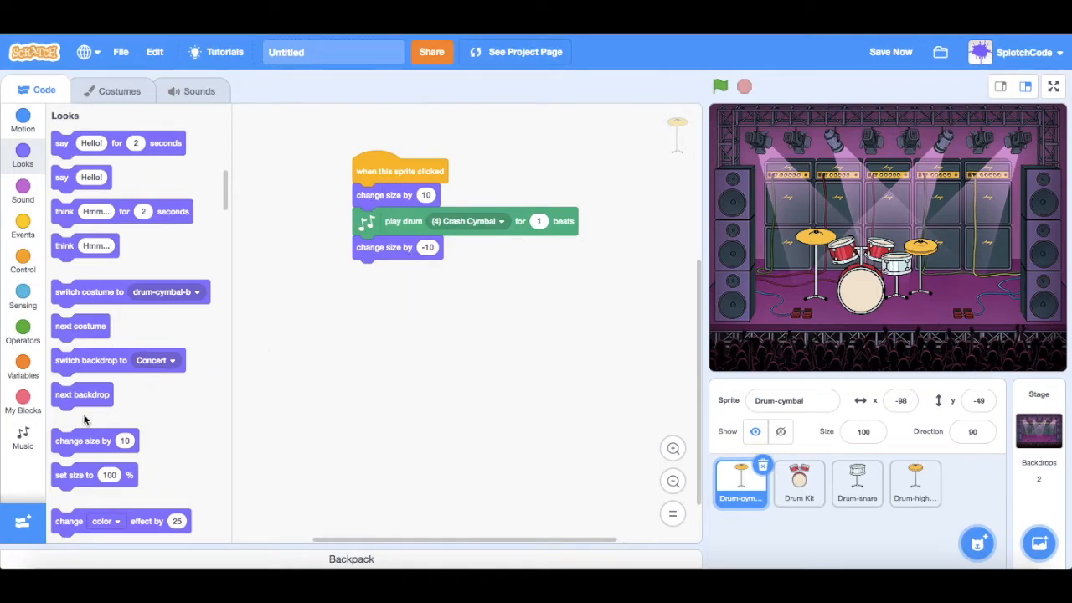
{"action": "mouse_move", "coordinate": [80, 315]}
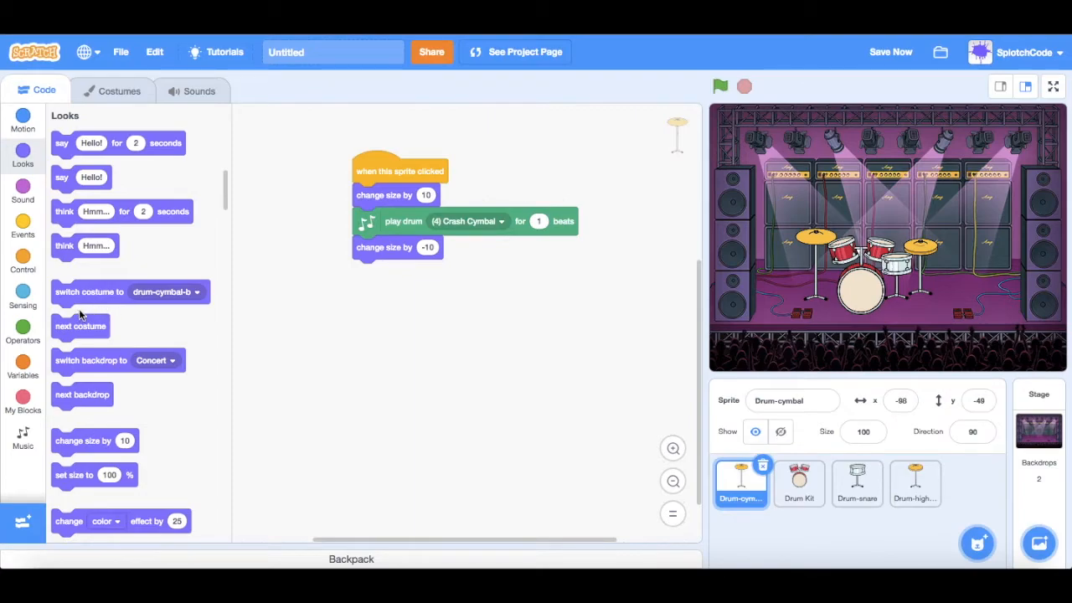
{"action": "mouse_move", "coordinate": [99, 345]}
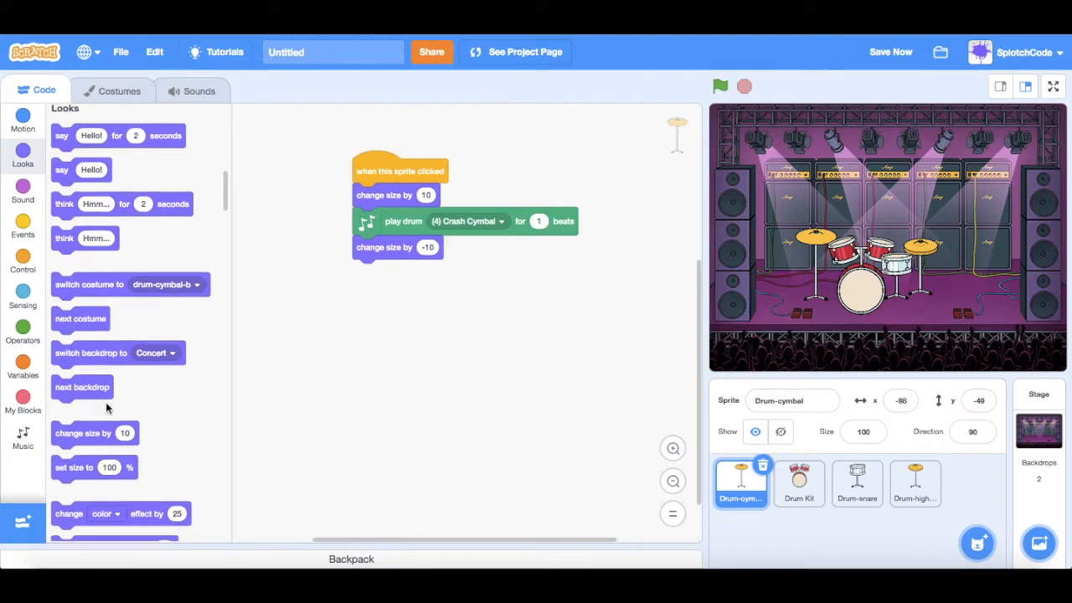
Step: Insert 'go to front layer' right under the cymbal's hat block, reattaching the rest
{"action": "scroll", "scroll_direction": "down", "scroll_amount": 3}
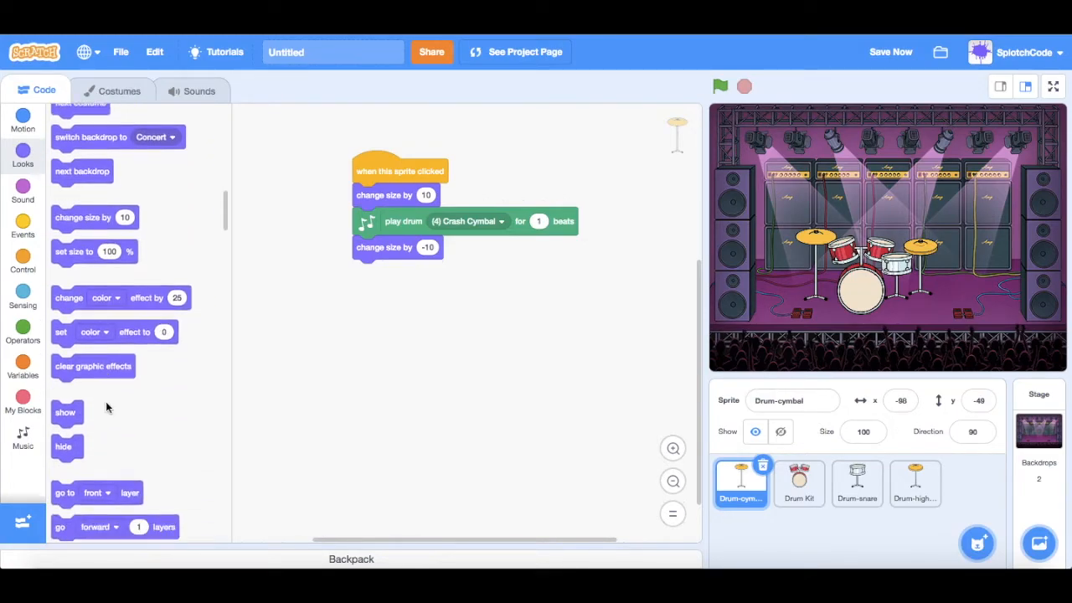
{"action": "left_click_drag", "start_coordinate": [97, 493], "coordinate": [384, 345]}
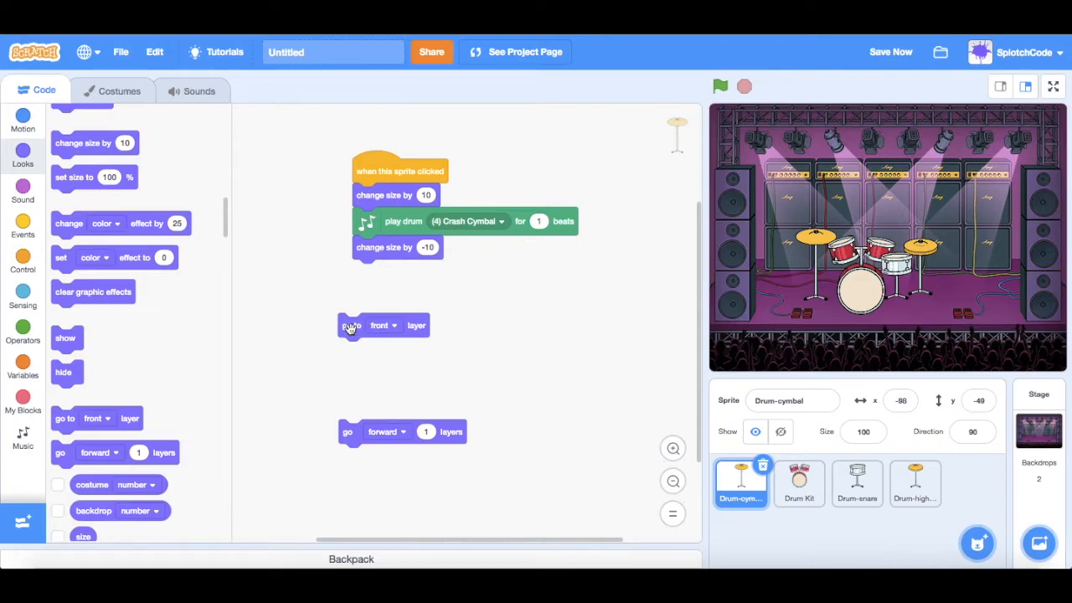
{"action": "mouse_move", "coordinate": [402, 227]}
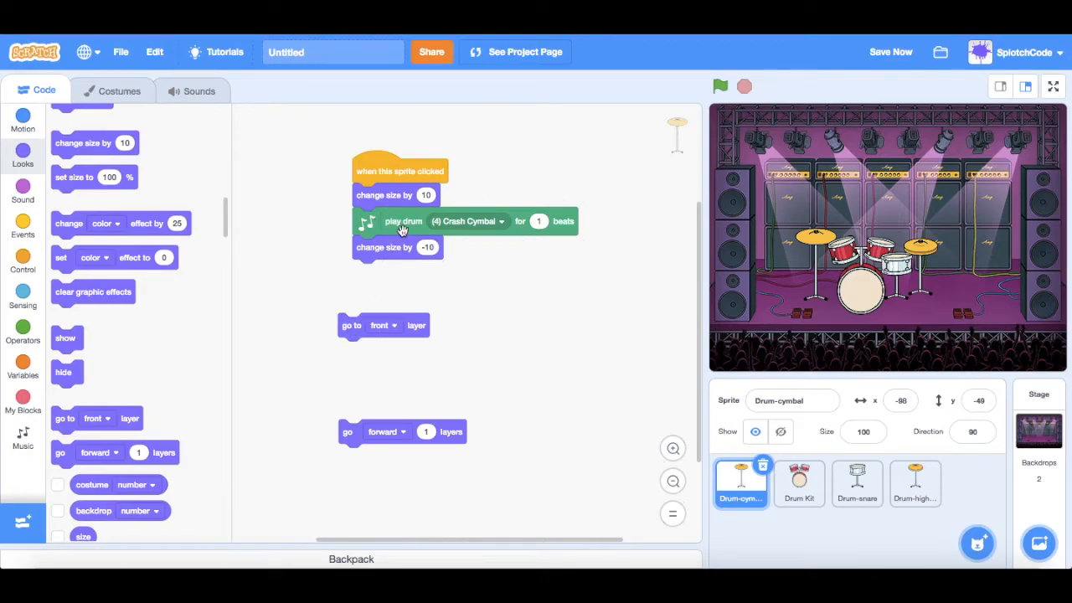
{"action": "left_click_drag", "start_coordinate": [385, 195], "coordinate": [494, 243]}
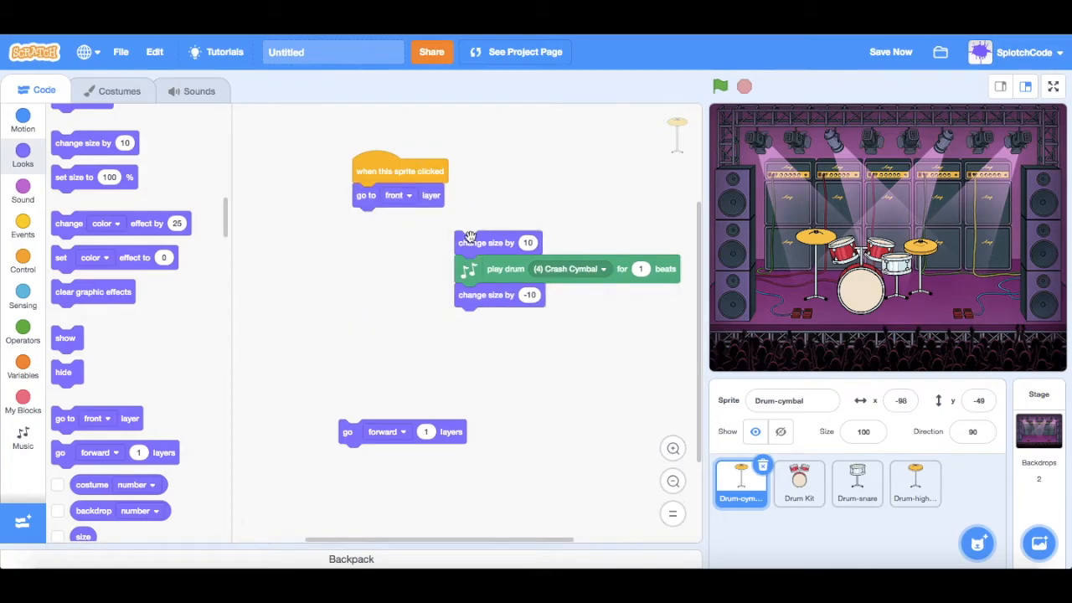
{"action": "left_click_drag", "start_coordinate": [485, 243], "coordinate": [388, 226]}
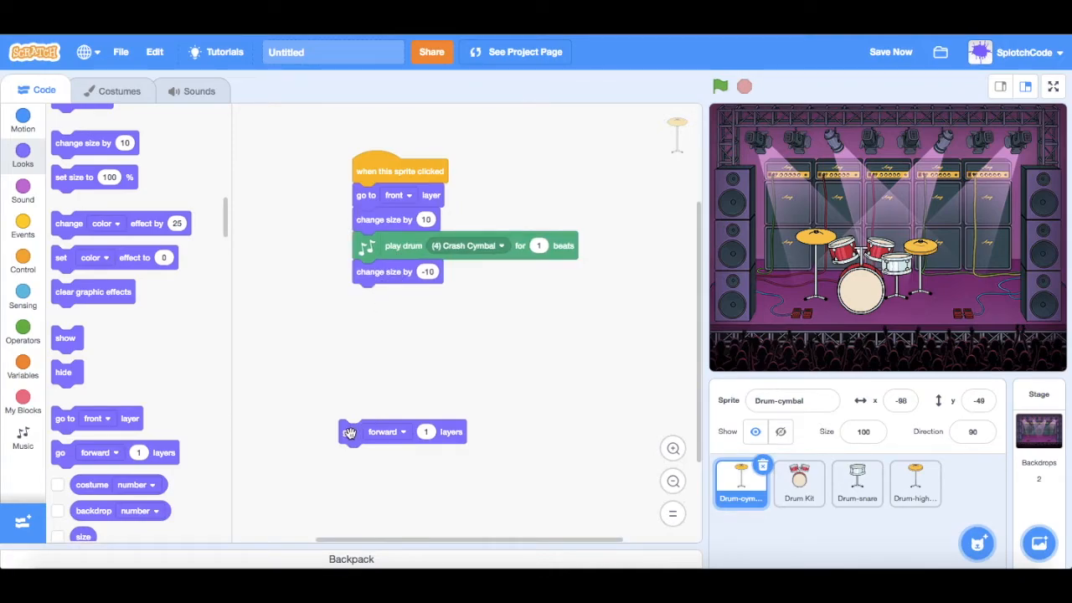
Step: End the cymbal's script with 'go forward 2 layers' and test it on the stage
{"action": "left_click_drag", "start_coordinate": [350, 432], "coordinate": [415, 295]}
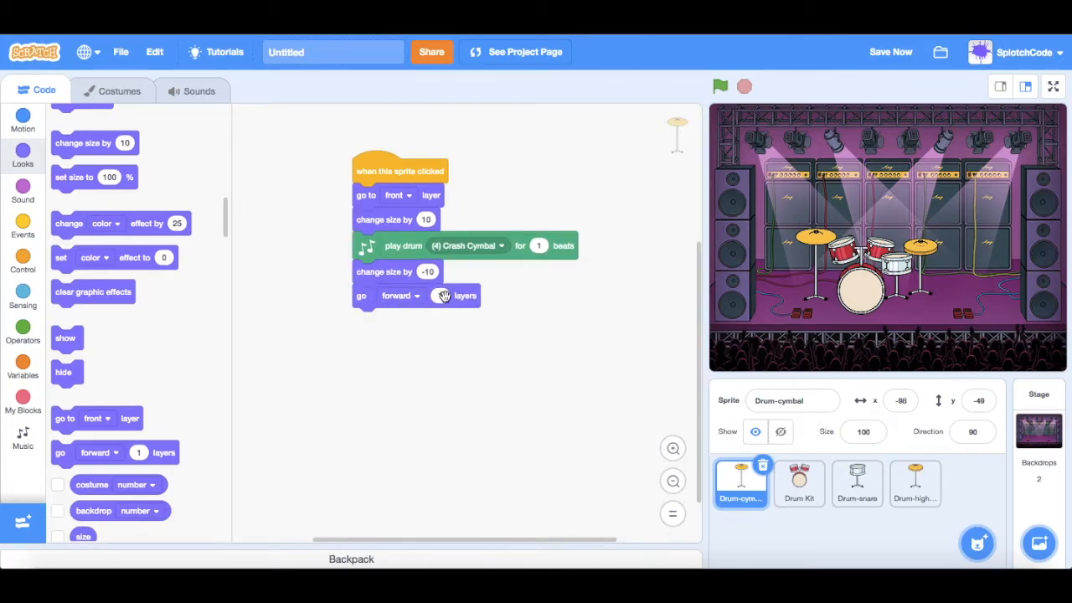
{"action": "left_click", "coordinate": [439, 295]}
{"action": "type", "text": "2"}
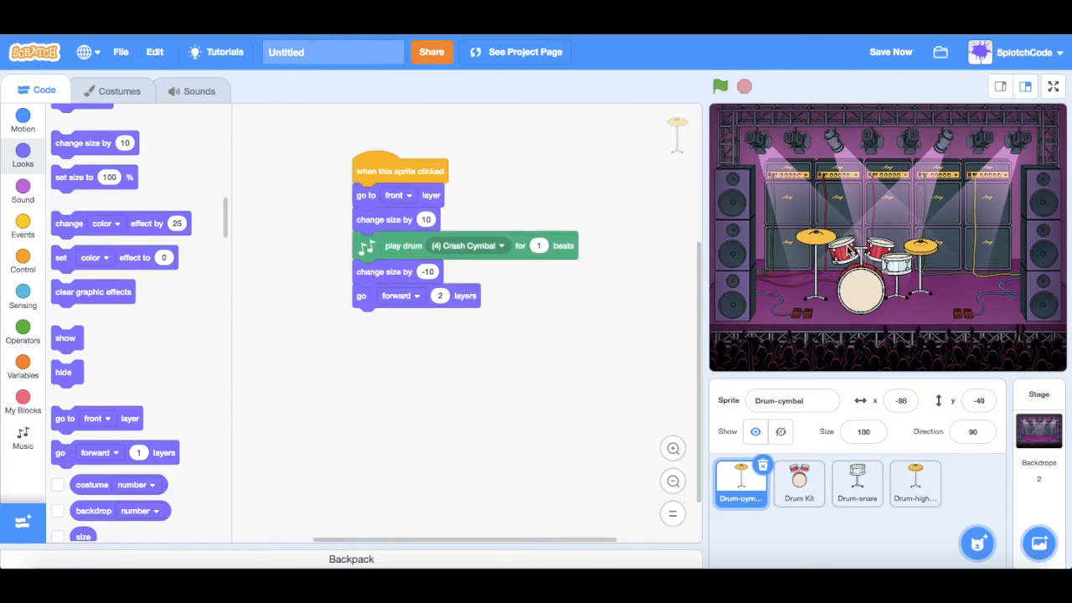
{"action": "left_click", "coordinate": [720, 84]}
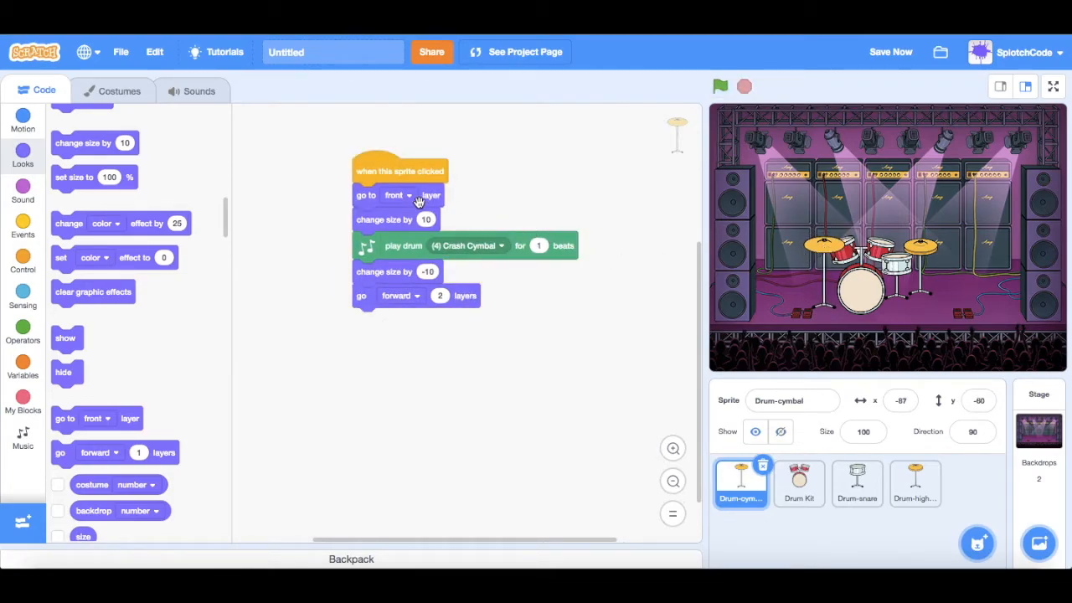
{"action": "left_click", "coordinate": [720, 85]}
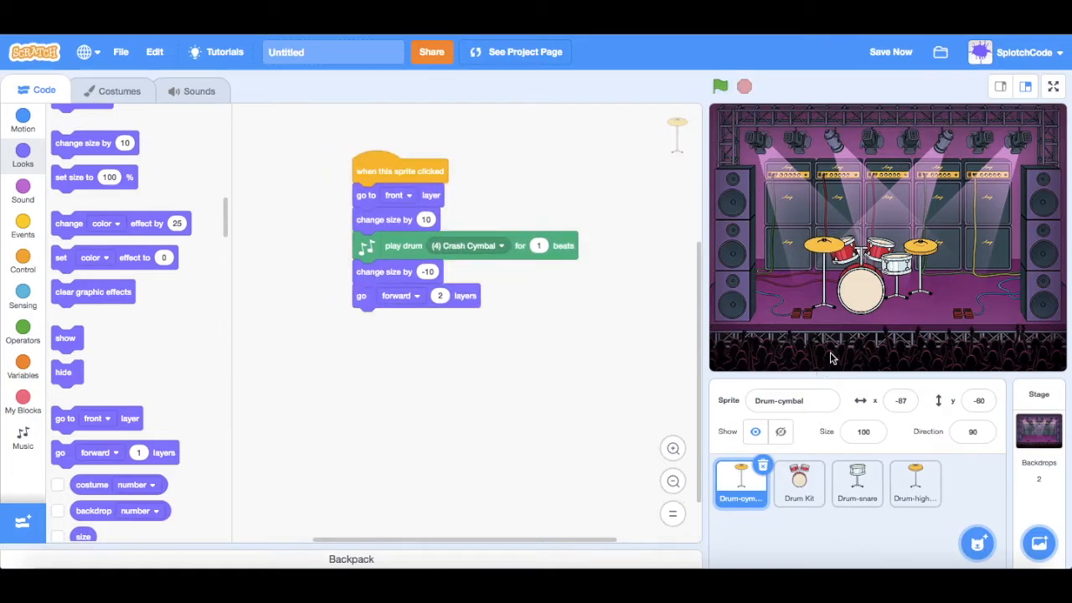
{"action": "mouse_move", "coordinate": [374, 171]}
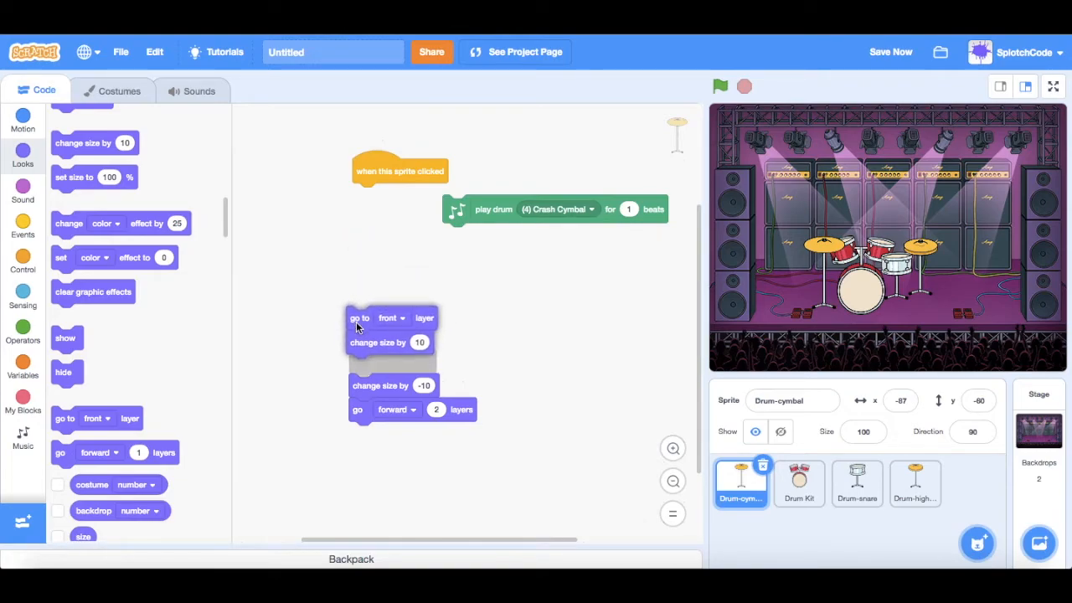
Step: Copy the cymbal's layer and size blocks onto the Drum-highhat sprite, then reassemble the cymbal script
{"action": "left_click_drag", "start_coordinate": [392, 319], "coordinate": [533, 362]}
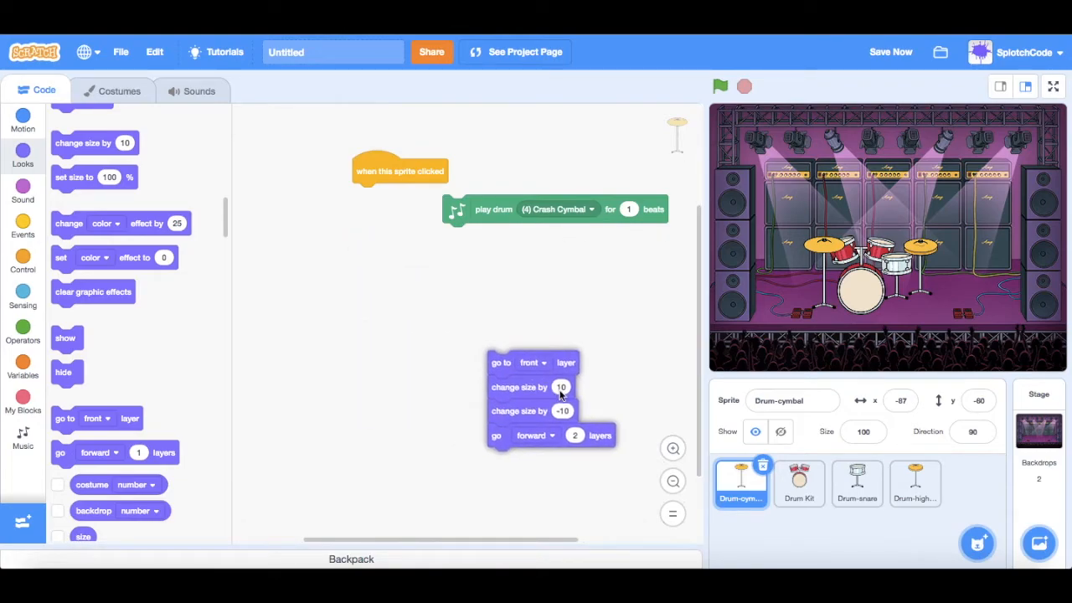
{"action": "left_click_drag", "start_coordinate": [532, 362], "coordinate": [386, 331]}
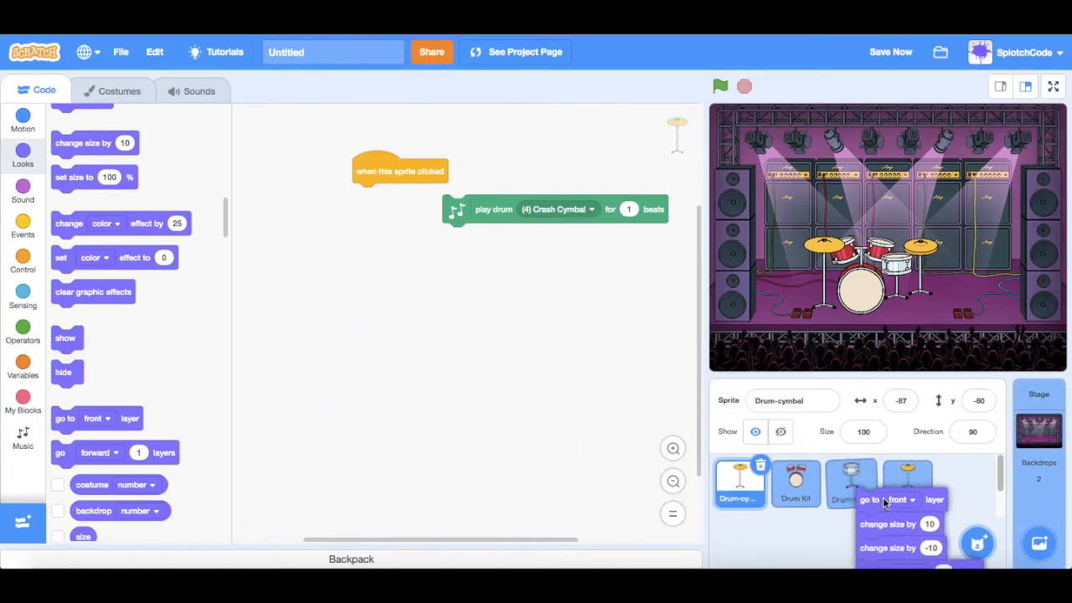
{"action": "left_click_drag", "start_coordinate": [871, 499], "coordinate": [355, 332]}
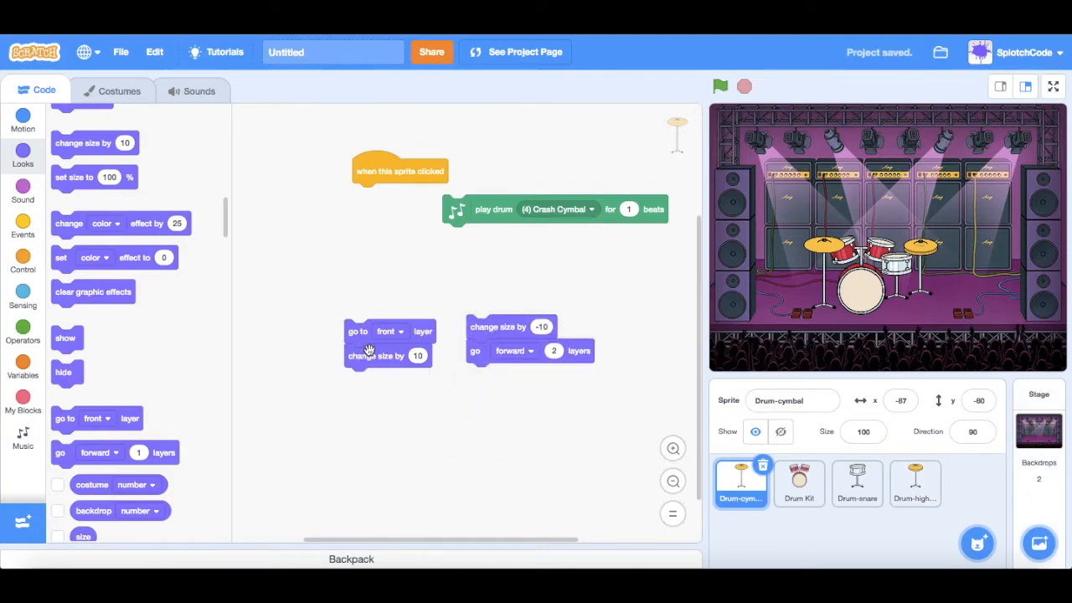
{"action": "left_click_drag", "start_coordinate": [389, 343], "coordinate": [399, 201]}
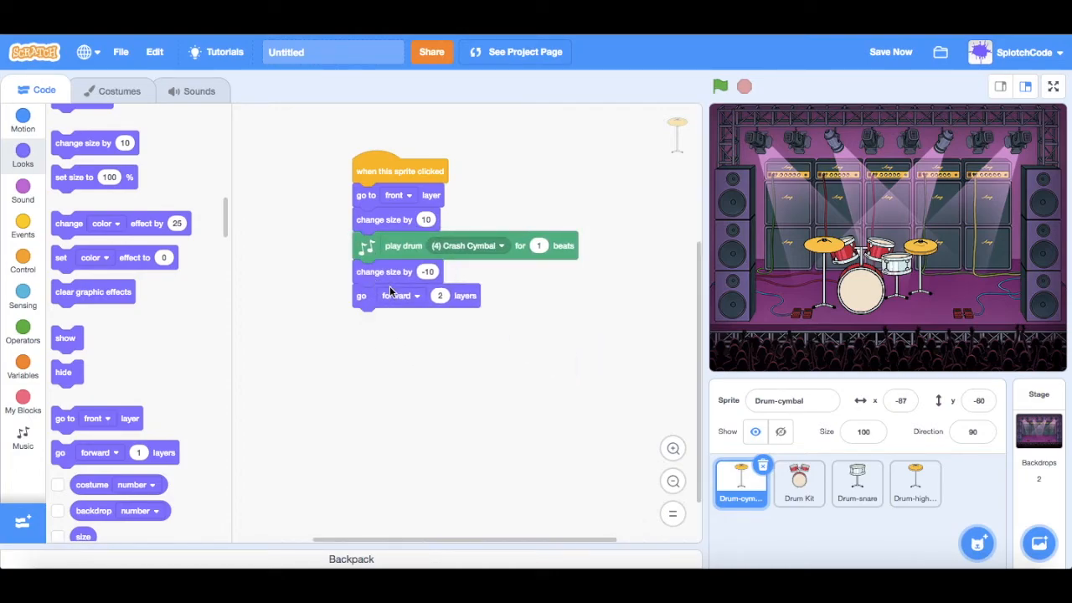
Step: Arrange the copied layer and size blocks around the Drum Kit's play drum block
{"action": "left_click", "coordinate": [798, 483]}
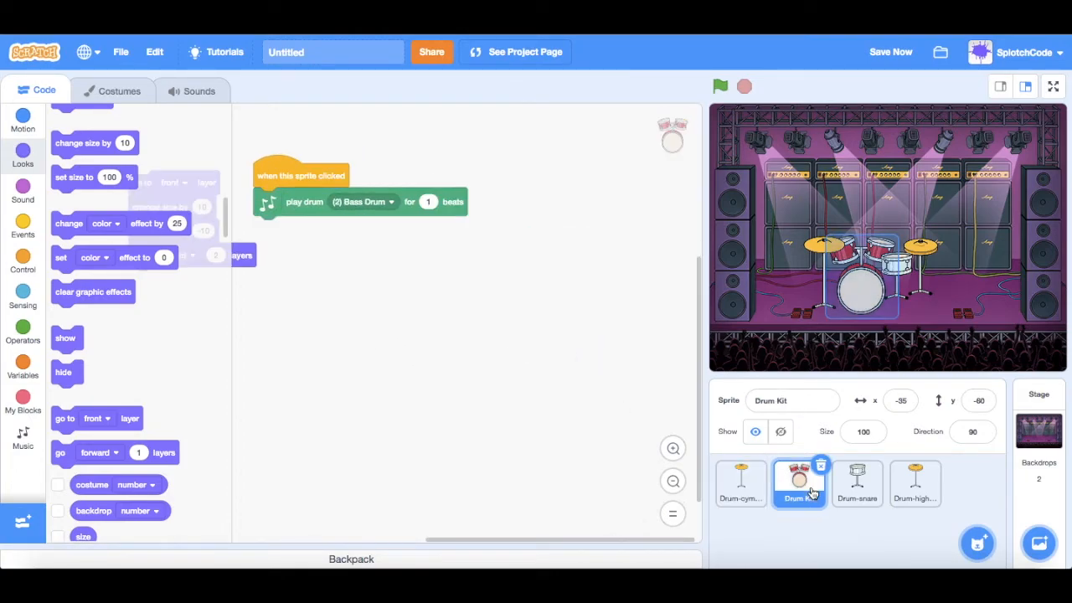
{"action": "left_click_drag", "start_coordinate": [302, 176], "coordinate": [373, 161]}
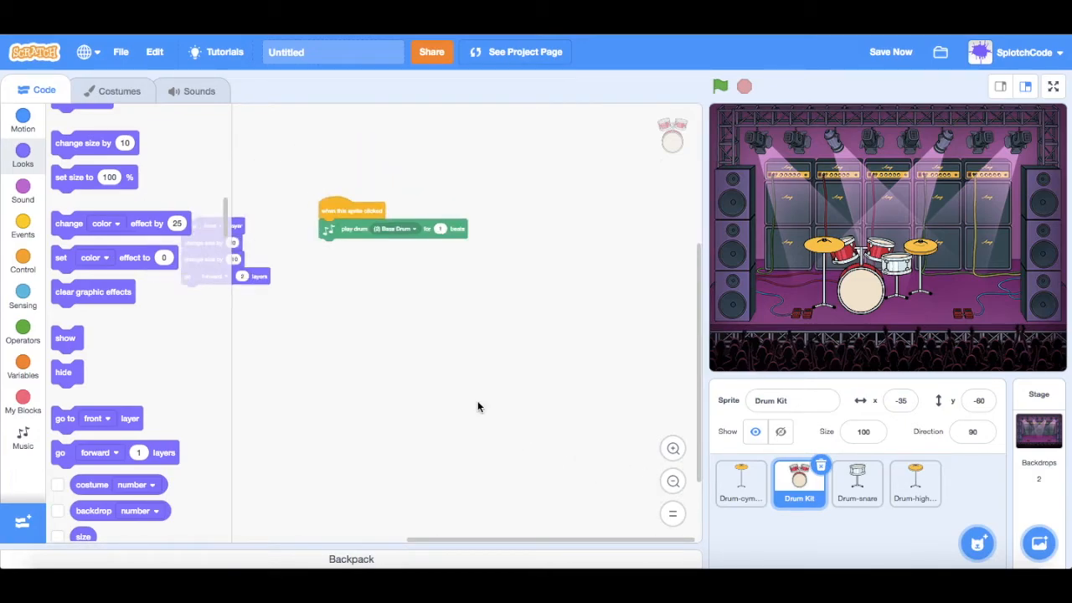
{"action": "left_click_drag", "start_coordinate": [210, 243], "coordinate": [360, 268]}
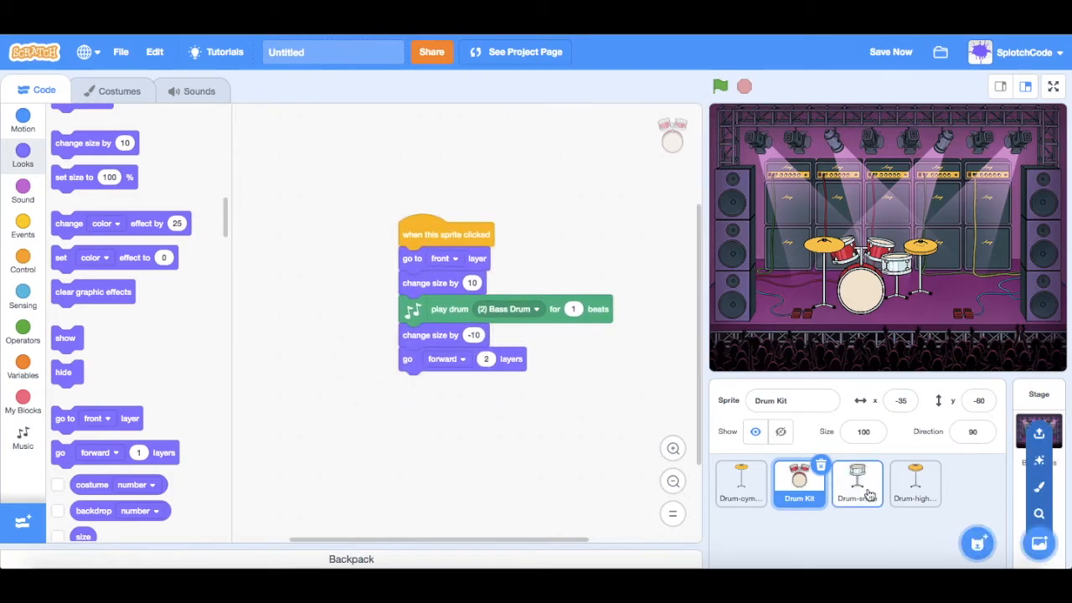
Step: Fit the copied blocks into the Drum-snare script and move on to Drum-highhat
{"action": "left_click", "coordinate": [857, 482]}
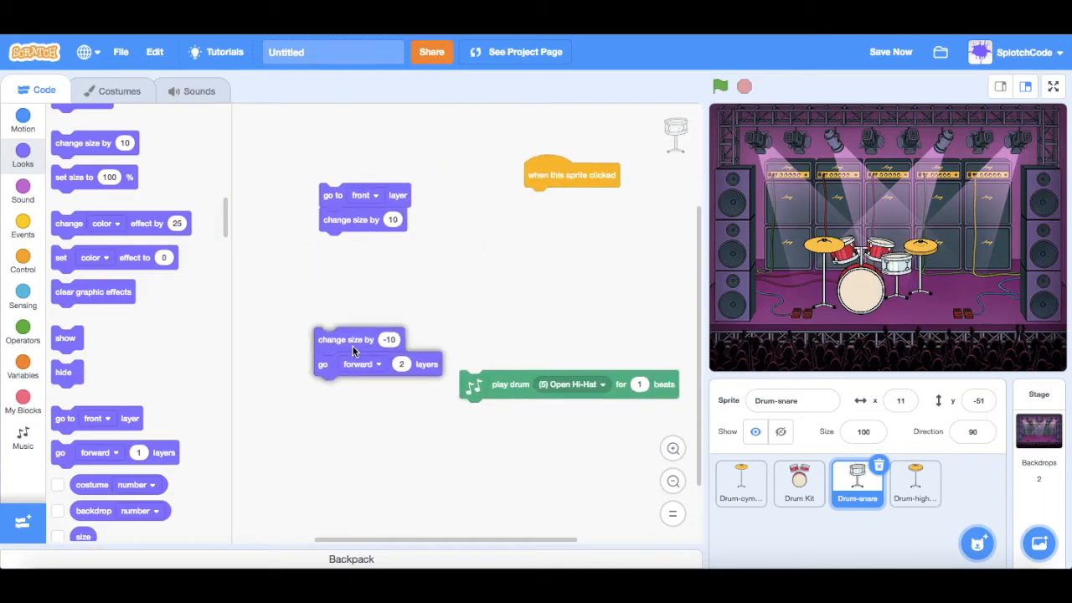
{"action": "left_click_drag", "start_coordinate": [355, 351], "coordinate": [503, 410]}
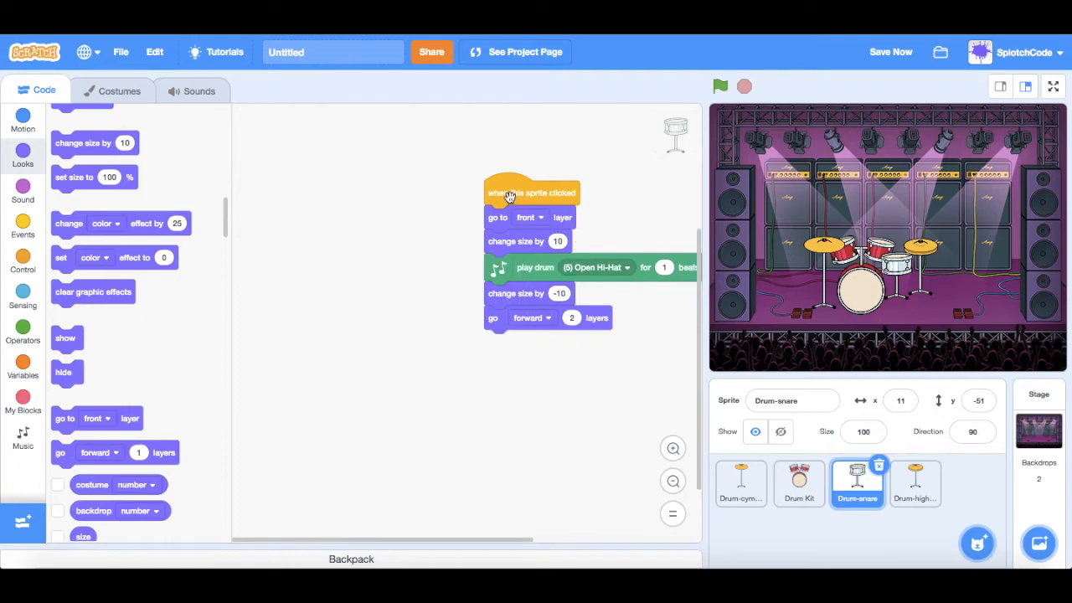
{"action": "left_click_drag", "start_coordinate": [532, 192], "coordinate": [449, 163]}
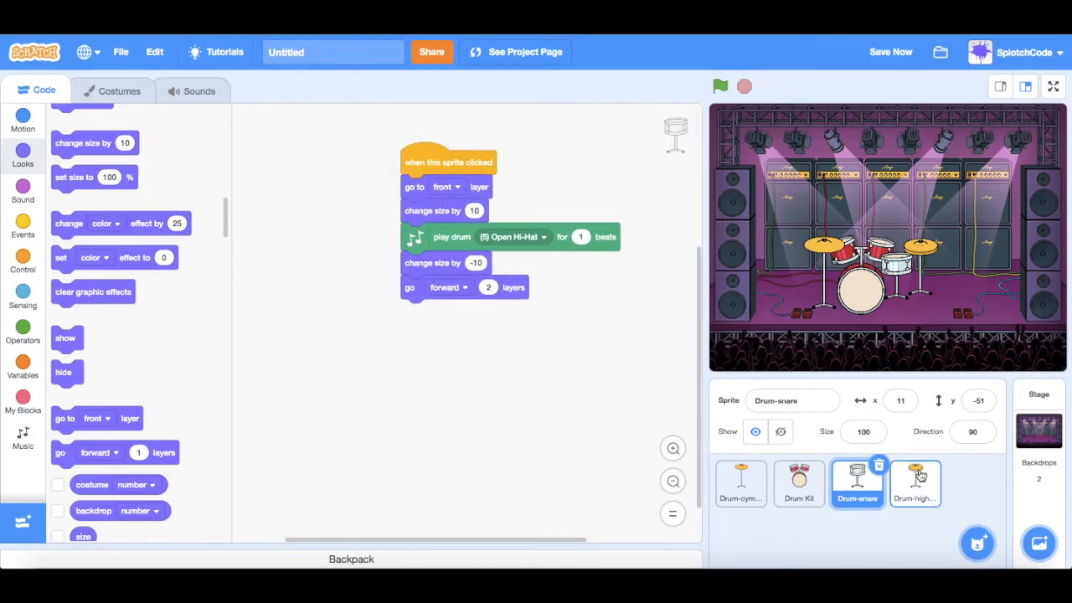
{"action": "left_click", "coordinate": [915, 482]}
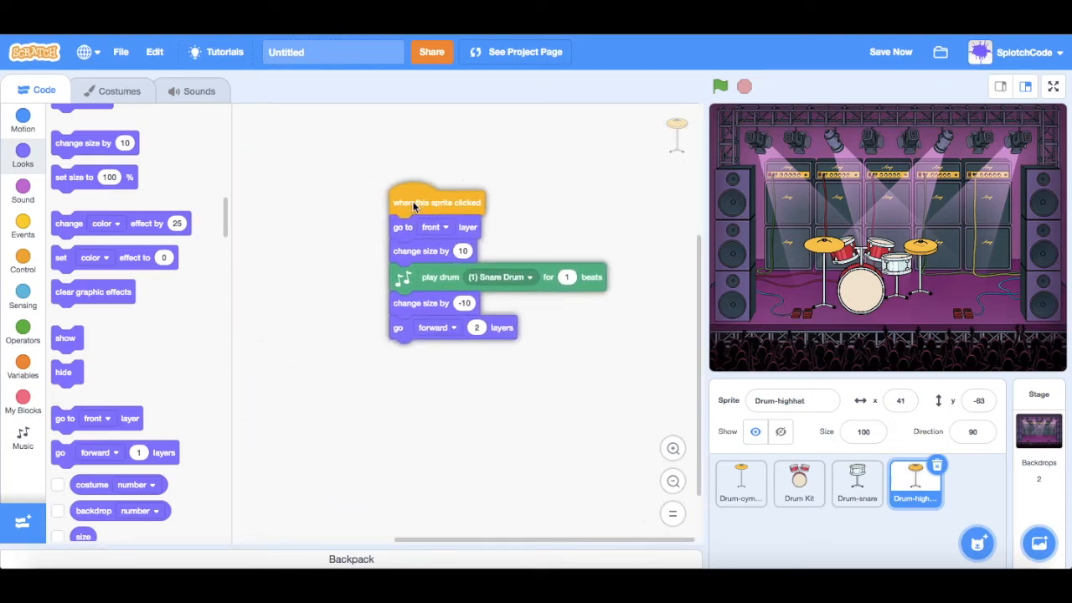
{"action": "mouse_move", "coordinate": [787, 254]}
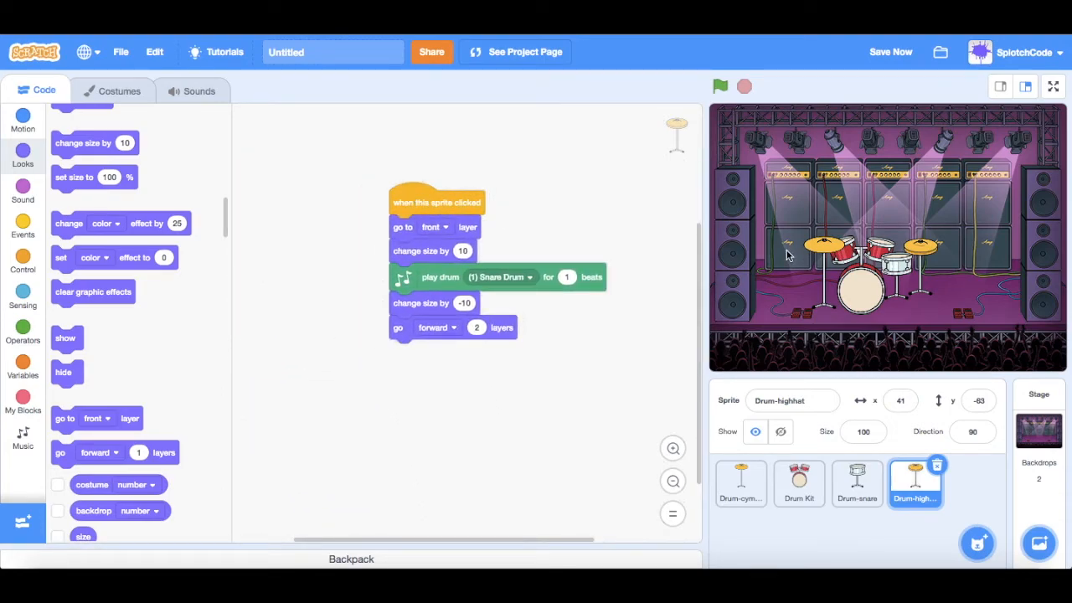
{"action": "mouse_move", "coordinate": [856, 490]}
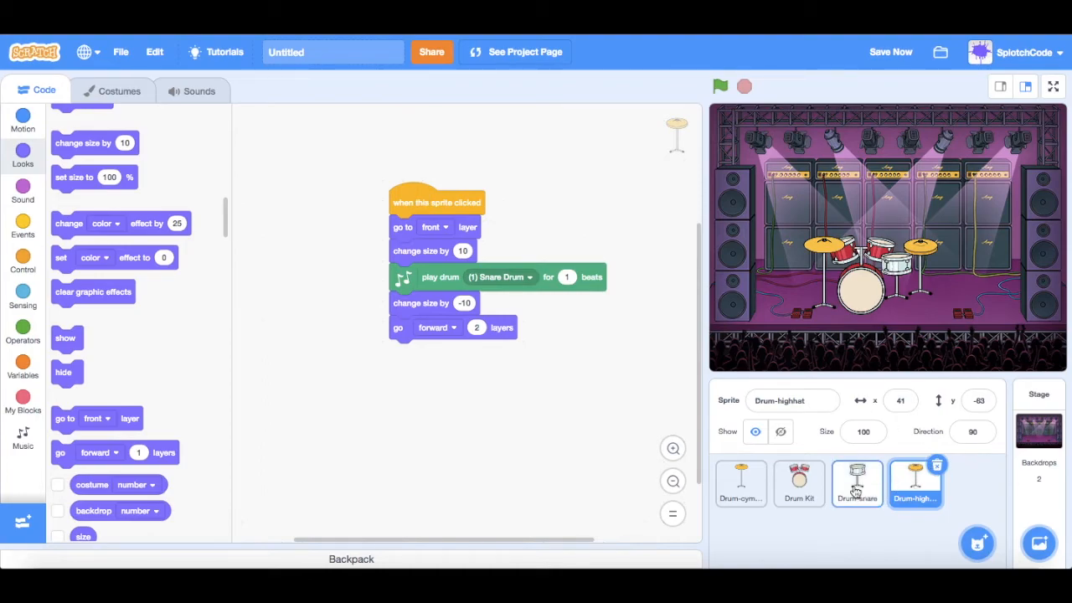
Step: Review the snare, drum kit and cymbal scripts and test the drums on the stage
{"action": "left_click", "coordinate": [857, 484]}
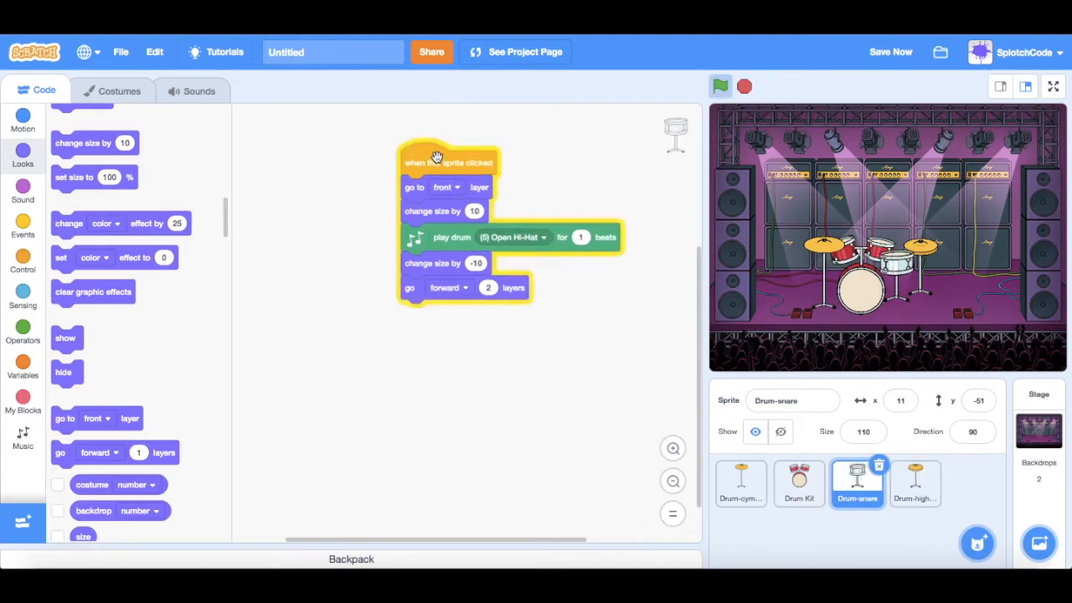
{"action": "mouse_move", "coordinate": [586, 322]}
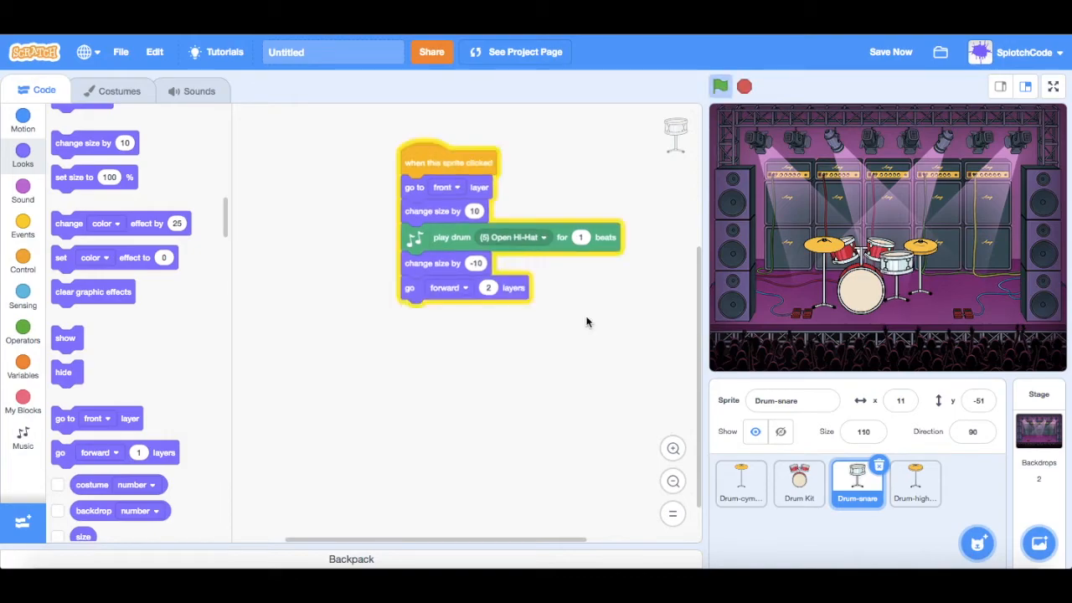
{"action": "left_click", "coordinate": [798, 482]}
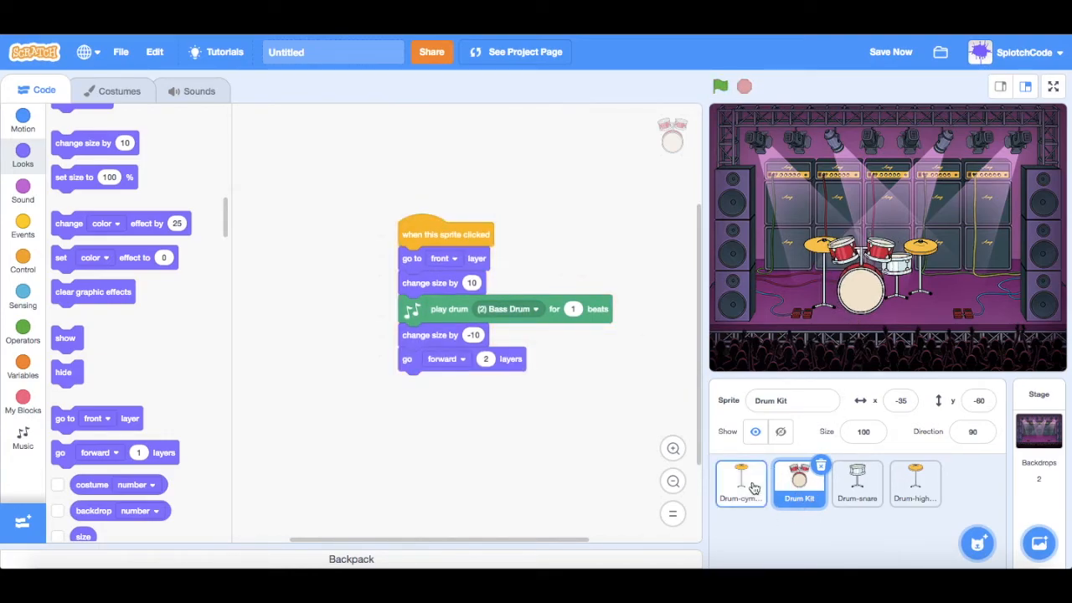
{"action": "left_click", "coordinate": [740, 484]}
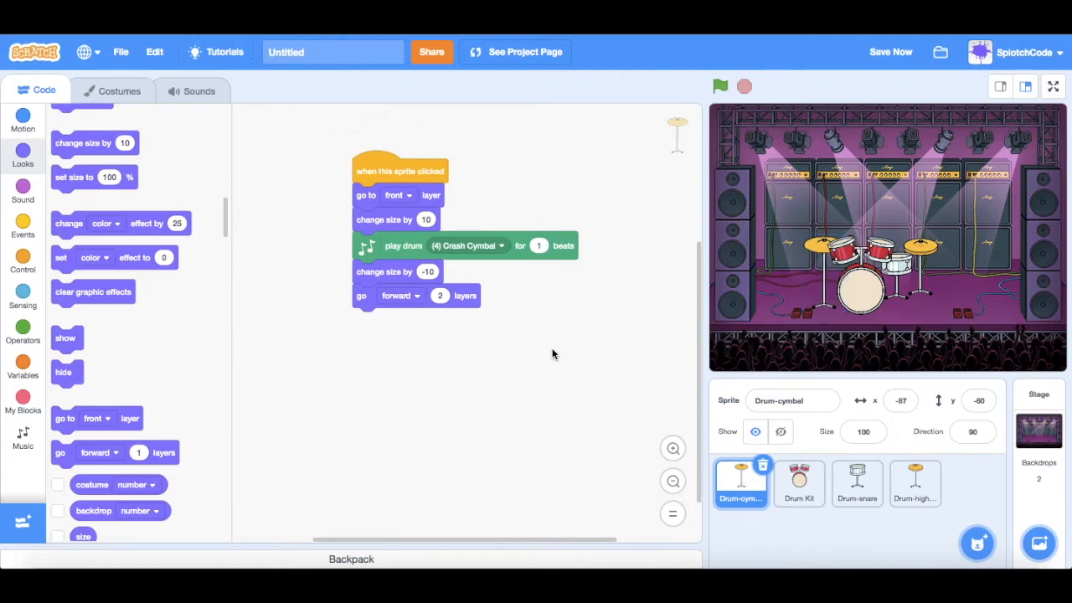
{"action": "mouse_move", "coordinate": [558, 353]}
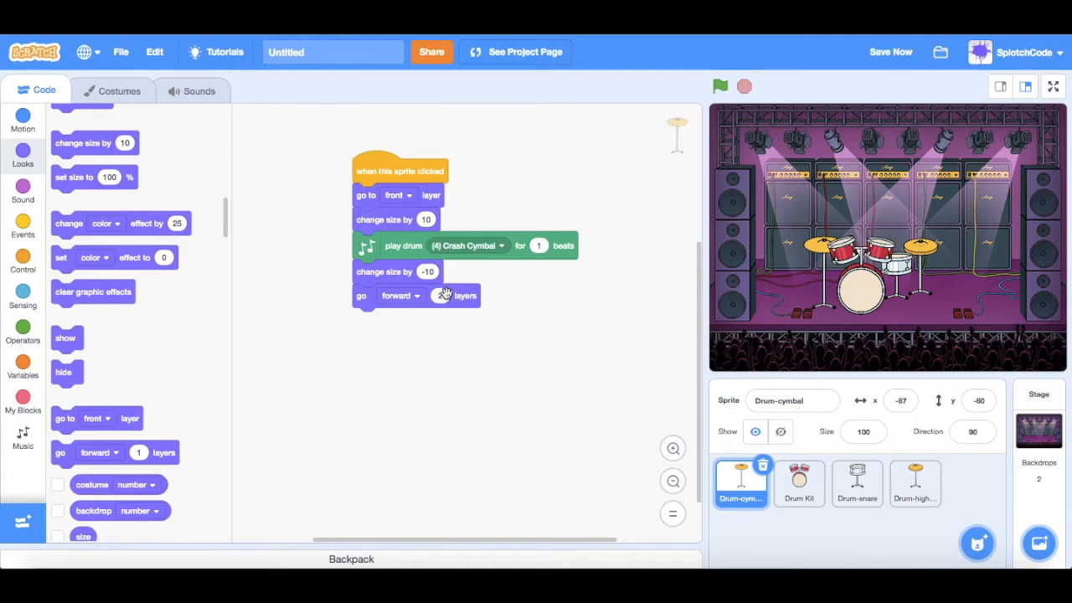
{"action": "left_click", "coordinate": [720, 87]}
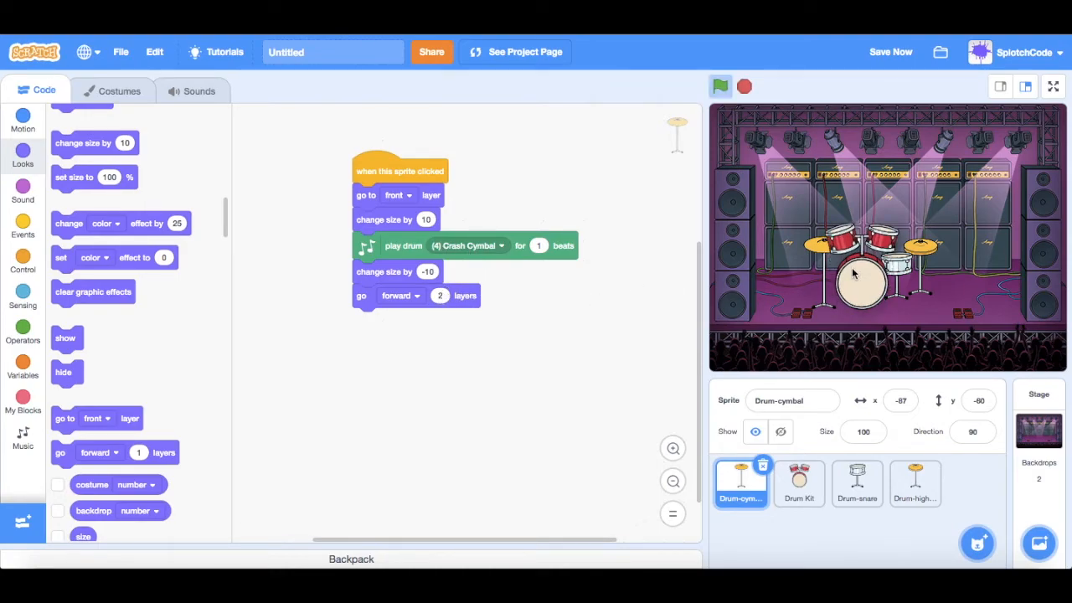
{"action": "left_click", "coordinate": [799, 482]}
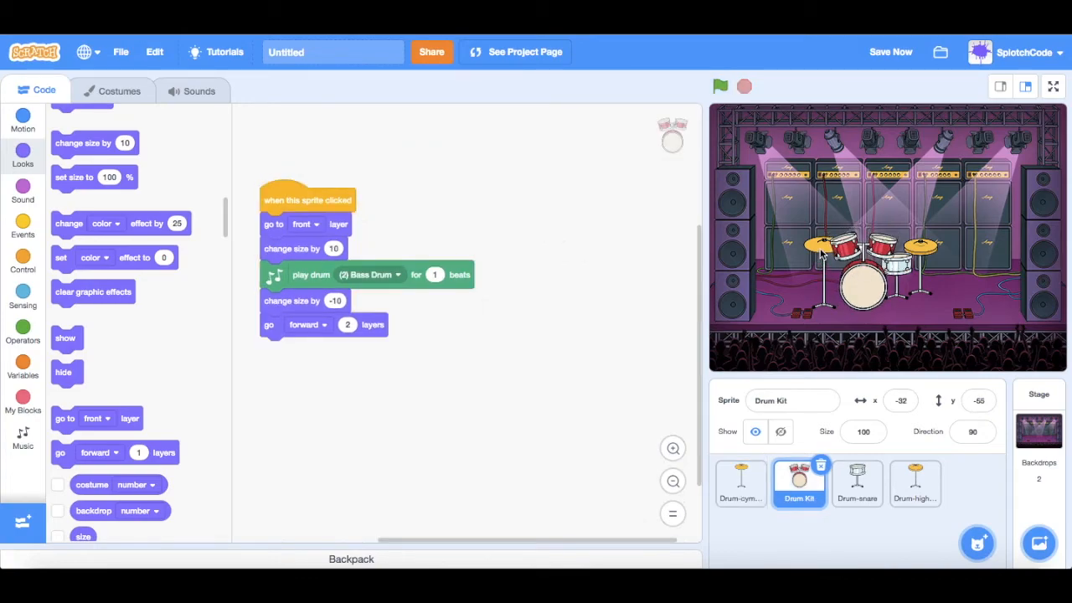
{"action": "left_click", "coordinate": [720, 85]}
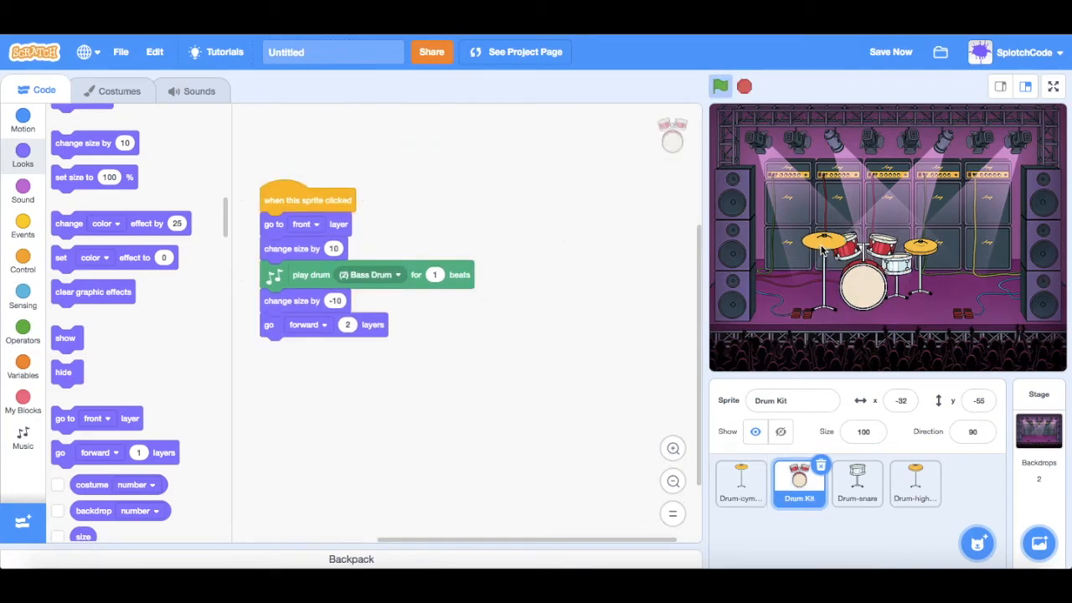
{"action": "left_click", "coordinate": [740, 482]}
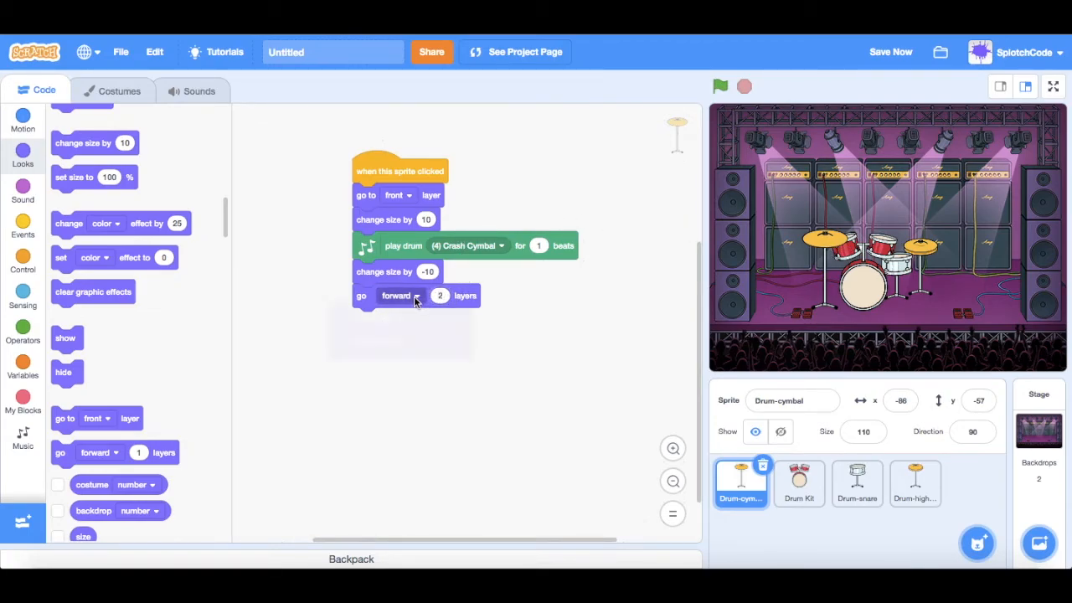
Step: Change the cymbal's and Drum Kit's ending layer block from forward to backward
{"action": "left_click", "coordinate": [410, 295]}
{"action": "type", "text": "1"}
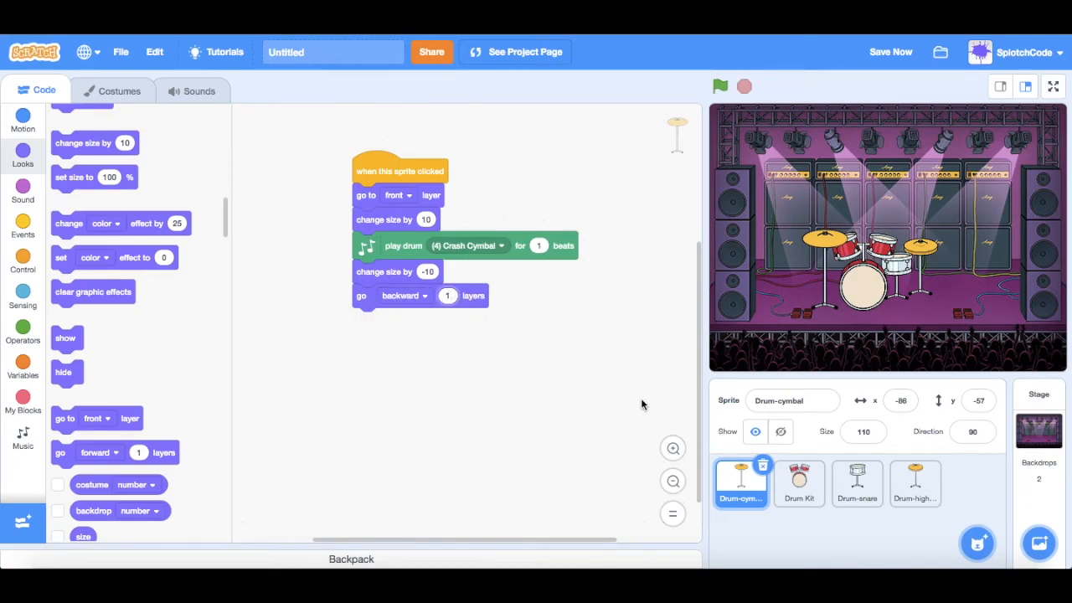
{"action": "left_click", "coordinate": [799, 482]}
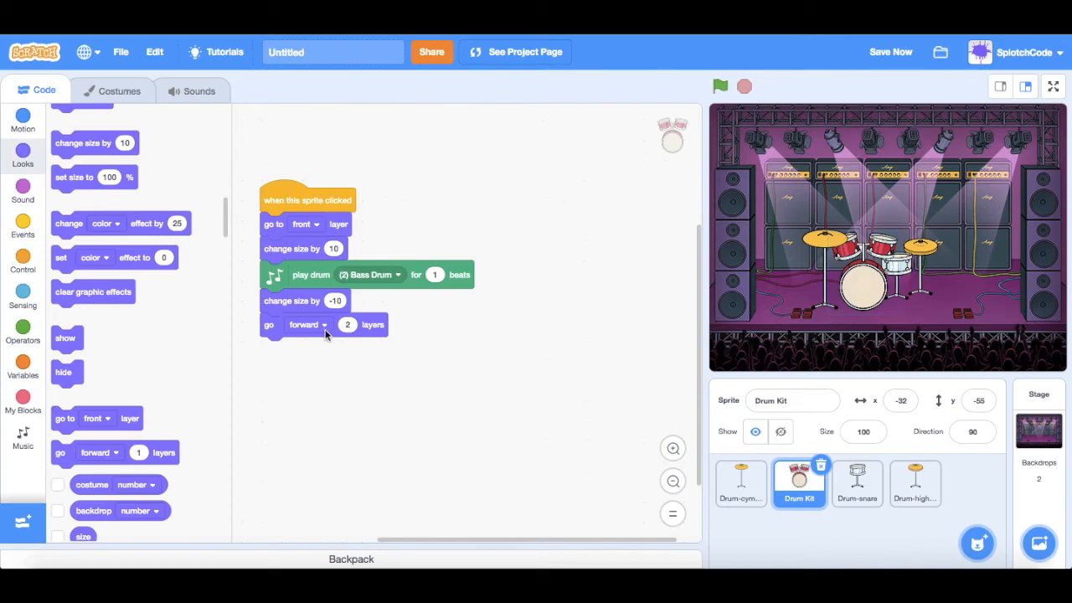
{"action": "left_click", "coordinate": [308, 324]}
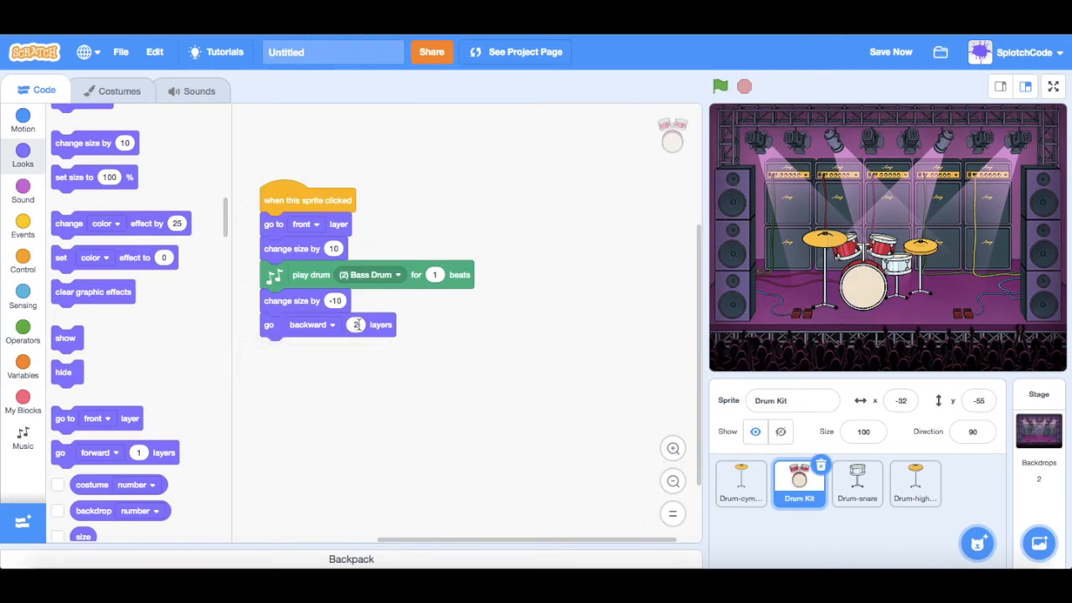
Step: Set the layer count and make the Drum-highhat script also move backward layers
{"action": "left_click", "coordinate": [858, 484]}
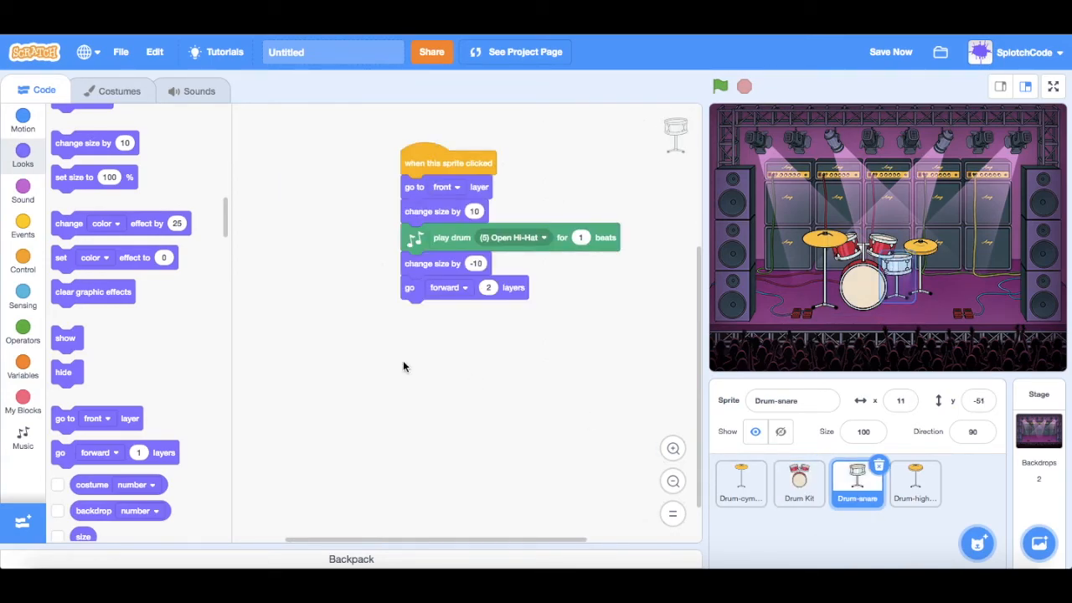
{"action": "left_click", "coordinate": [448, 288]}
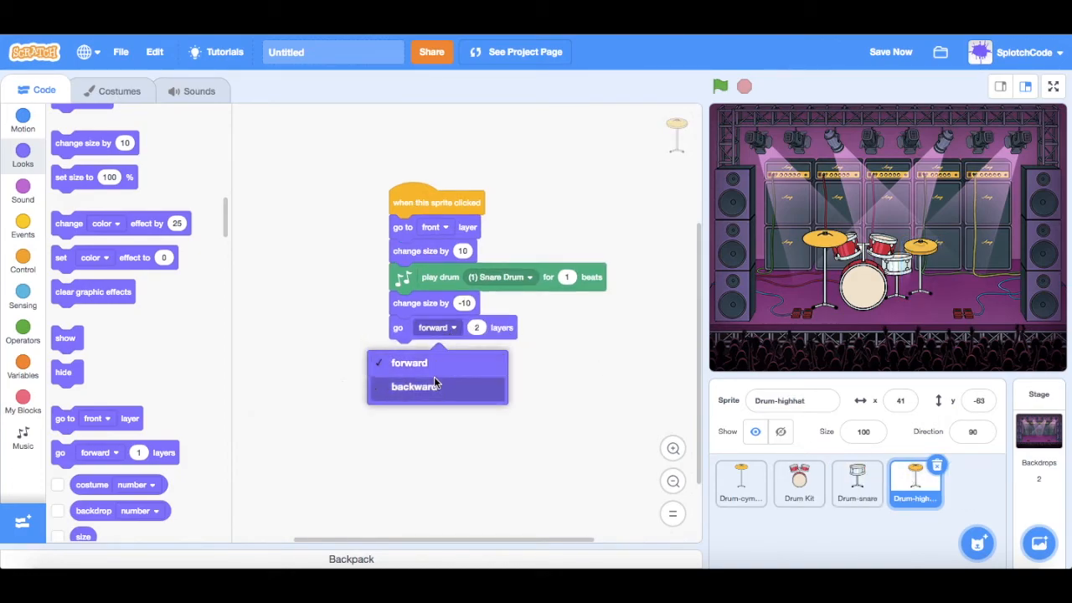
{"action": "left_click", "coordinate": [411, 387]}
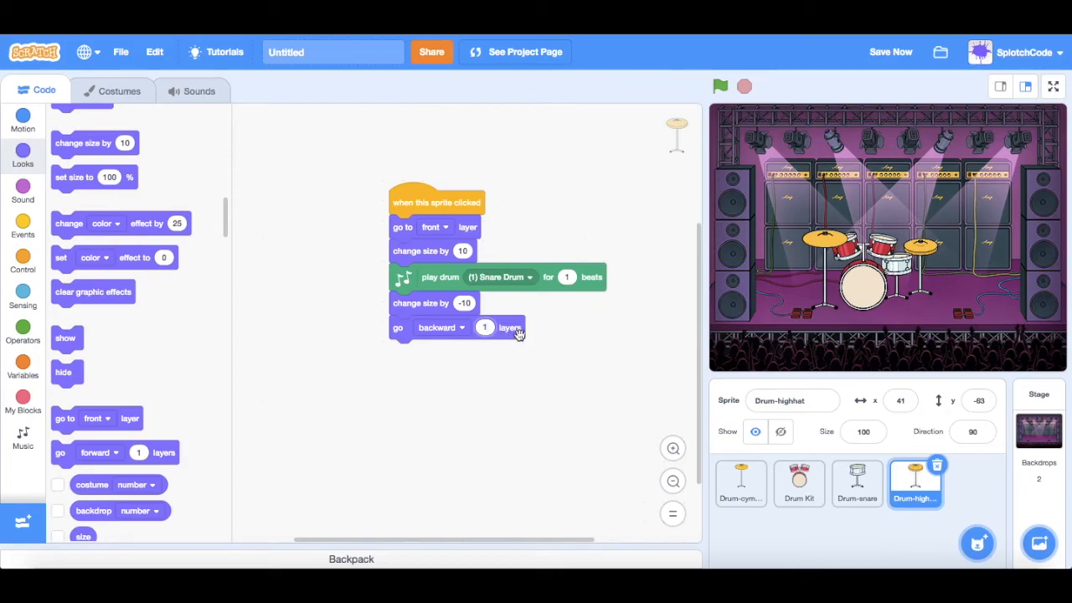
{"action": "mouse_move", "coordinate": [563, 248]}
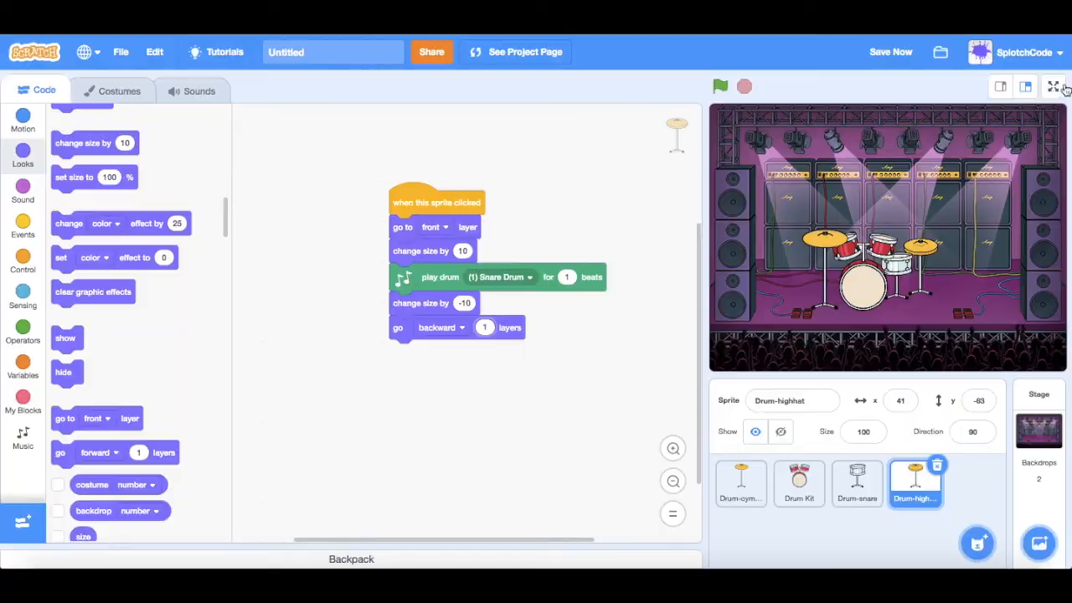
Step: Run the stage full screen and click the drum kit repeatedly to check it grows and shrinks
{"action": "left_click", "coordinate": [1054, 87]}
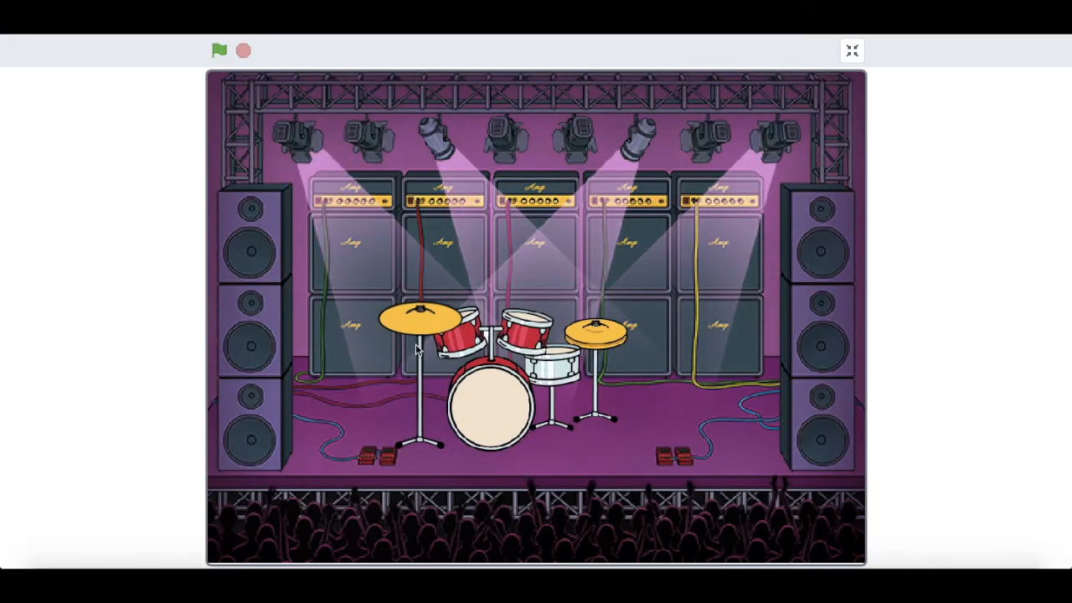
{"action": "left_click", "coordinate": [218, 50]}
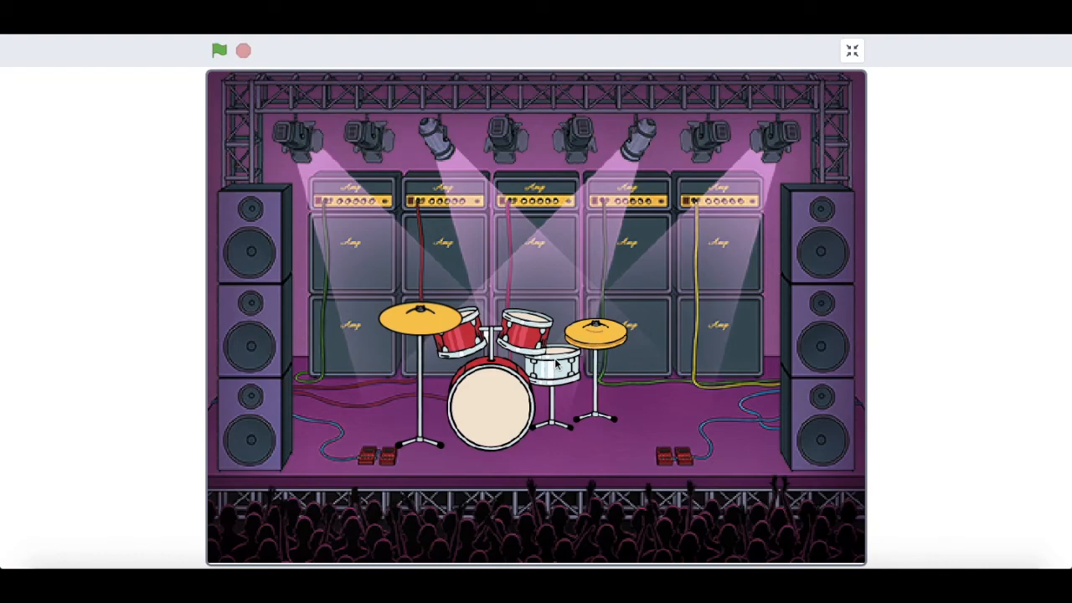
{"action": "left_click", "coordinate": [219, 50]}
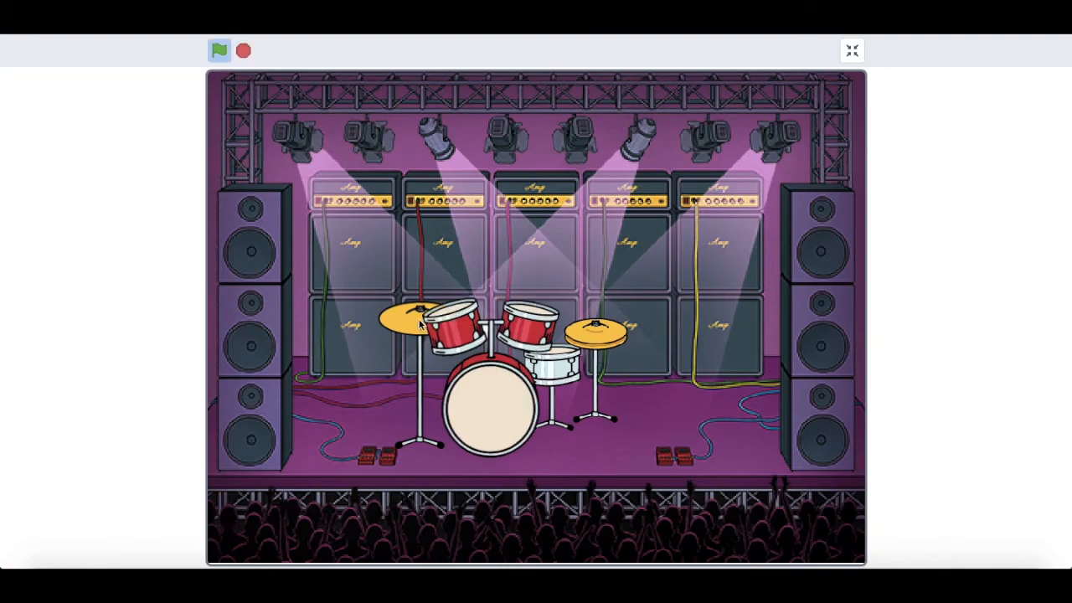
{"action": "left_click", "coordinate": [219, 49]}
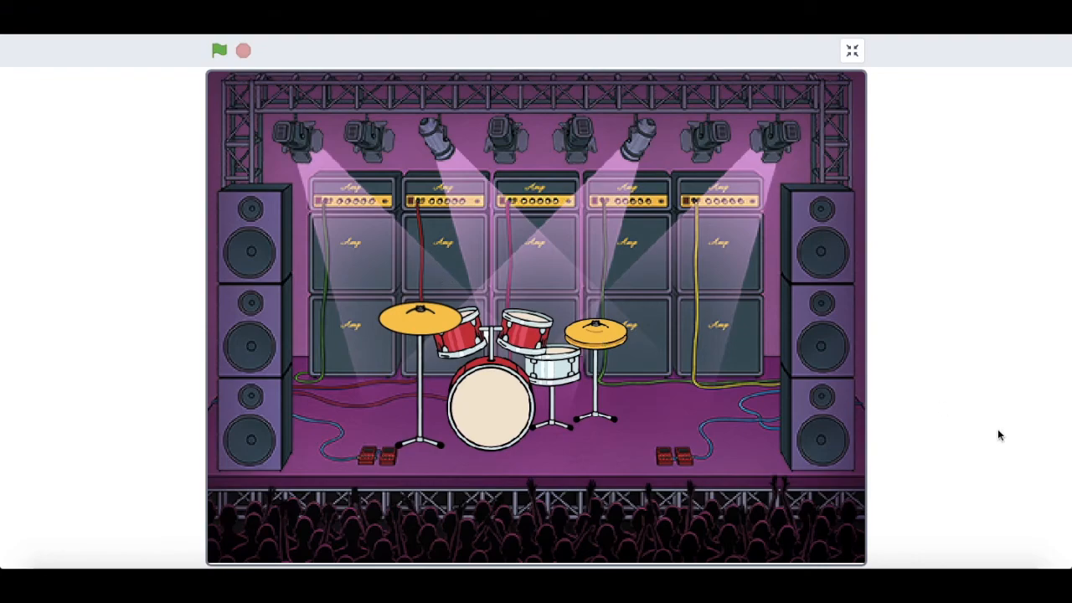
{"action": "mouse_move", "coordinate": [851, 50]}
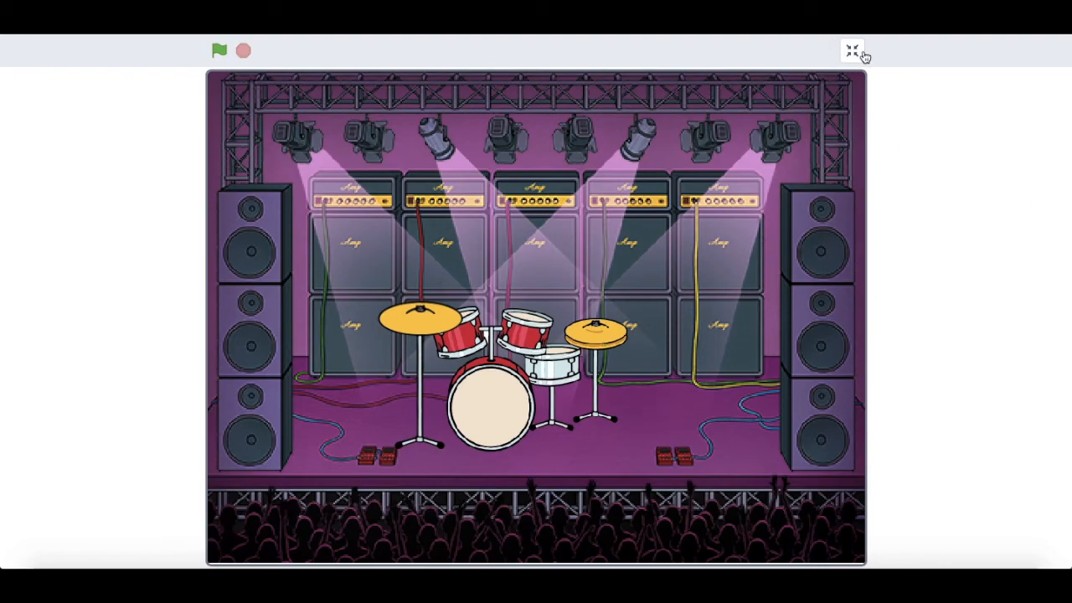
{"action": "mouse_move", "coordinate": [924, 114]}
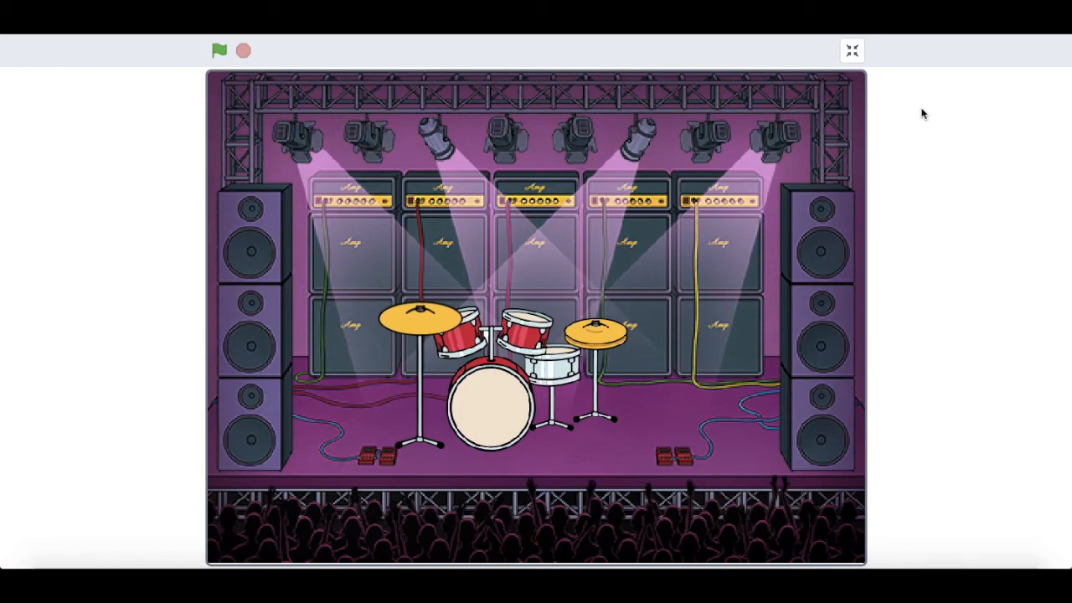
Step: Return to the editor, show the Music category and scroll through the 'set instrument to' choices
{"action": "left_click", "coordinate": [851, 49]}
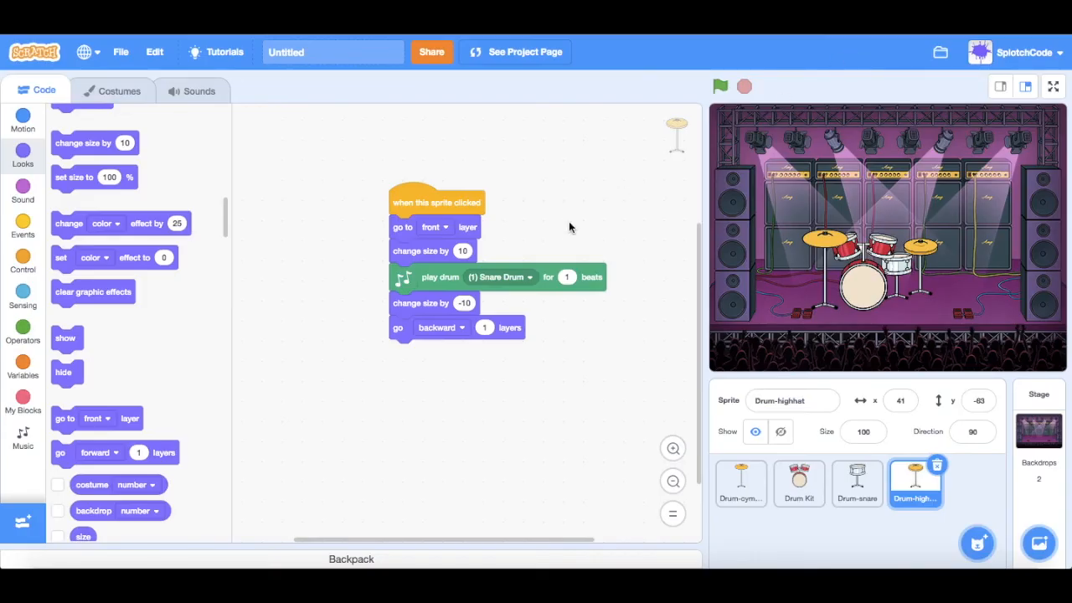
{"action": "mouse_move", "coordinate": [24, 519]}
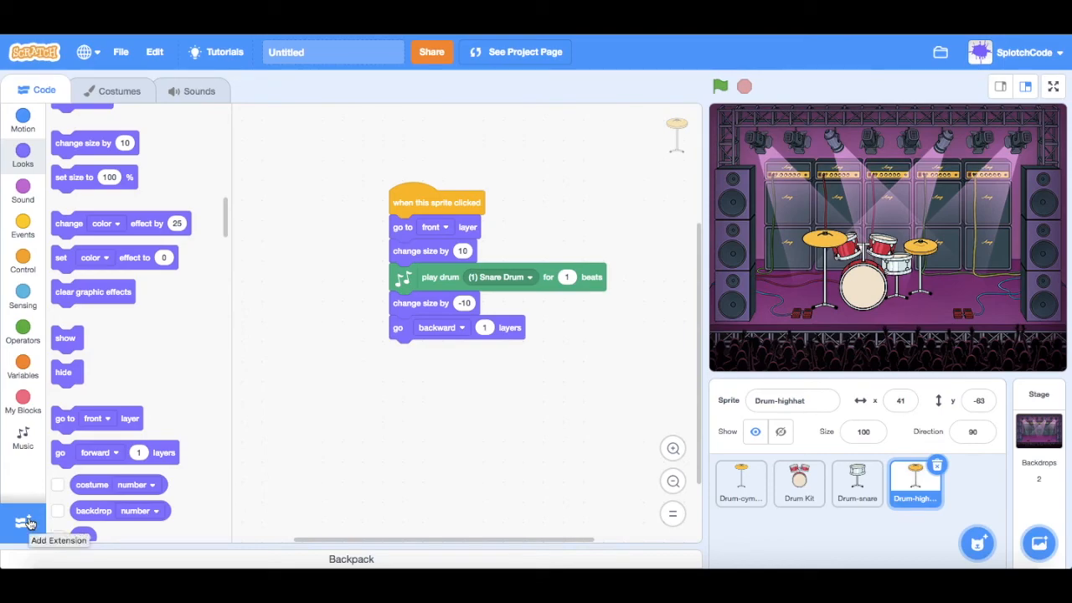
{"action": "left_click", "coordinate": [24, 438]}
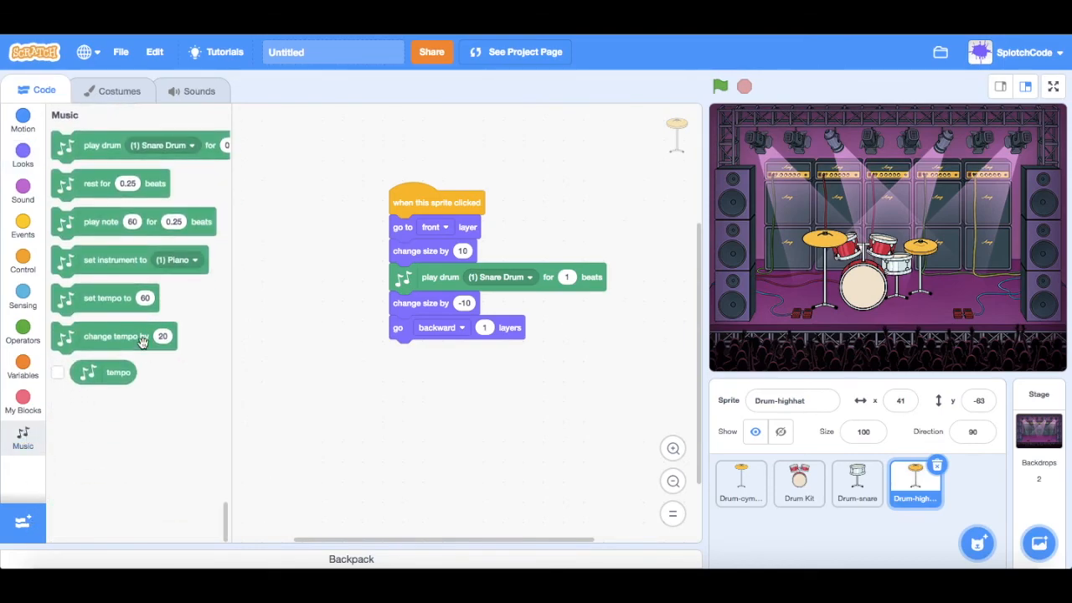
{"action": "mouse_move", "coordinate": [91, 264]}
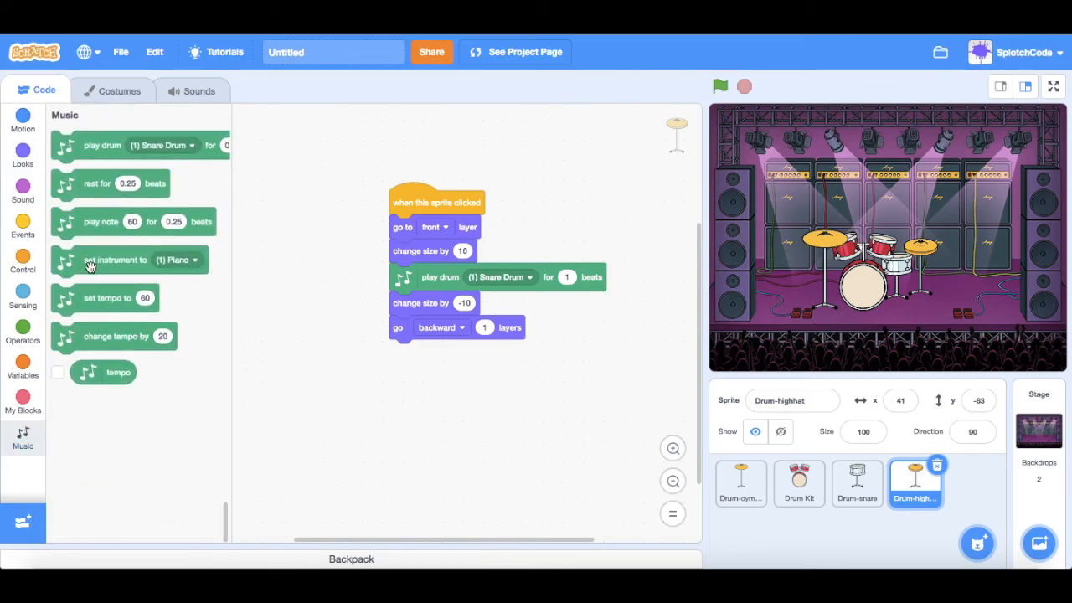
{"action": "left_click", "coordinate": [194, 259]}
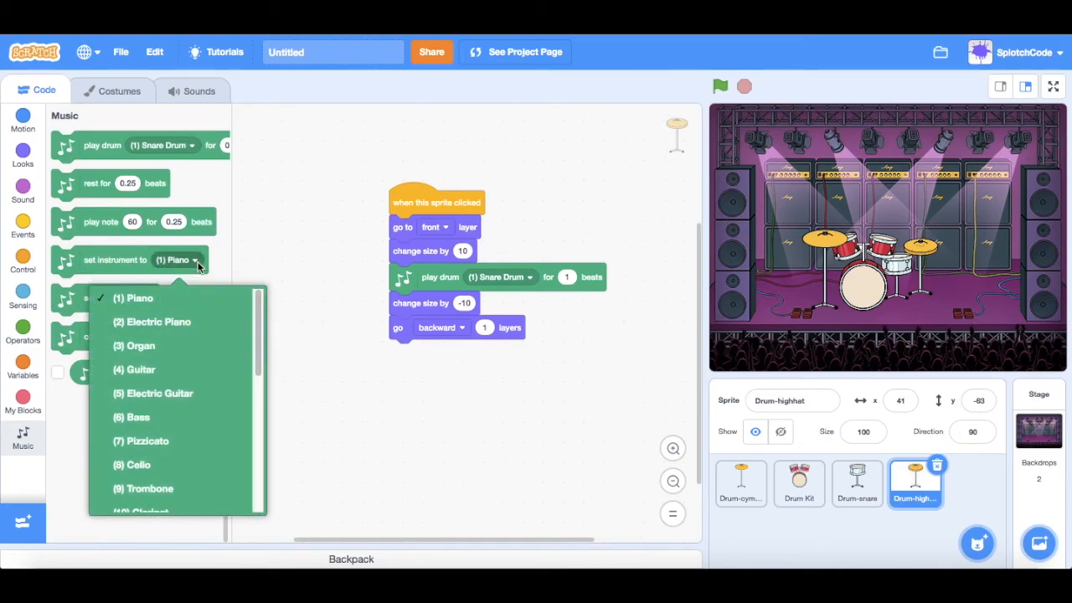
{"action": "scroll", "scroll_direction": "down", "scroll_amount": 3}
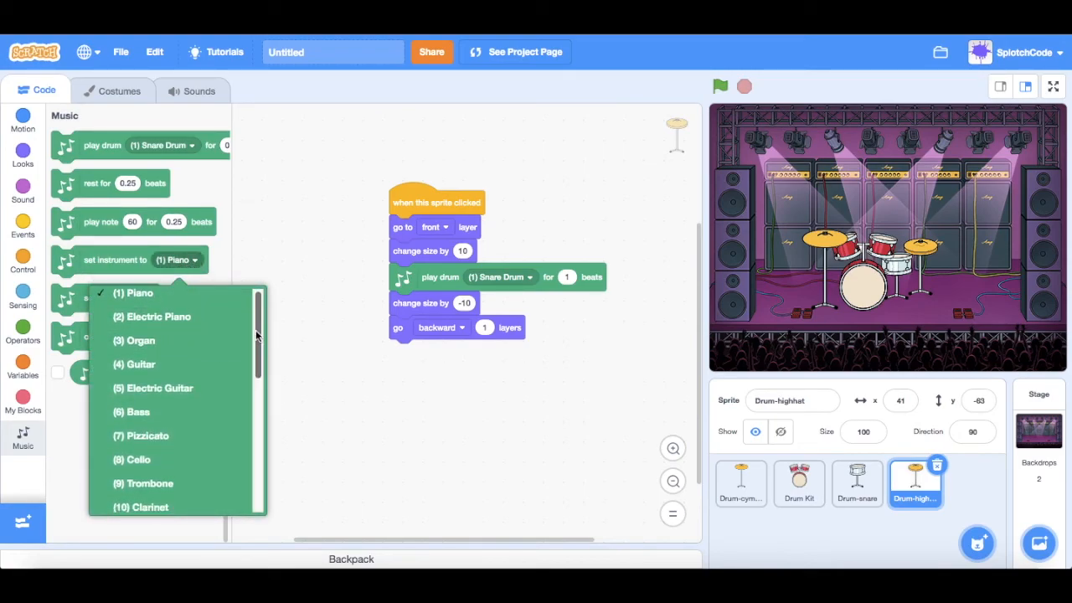
{"action": "scroll", "scroll_direction": "down", "scroll_amount": 3}
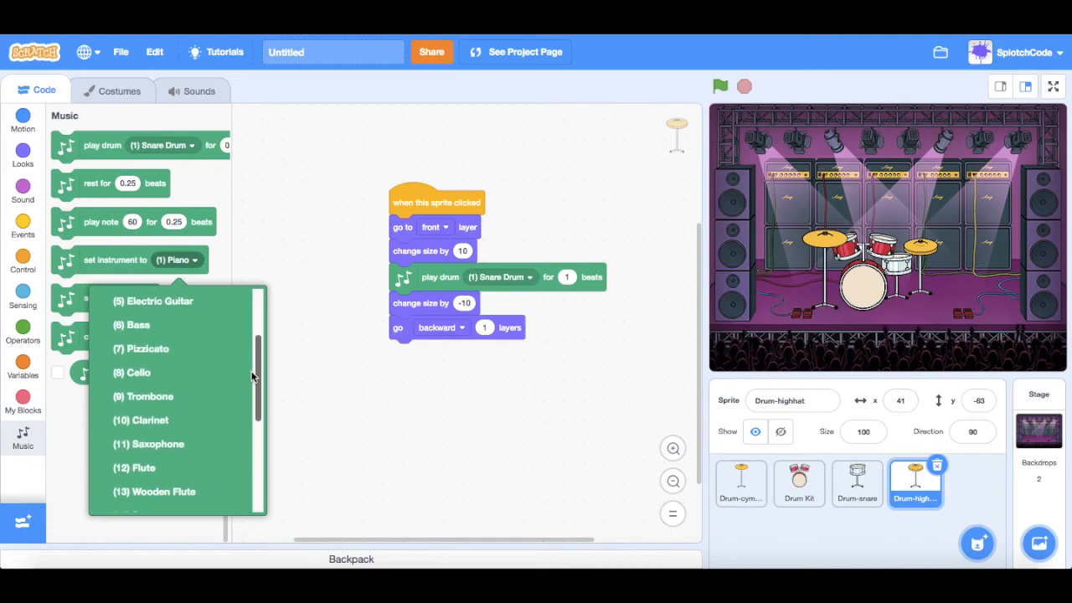
{"action": "scroll", "scroll_direction": "down", "scroll_amount": 3}
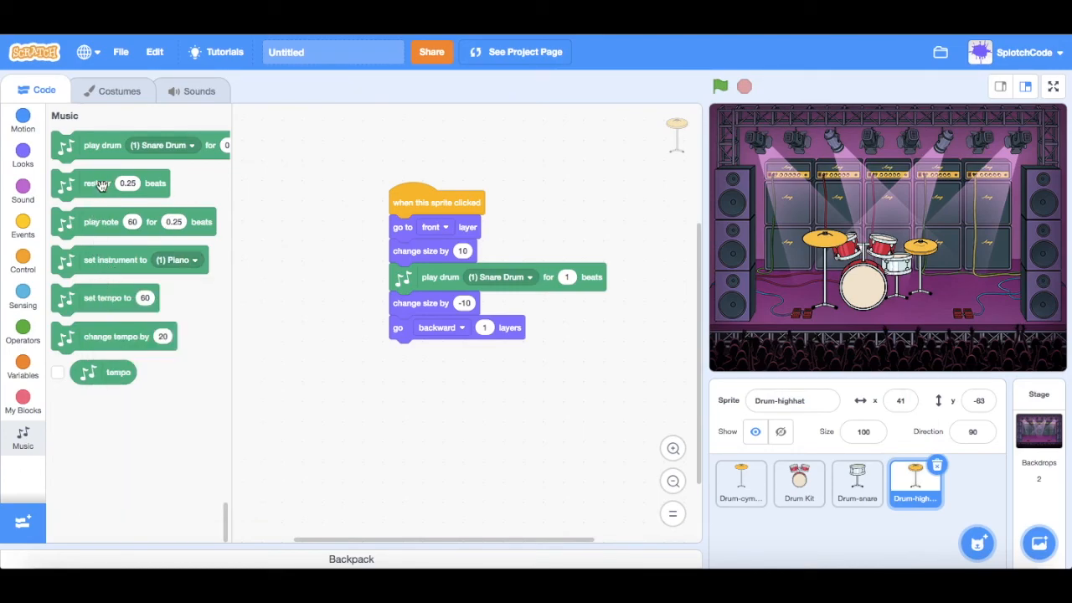
{"action": "mouse_move", "coordinate": [142, 293]}
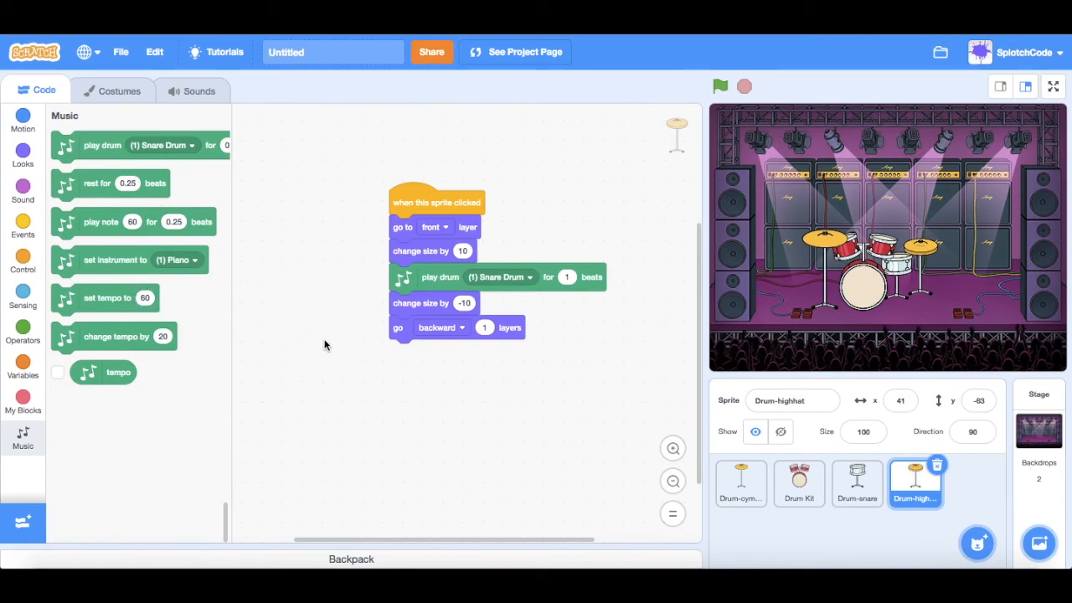
{"action": "mouse_move", "coordinate": [320, 345]}
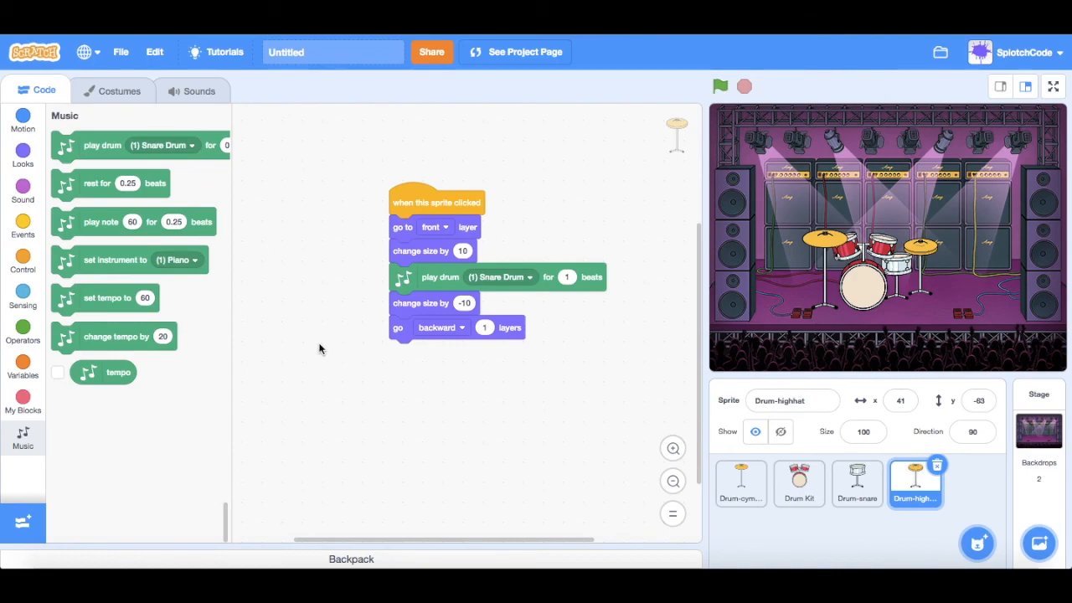
{"action": "mouse_move", "coordinate": [360, 383]}
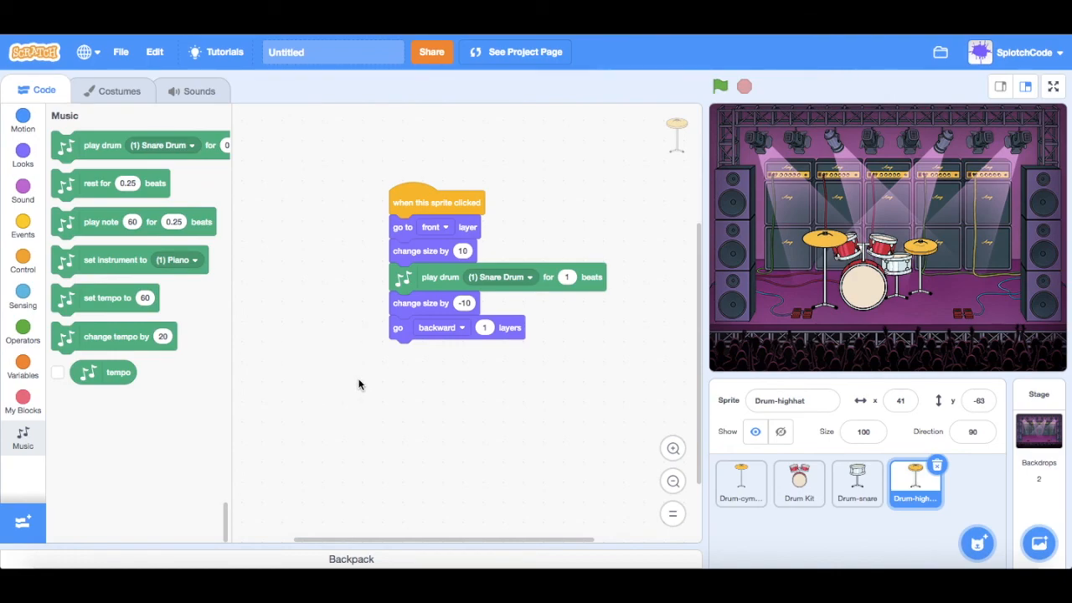